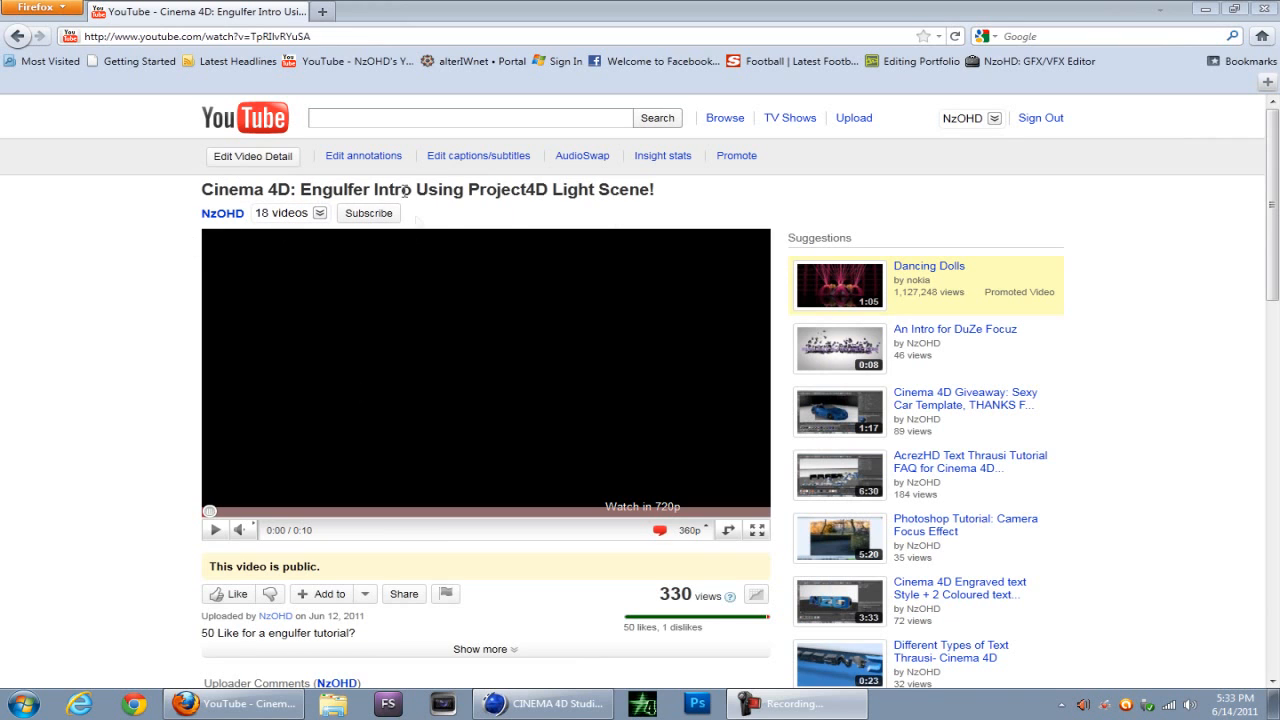
# Step: Minimize the Firefox window with the Engulfer intro video to reveal the desktop
pyautogui.click(212, 530)
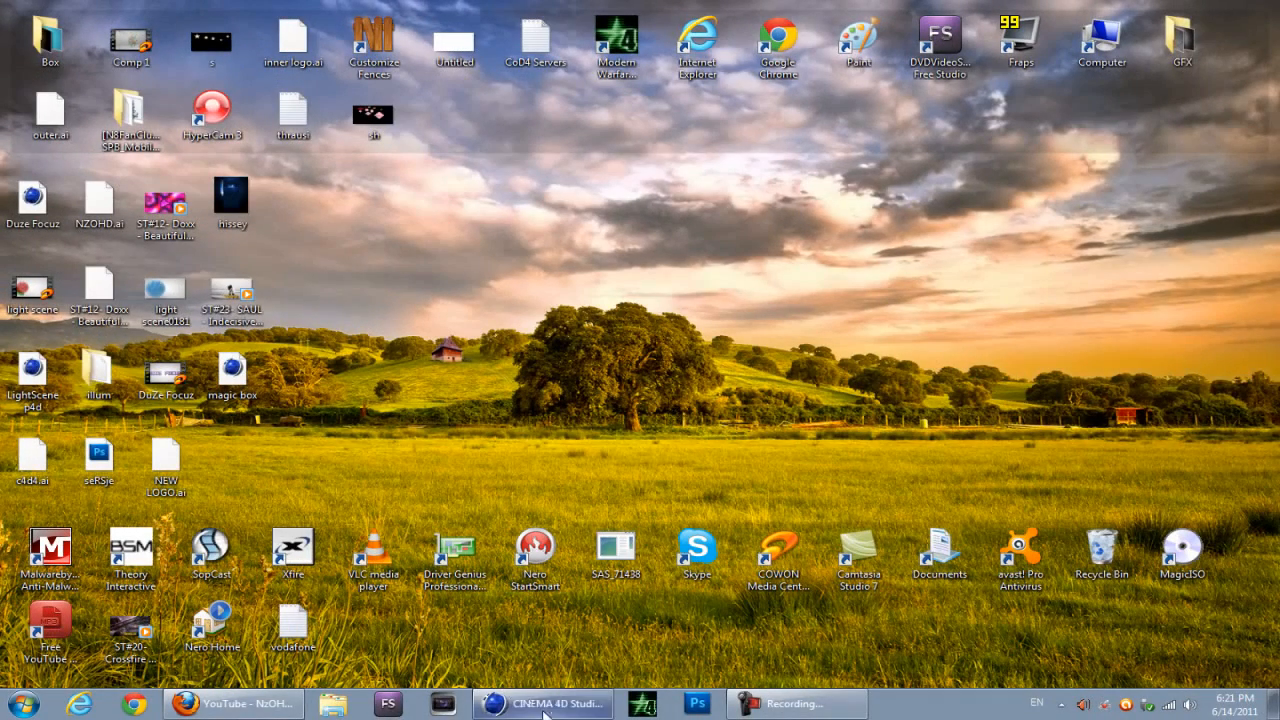
# Step: Switch to Cinema 4D and inspect the Lightroom scene's Background and Floor objects
pyautogui.click(543, 701)
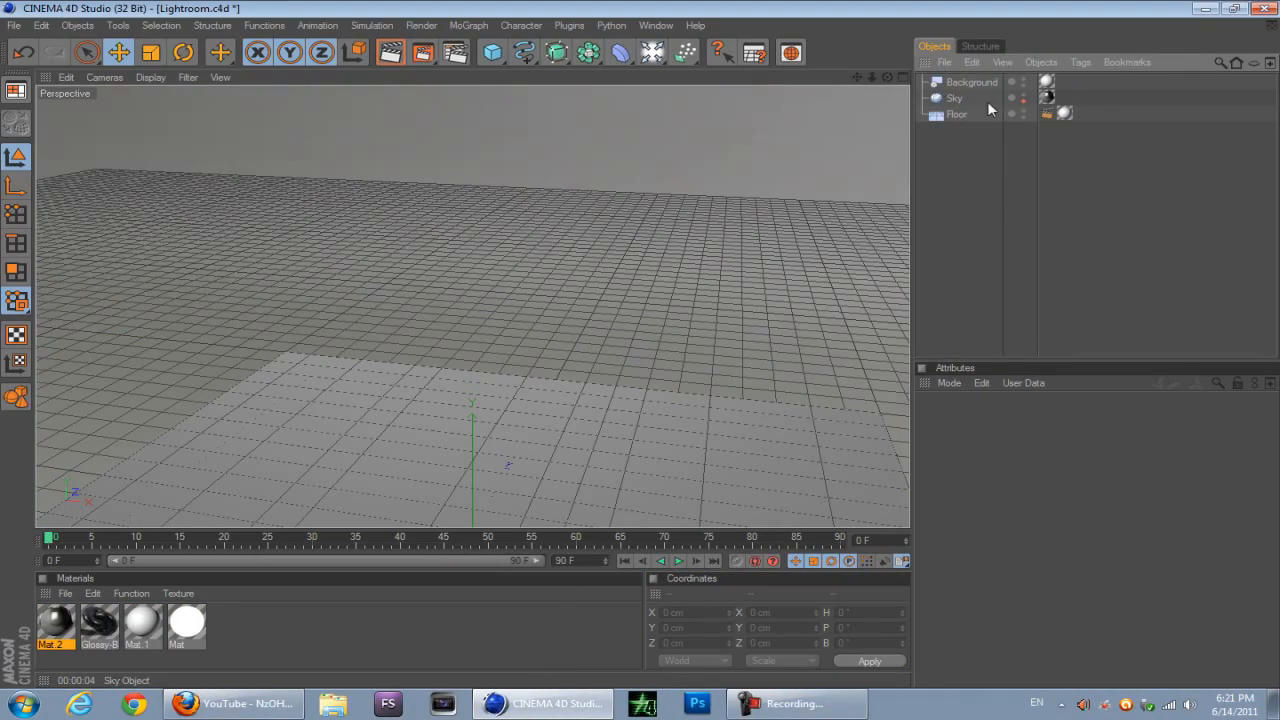
pyautogui.click(969, 82)
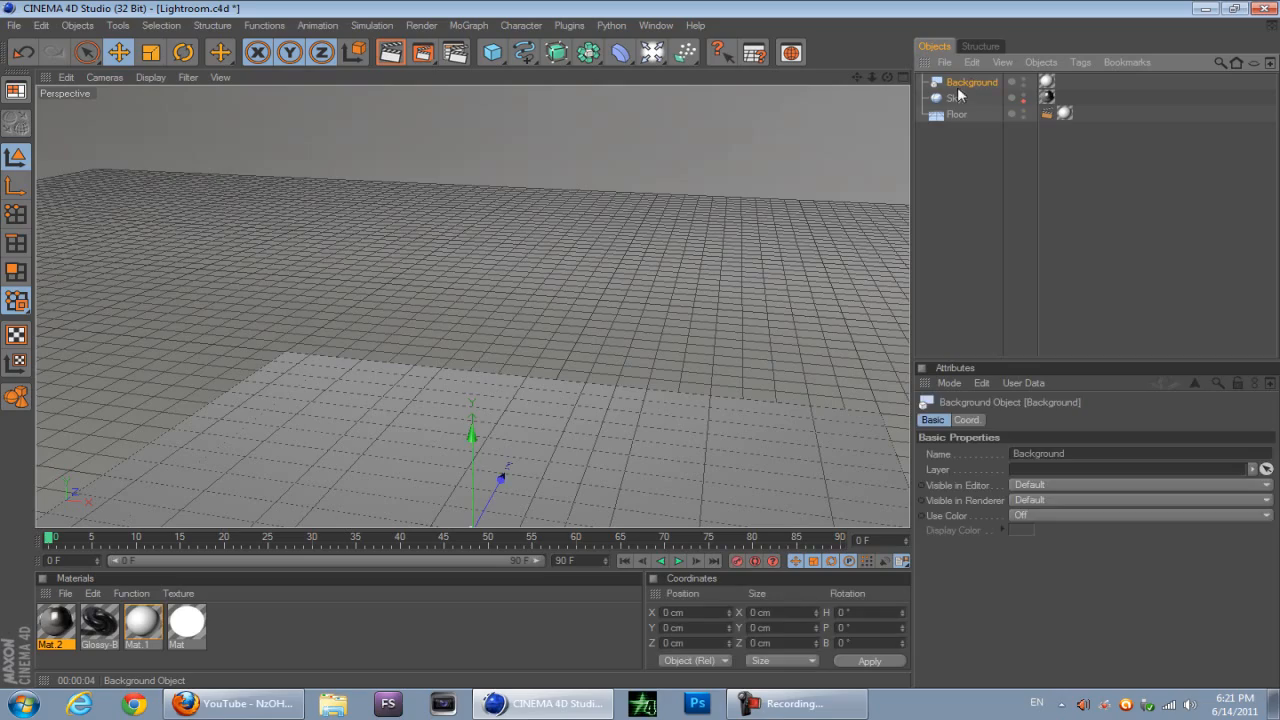
pyautogui.click(954, 114)
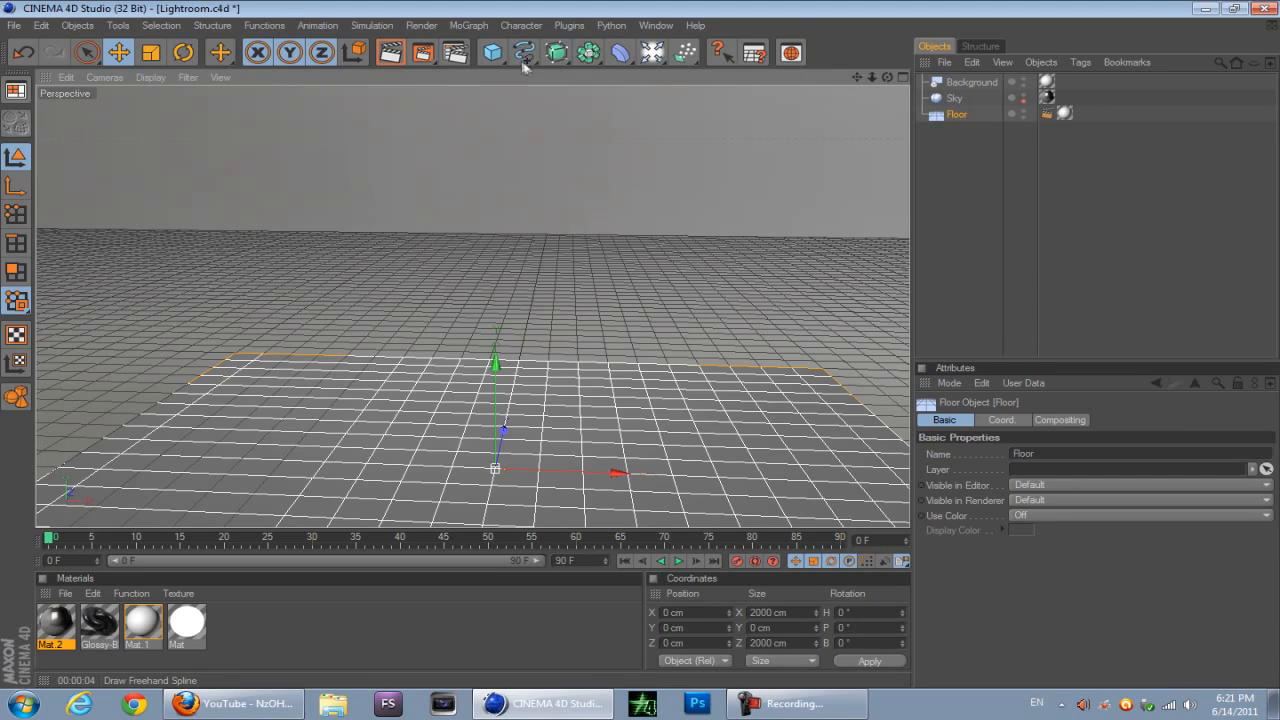
# Step: Add Rectangle and Circle splines, then raise and enlarge the rectangle around the circle
pyautogui.click(520, 53)
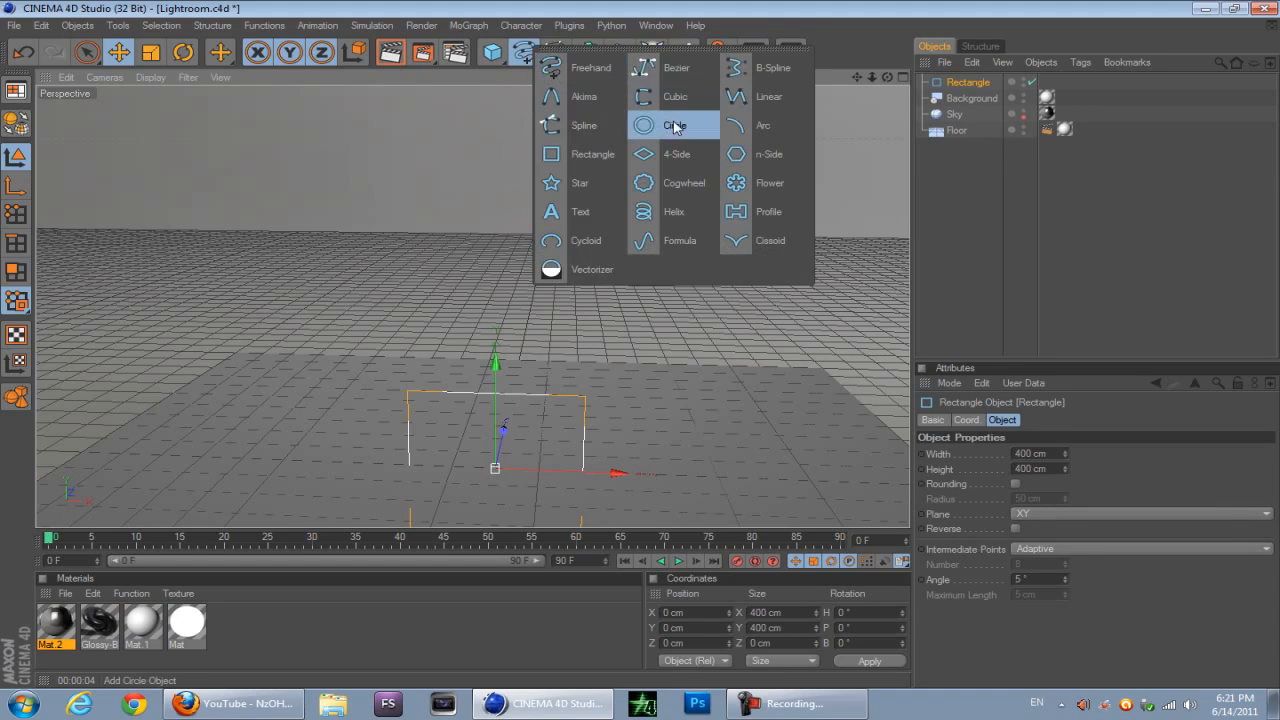
pyautogui.click(673, 125)
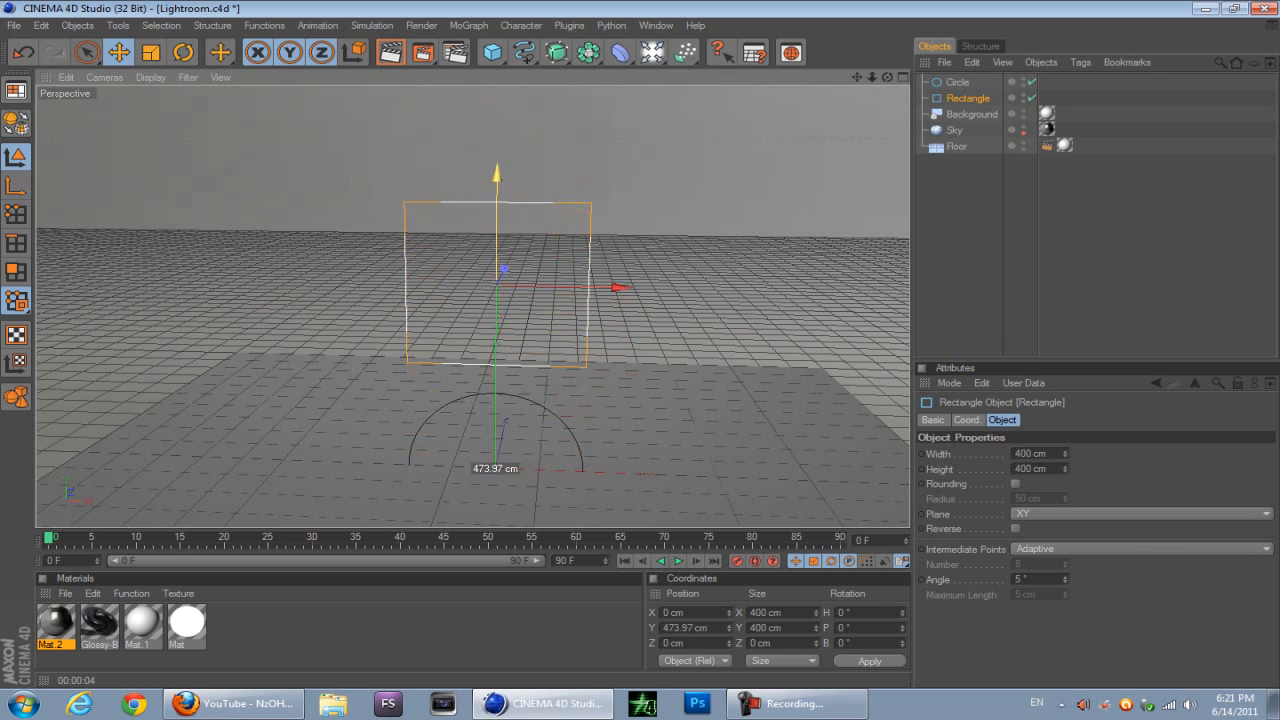
pyautogui.click(961, 82)
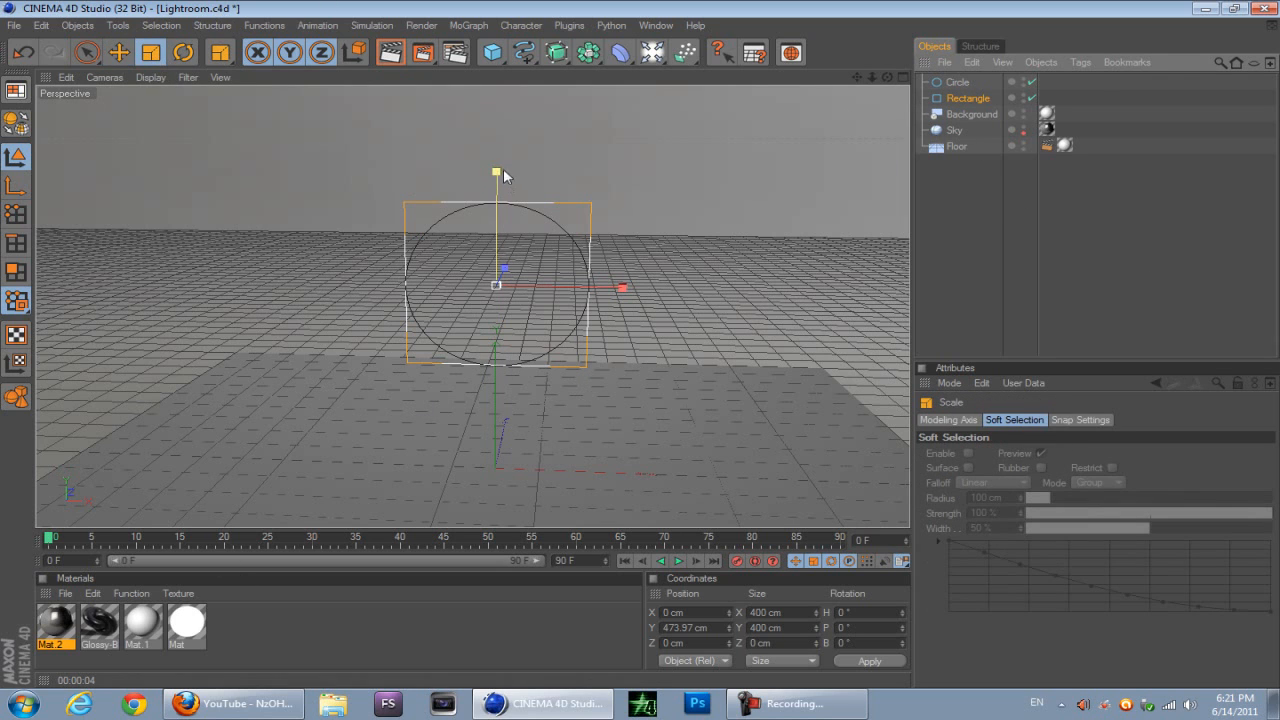
pyautogui.moveTo(497, 172); pyautogui.dragTo(497, 180)
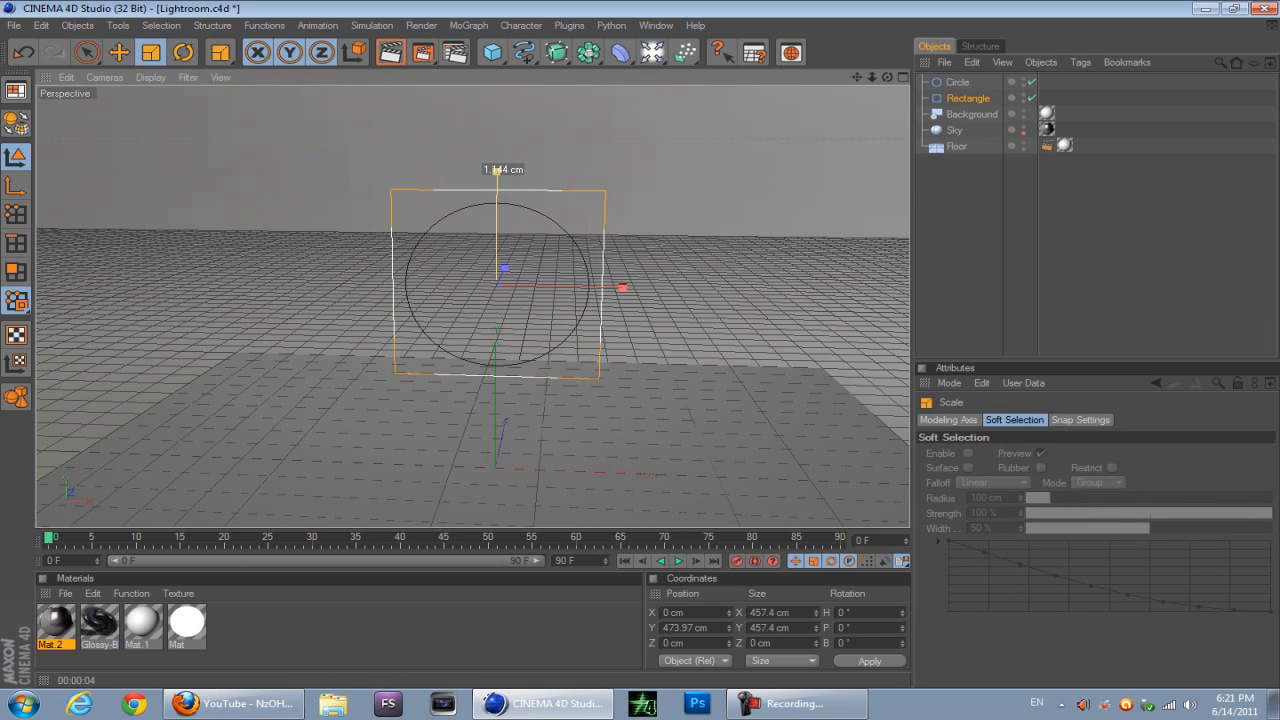
pyautogui.click(118, 52)
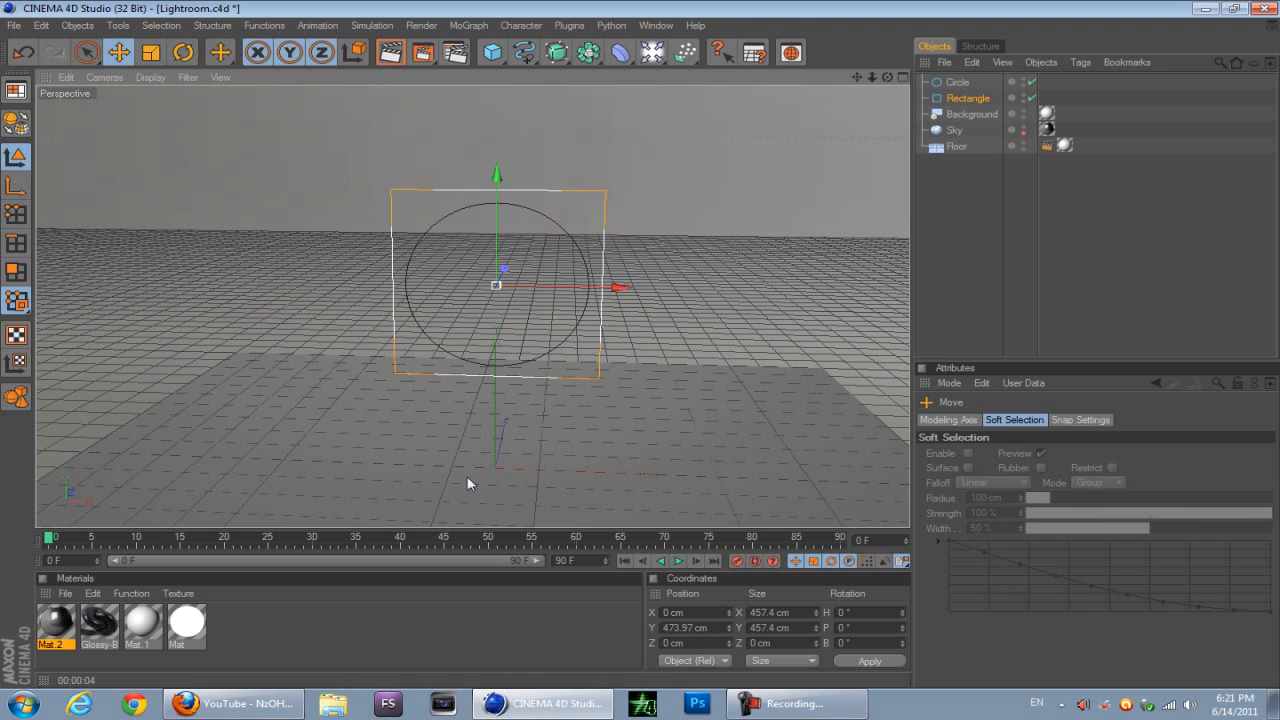
pyautogui.click(150, 53)
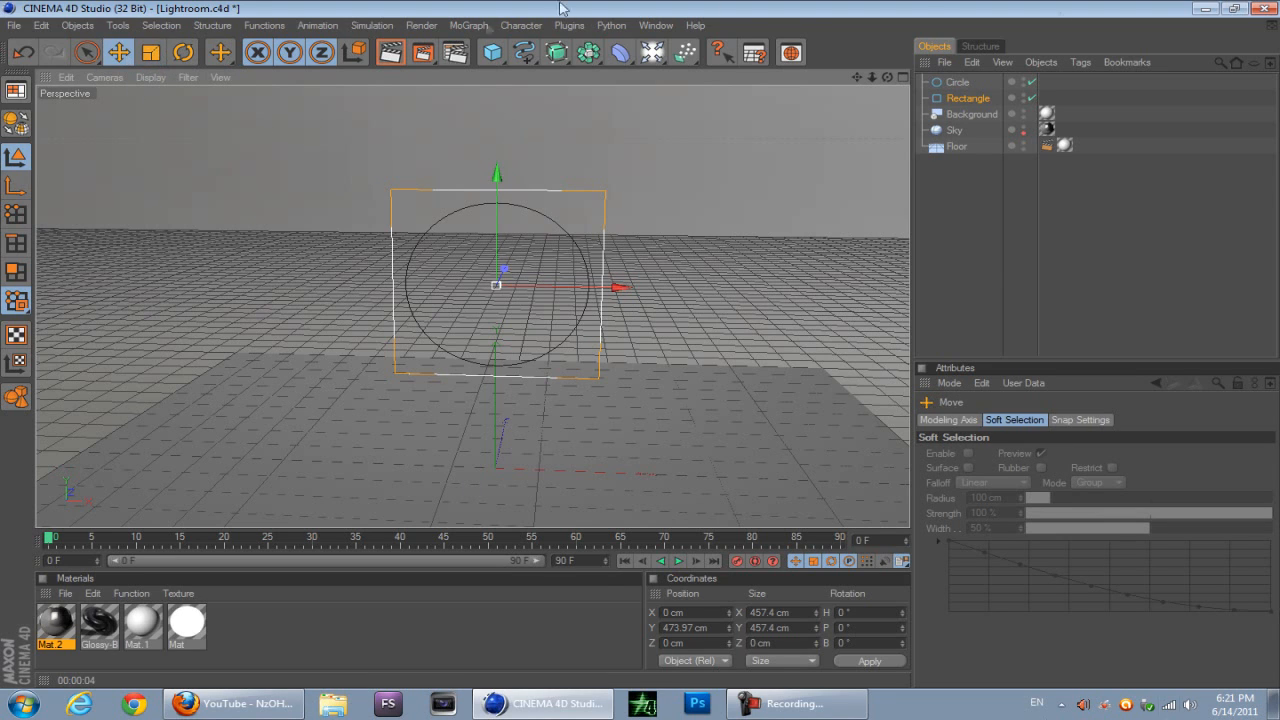
pyautogui.moveTo(491, 120)
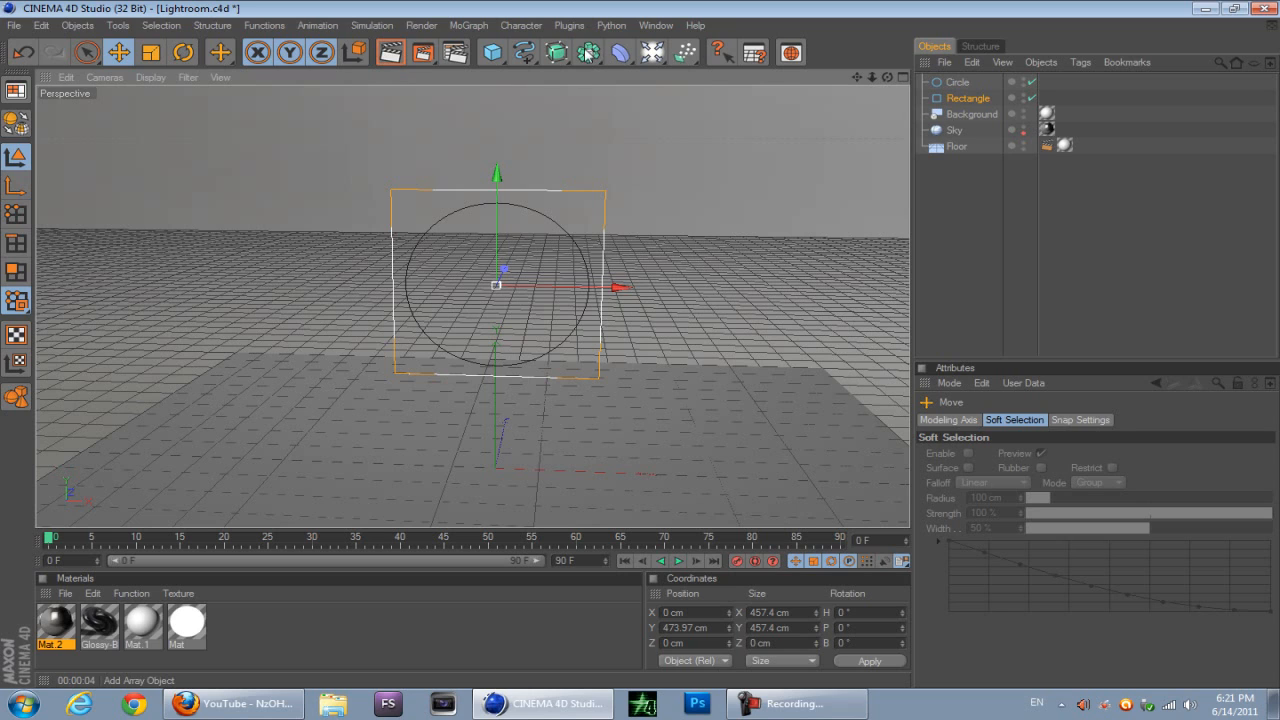
# Step: Add a Spline Mask and nest the Circle and Rectangle splines under it
pyautogui.click(585, 53)
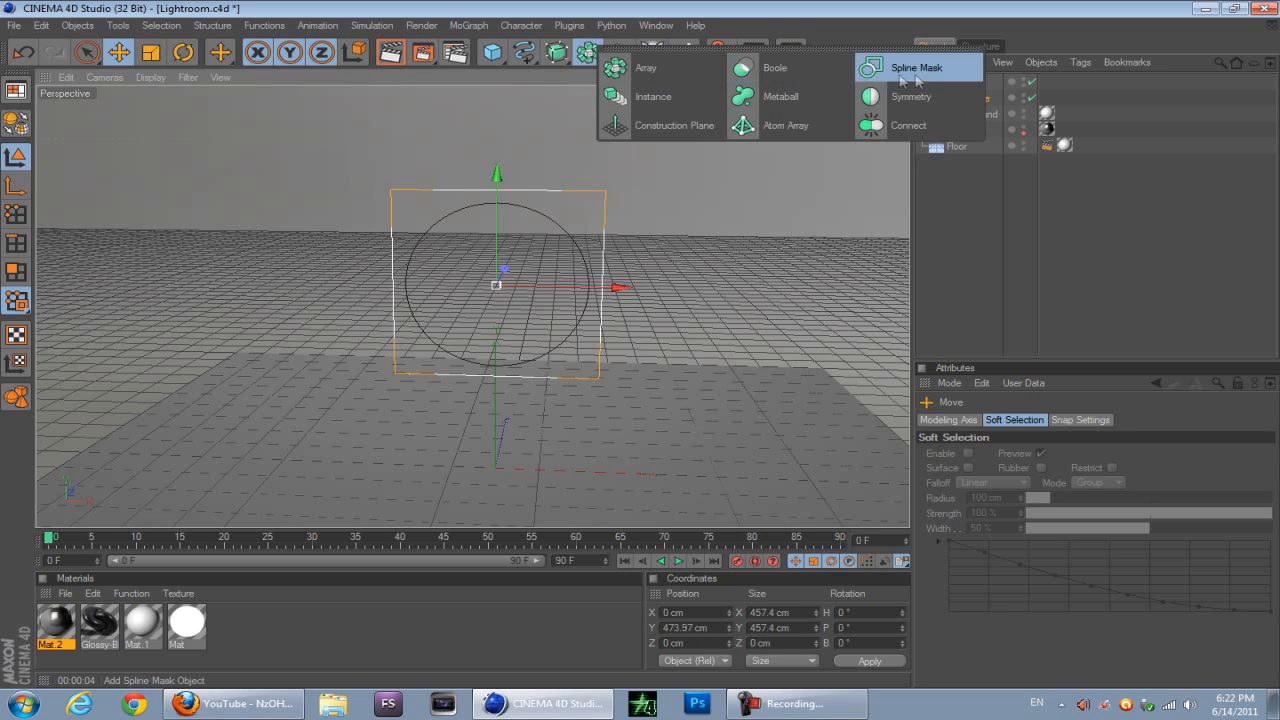
pyautogui.click(910, 67)
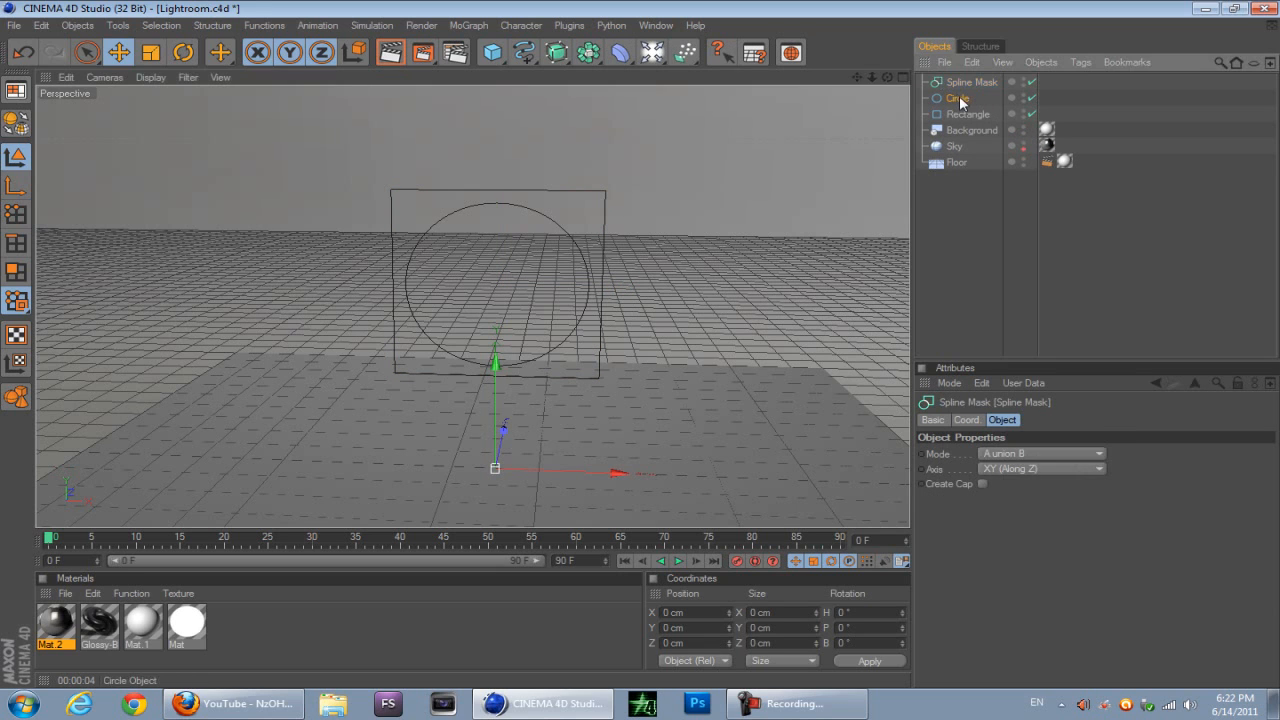
pyautogui.click(969, 114)
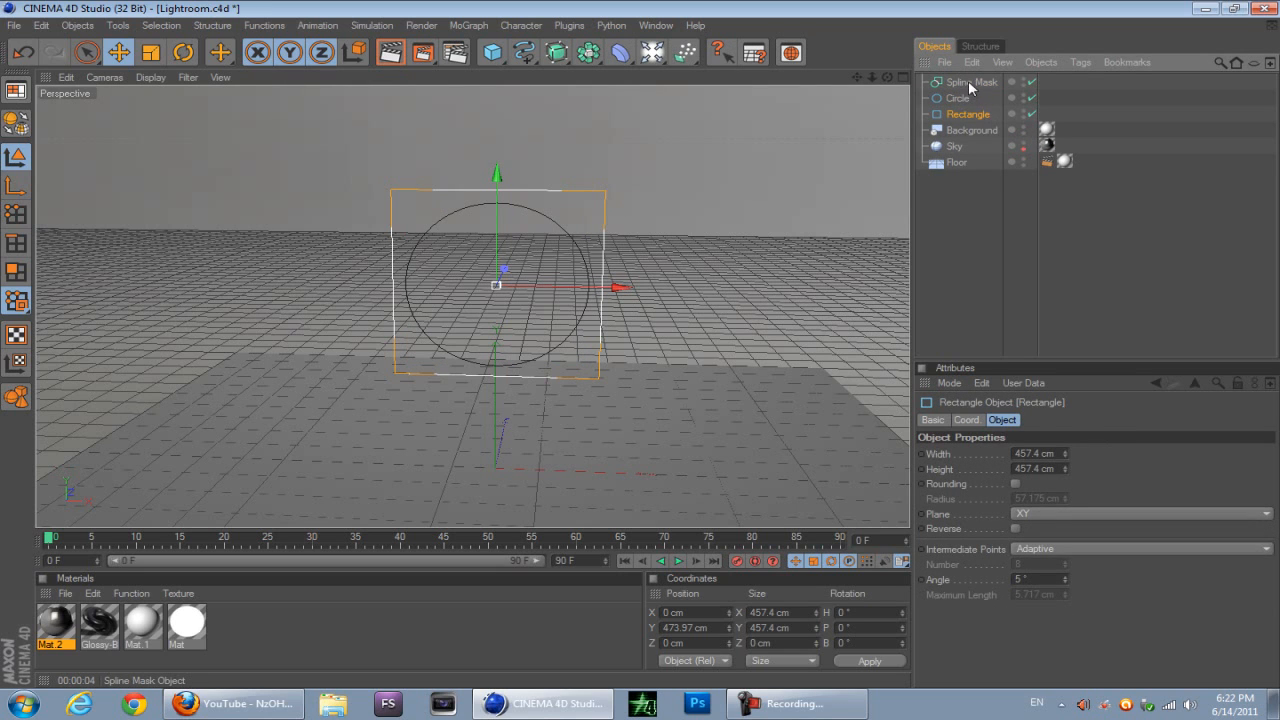
pyautogui.click(957, 98)
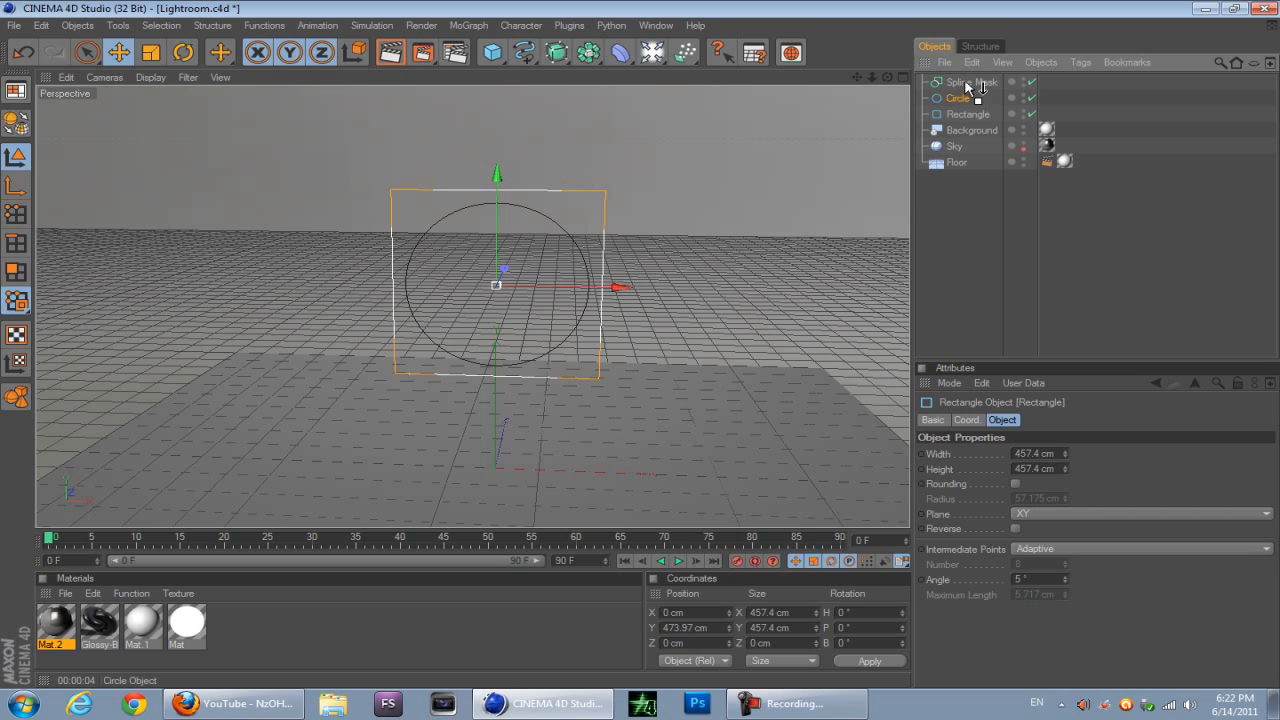
pyautogui.moveTo(975, 84)
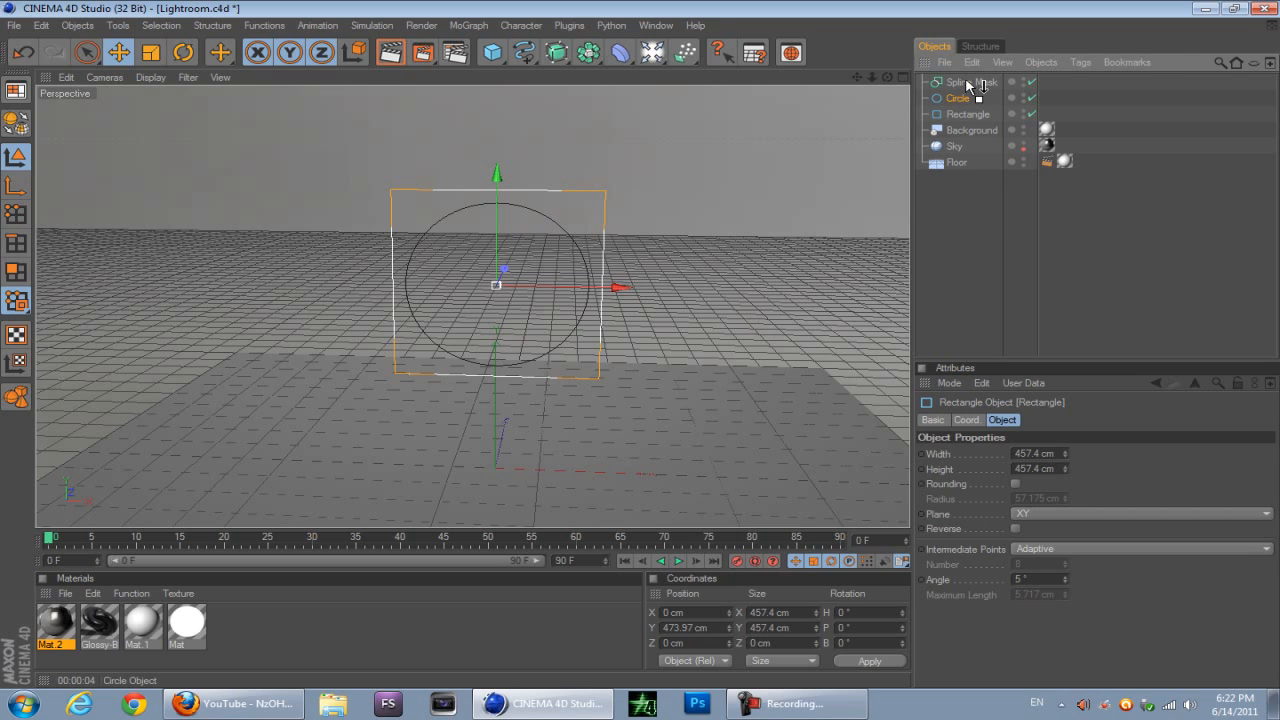
pyautogui.click(961, 99)
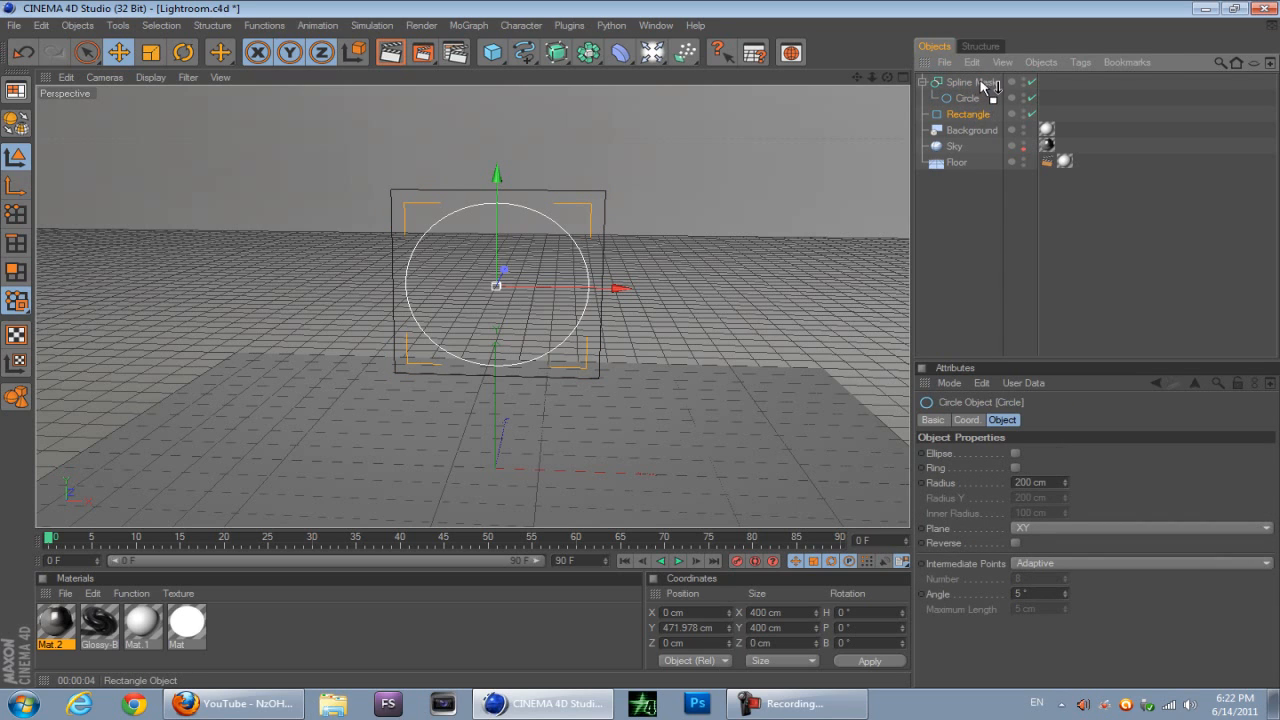
pyautogui.click(963, 114)
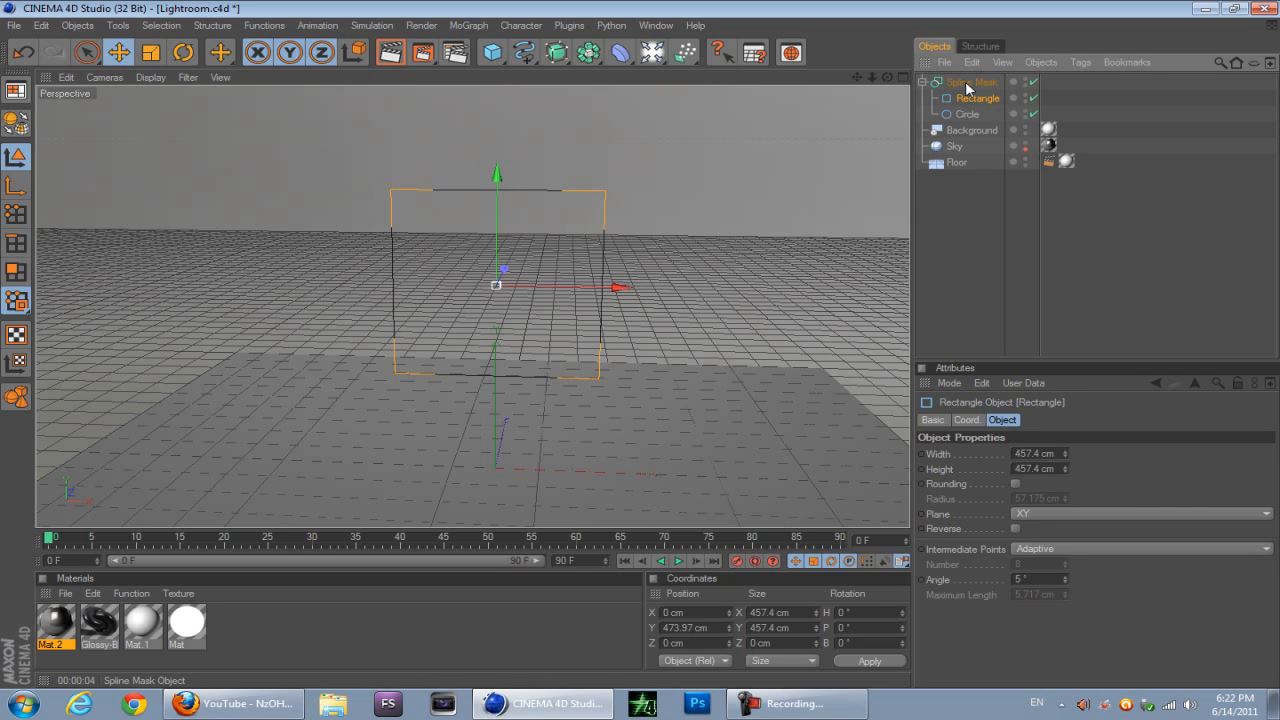
pyautogui.click(965, 82)
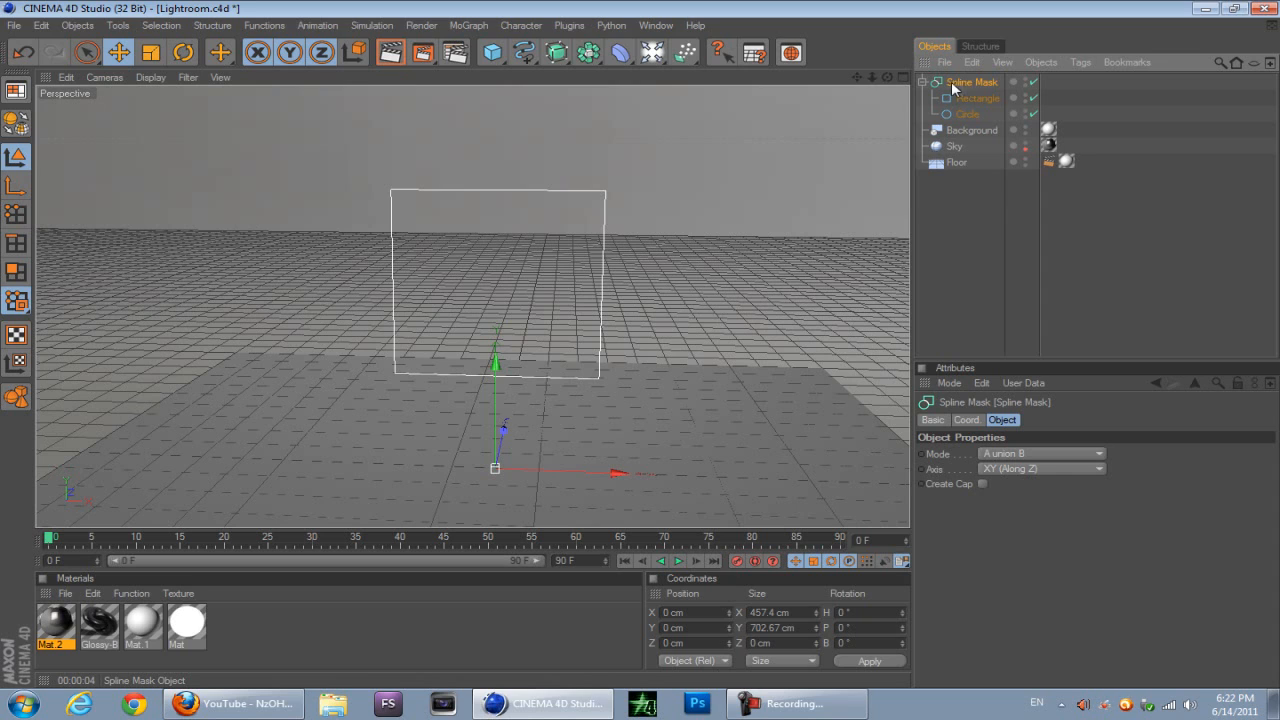
pyautogui.moveTo(998, 456)
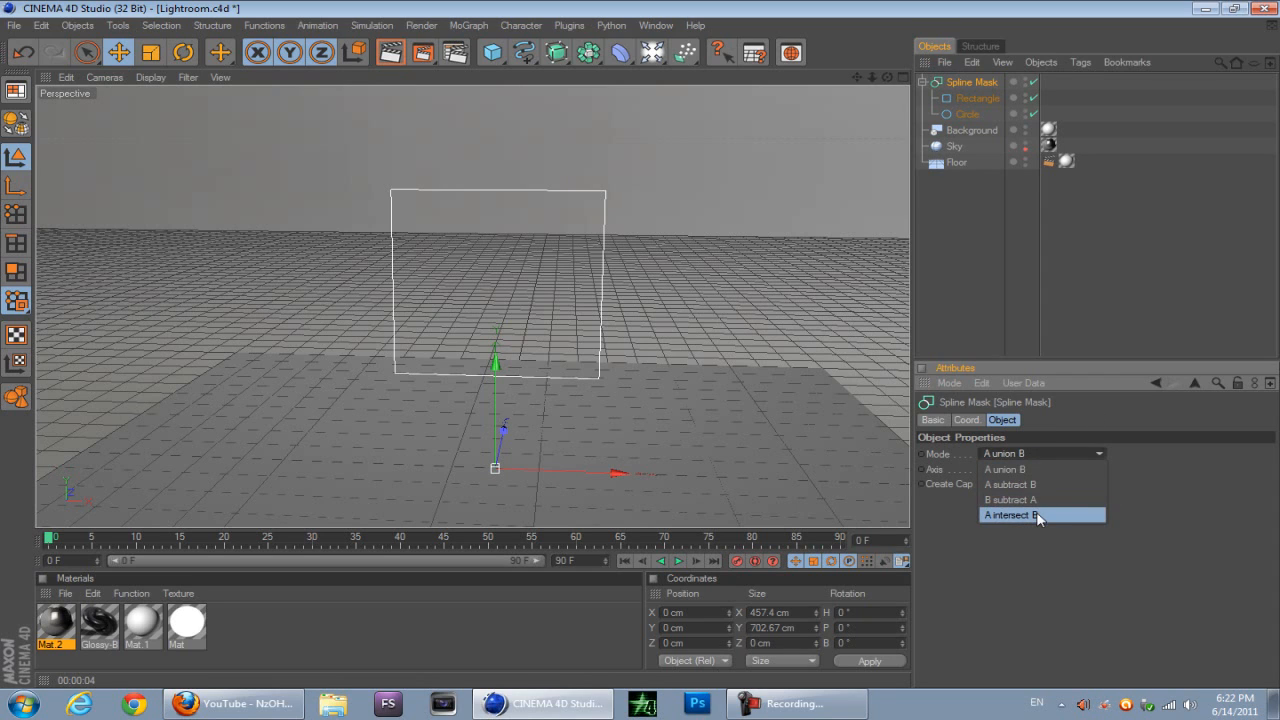
# Step: Set the Spline Mask Mode to A intersect B
pyautogui.click(1030, 515)
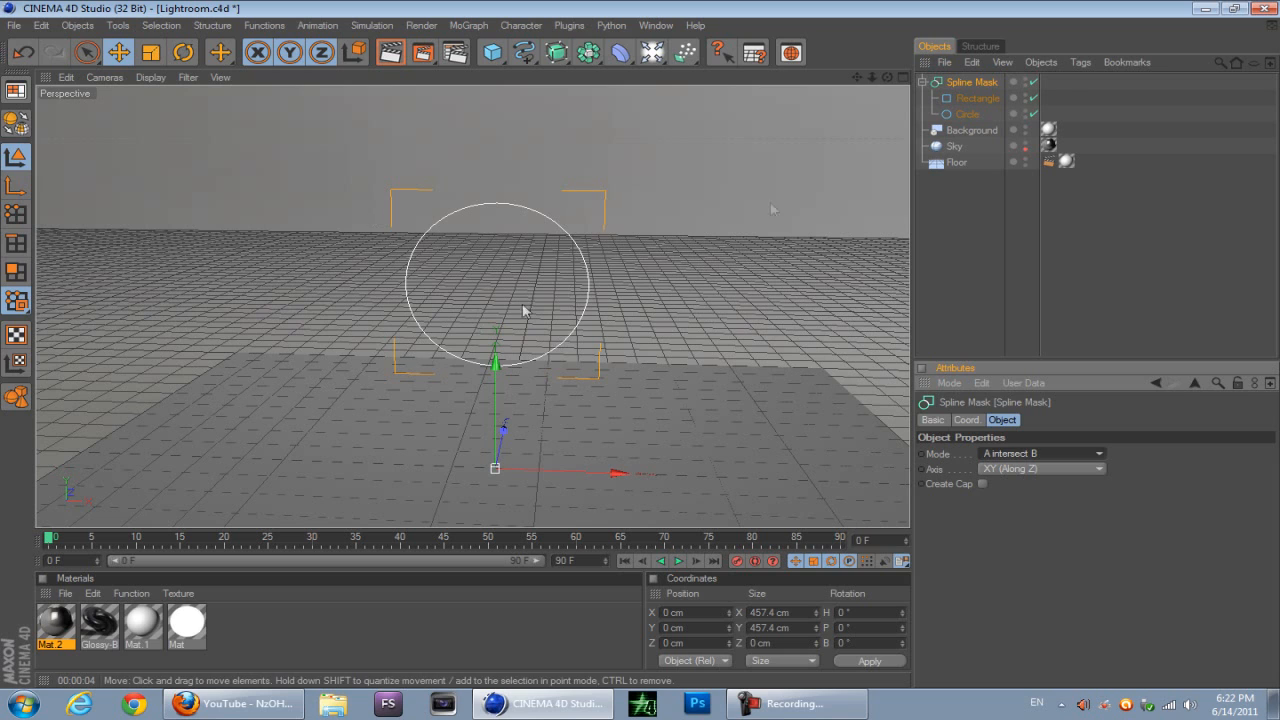
pyautogui.click(973, 98)
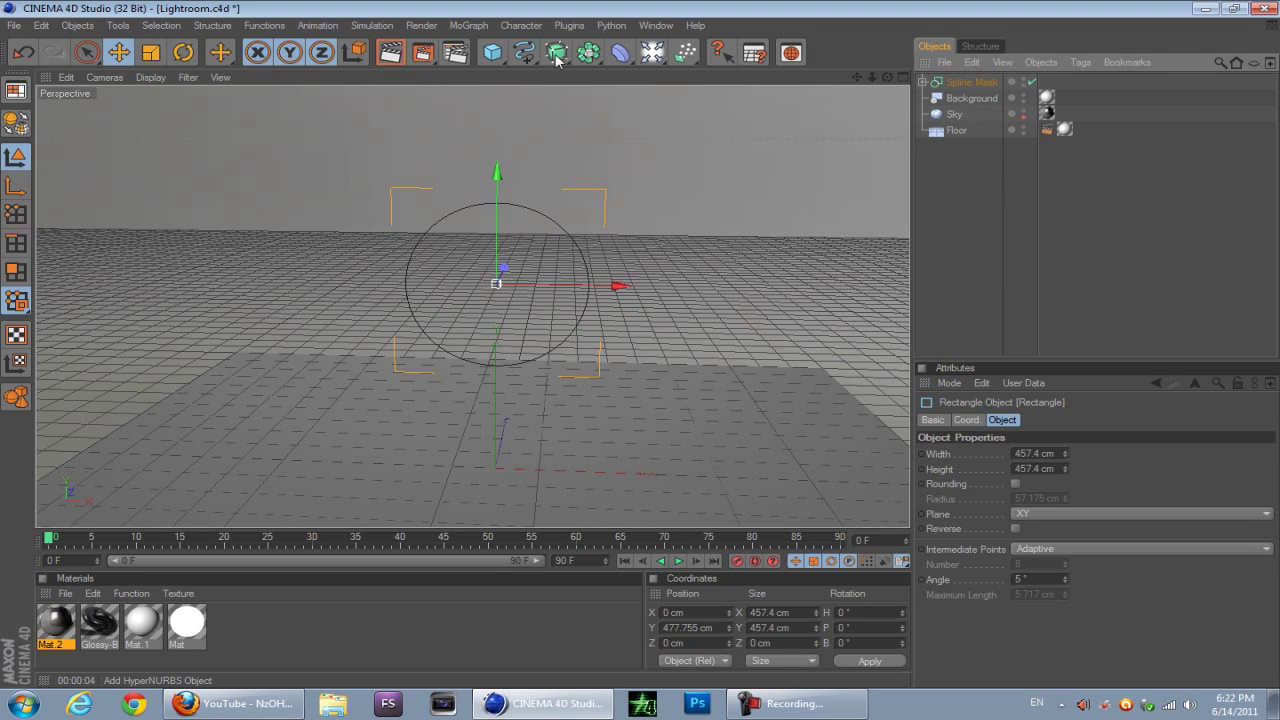
# Step: Add a Lathe NURBS and place the Spline Mask under it to lathe a sphere
pyautogui.click(556, 52)
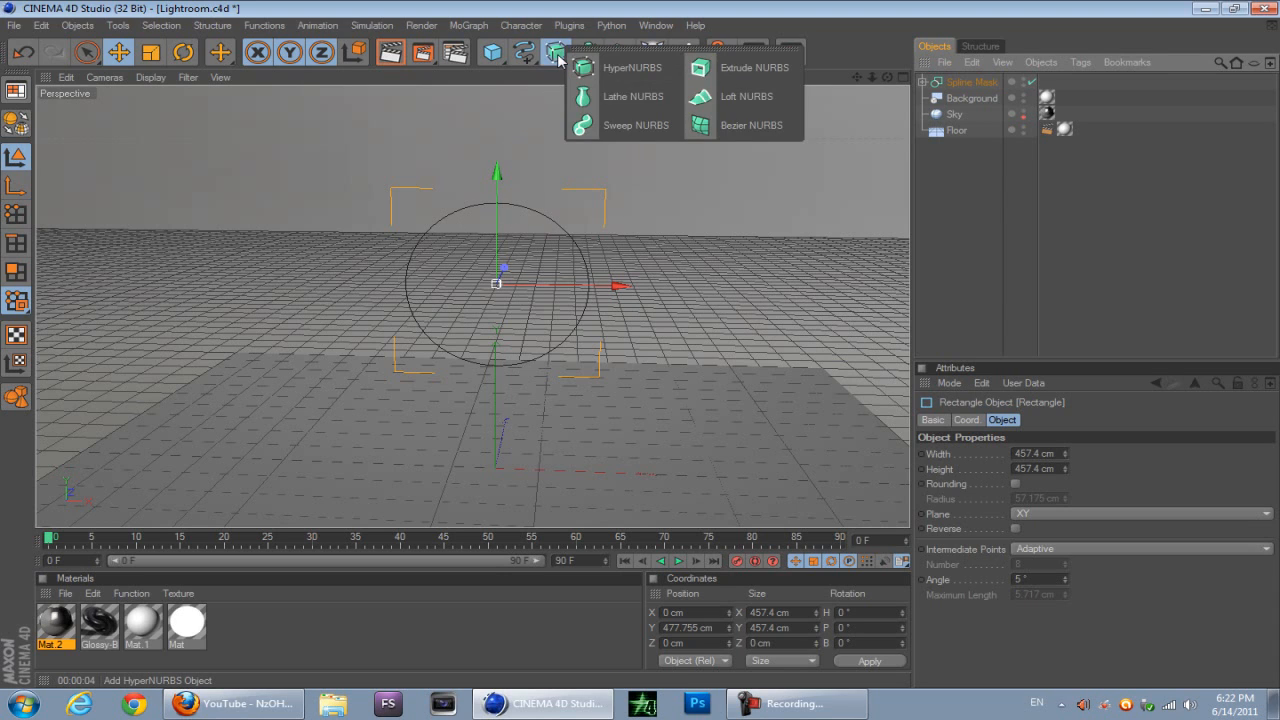
pyautogui.moveTo(603, 101)
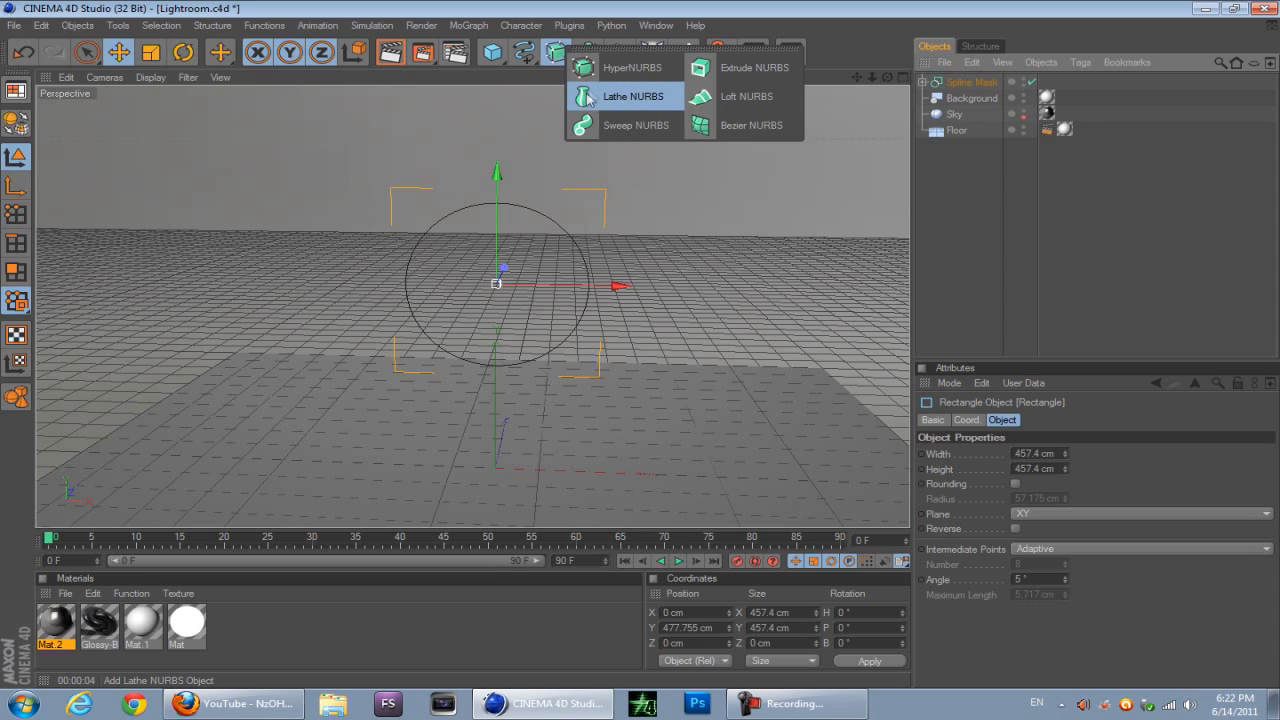
pyautogui.click(634, 95)
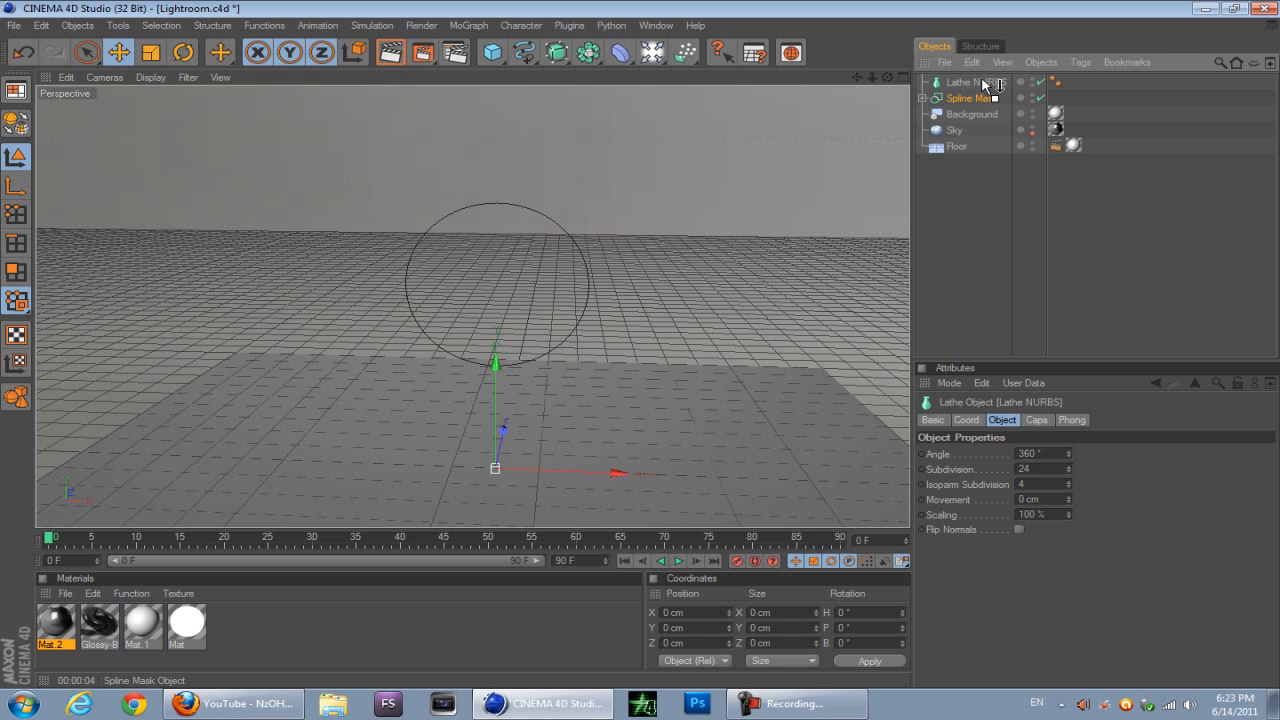
pyautogui.click(970, 98)
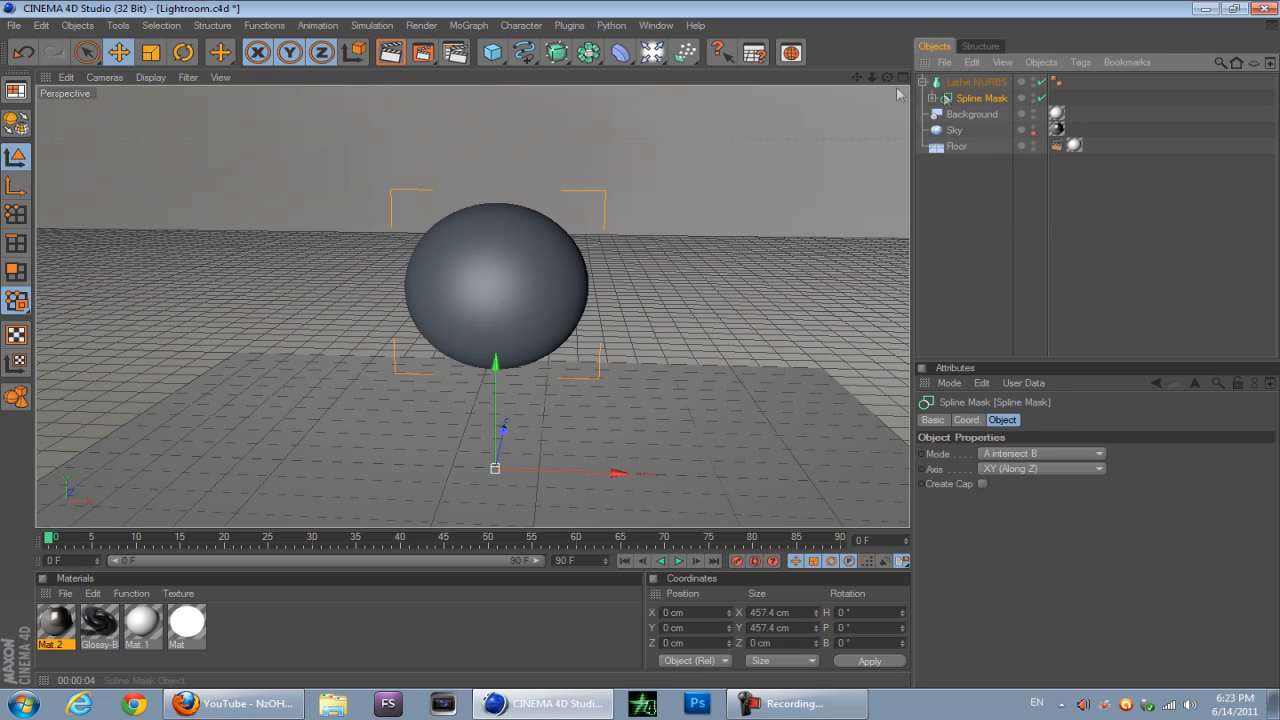
pyautogui.click(974, 82)
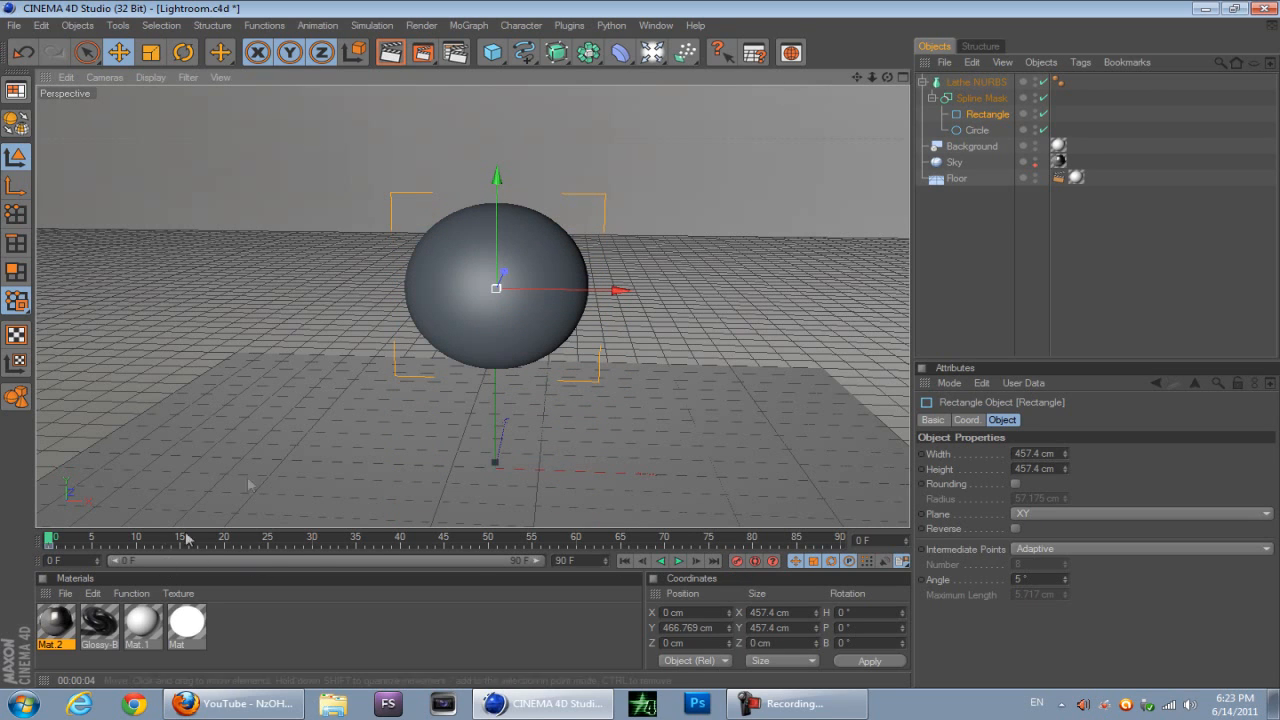
pyautogui.moveTo(634, 589)
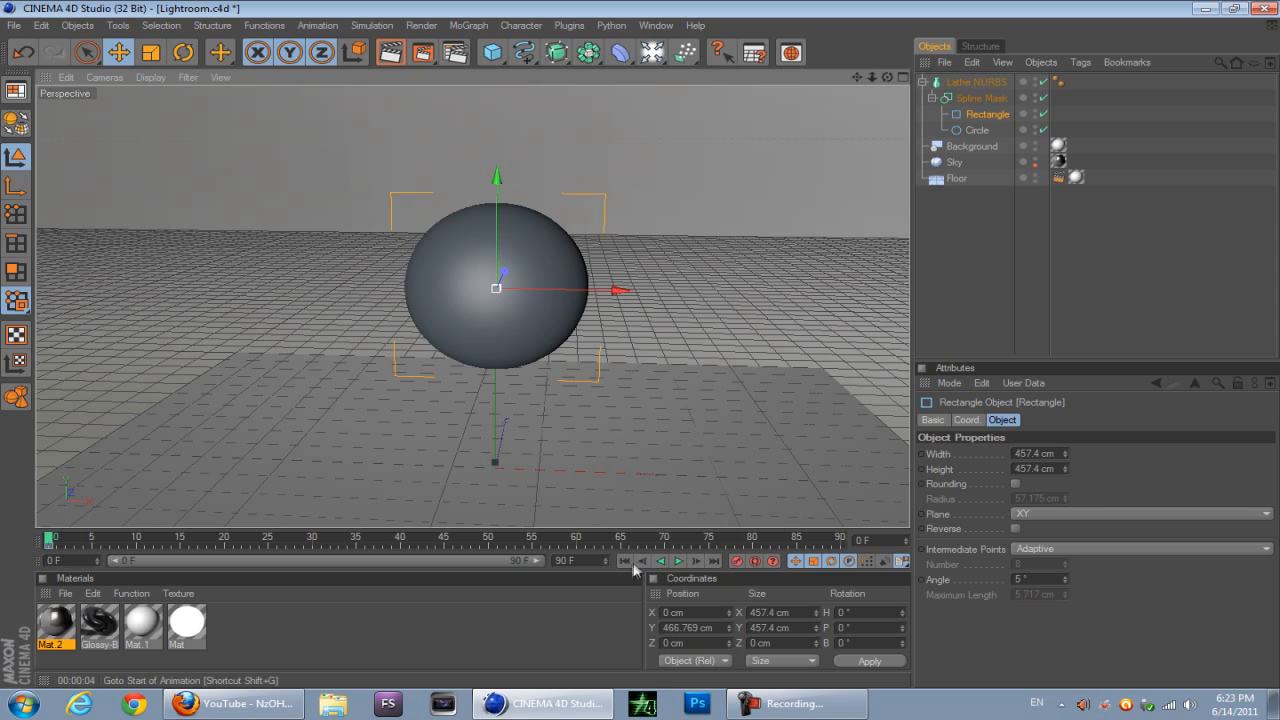
# Step: Scrub the timeline from frame 0 to frame 67 with the Rectangle selected
pyautogui.moveTo(500, 275); pyautogui.dragTo(500, 460)
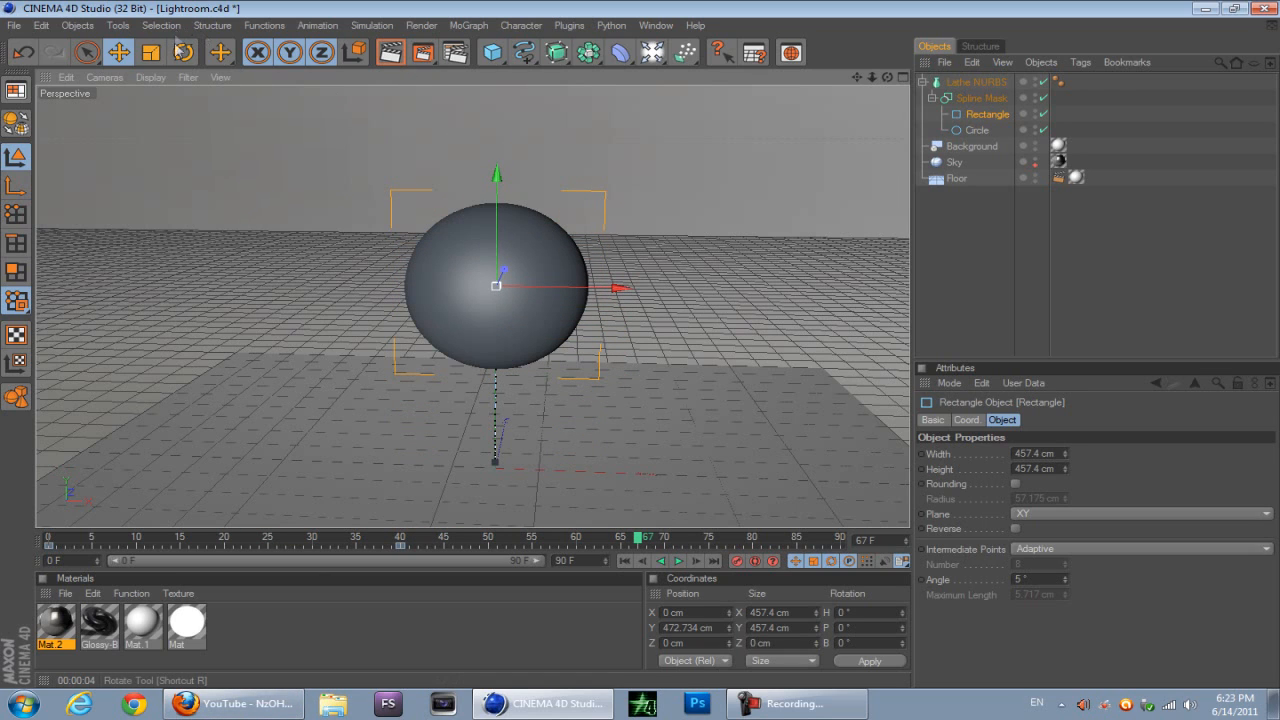
# Step: Switch briefly to the Rotate tool, return to Move, and preview the animation
pyautogui.click(183, 52)
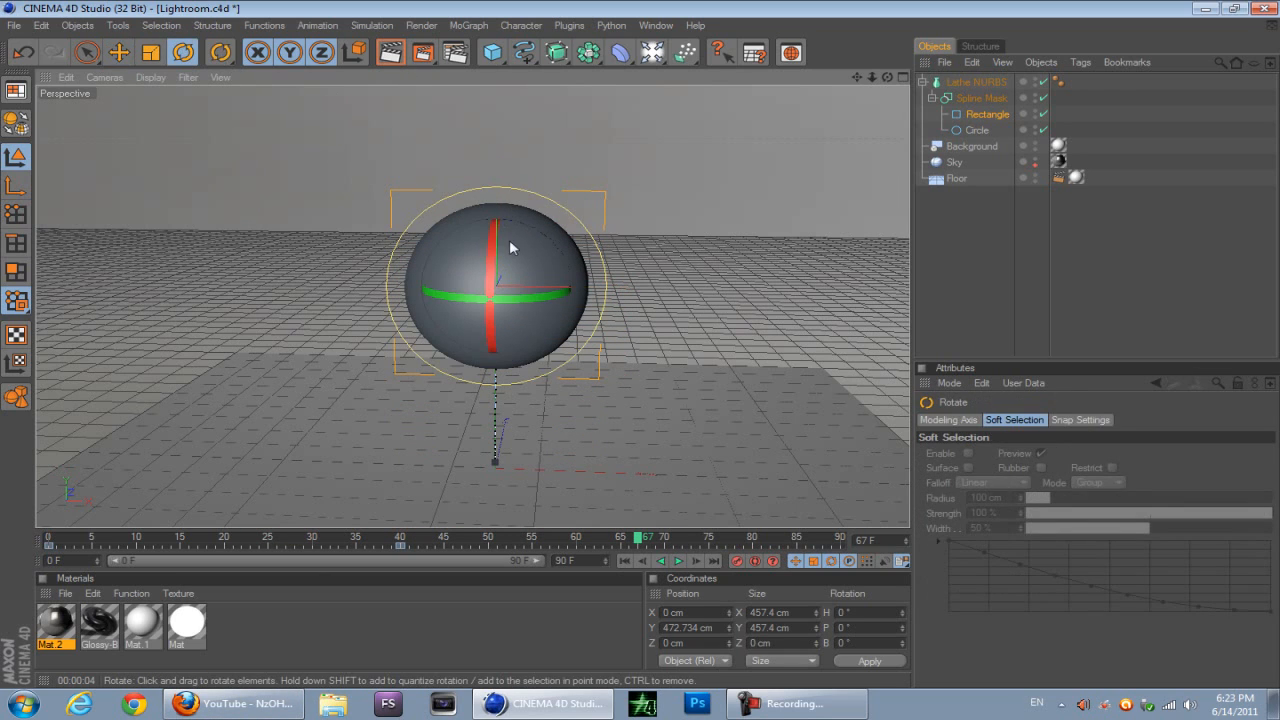
pyautogui.click(117, 52)
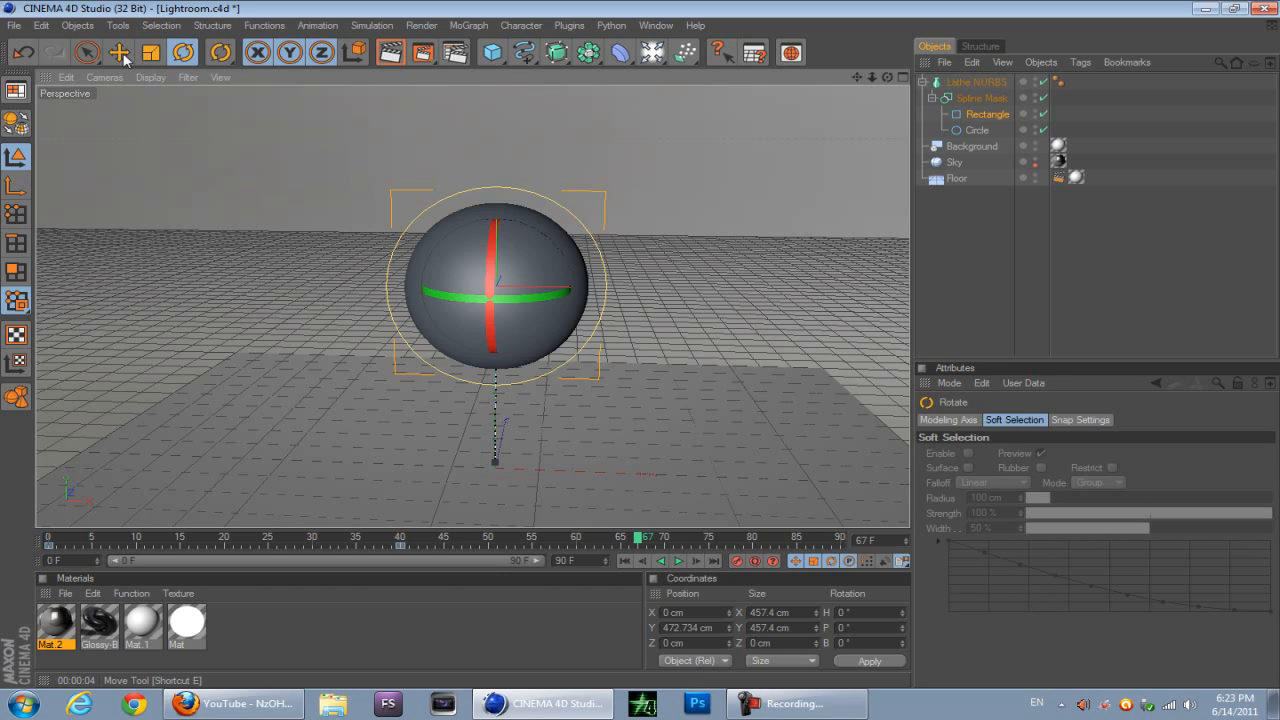
pyautogui.click(117, 52)
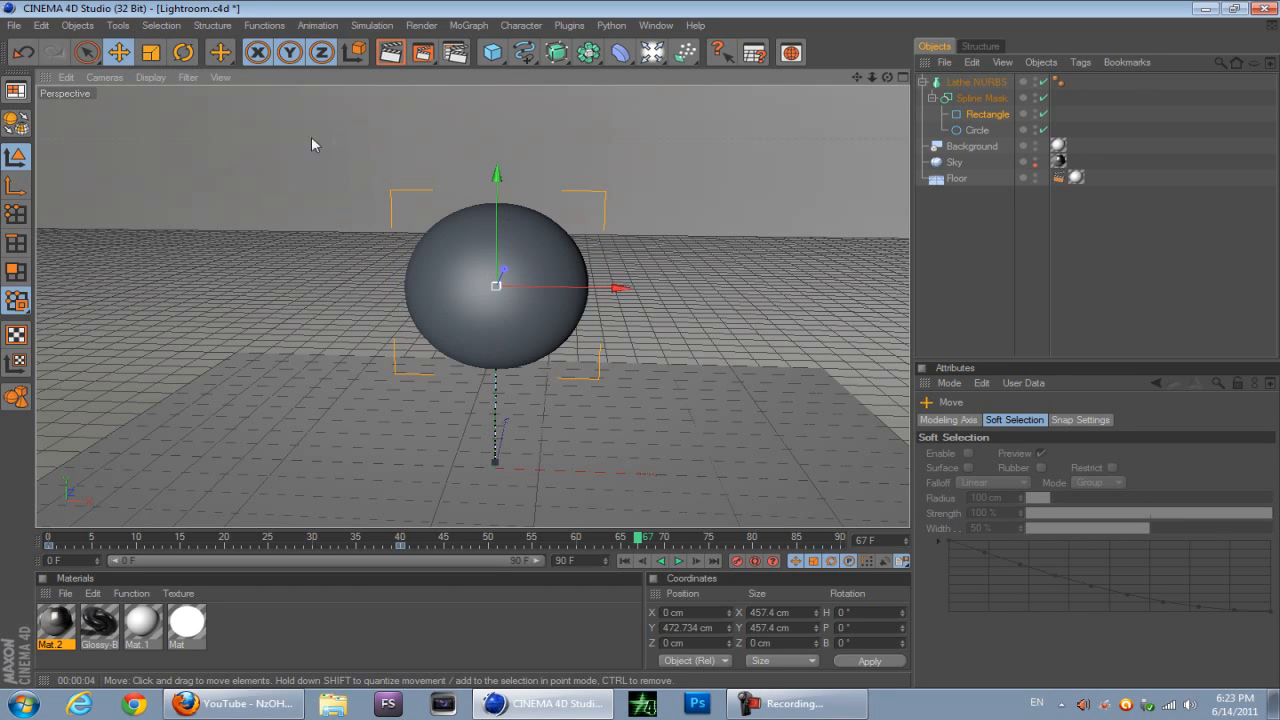
pyautogui.moveTo(487, 198)
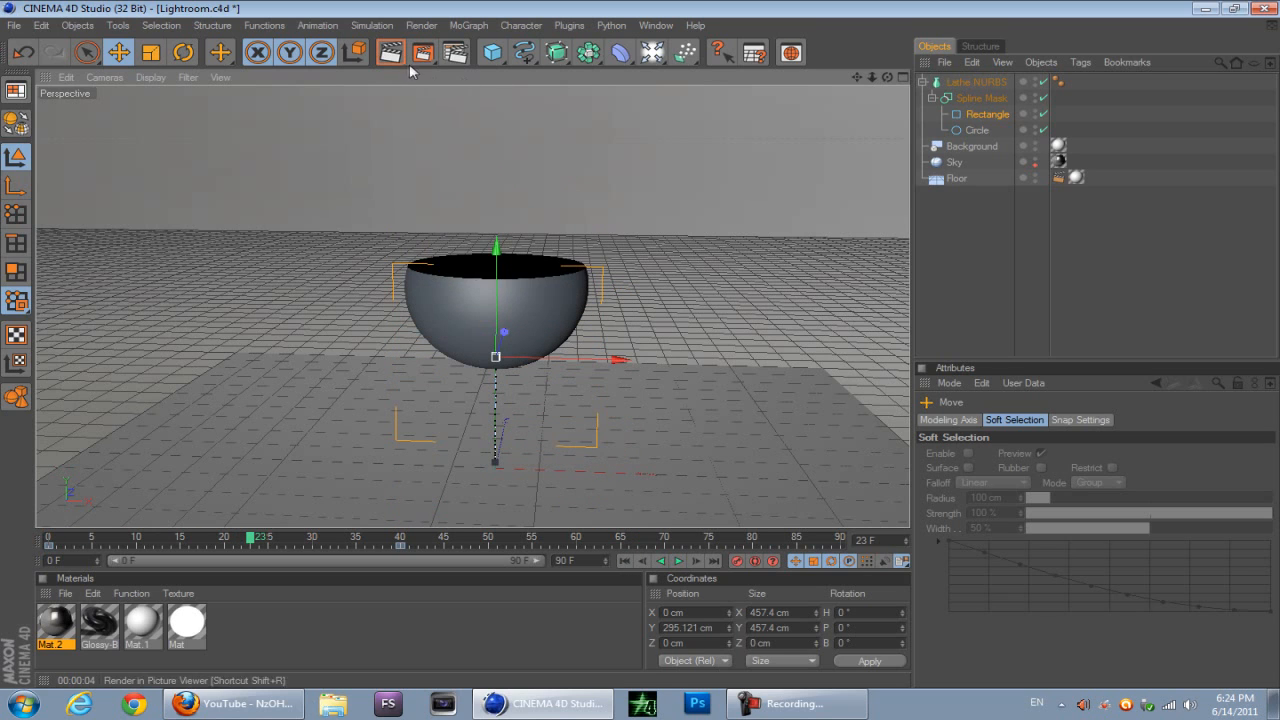
# Step: Render the half bowl, re-render at frame 56, then play the Engulfer video in Firefox
pyautogui.click(381, 52)
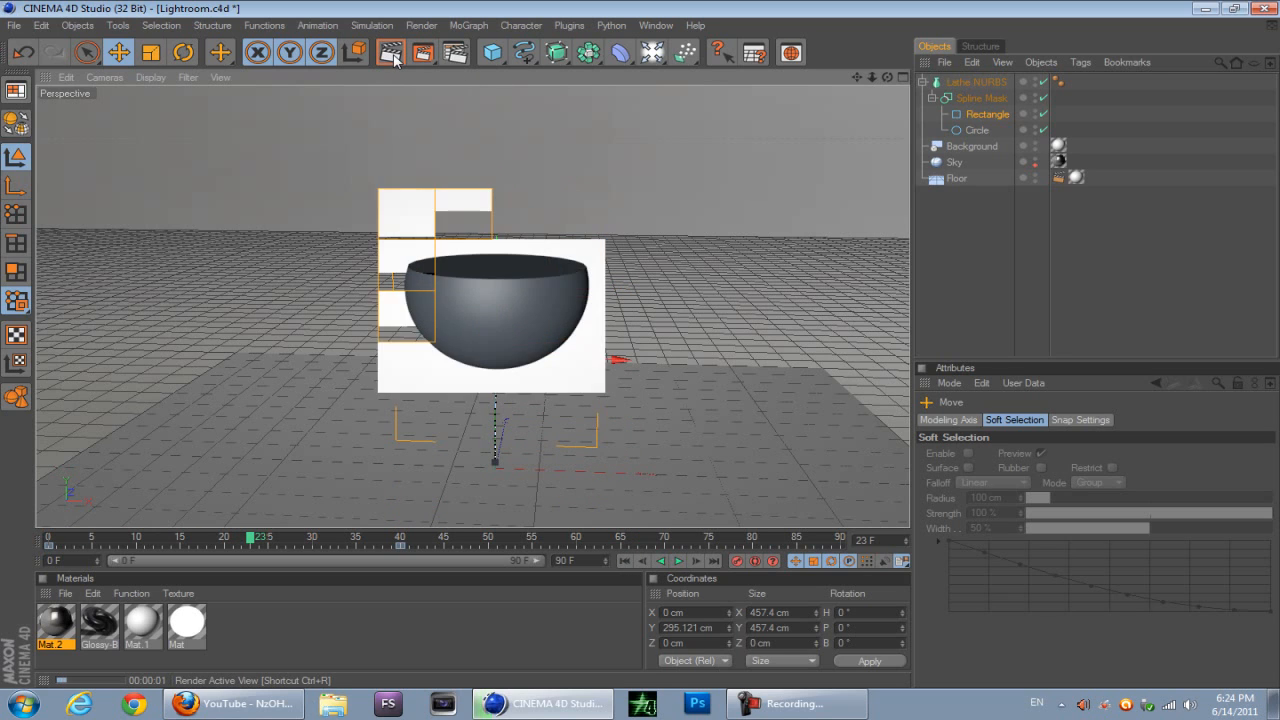
pyautogui.click(390, 52)
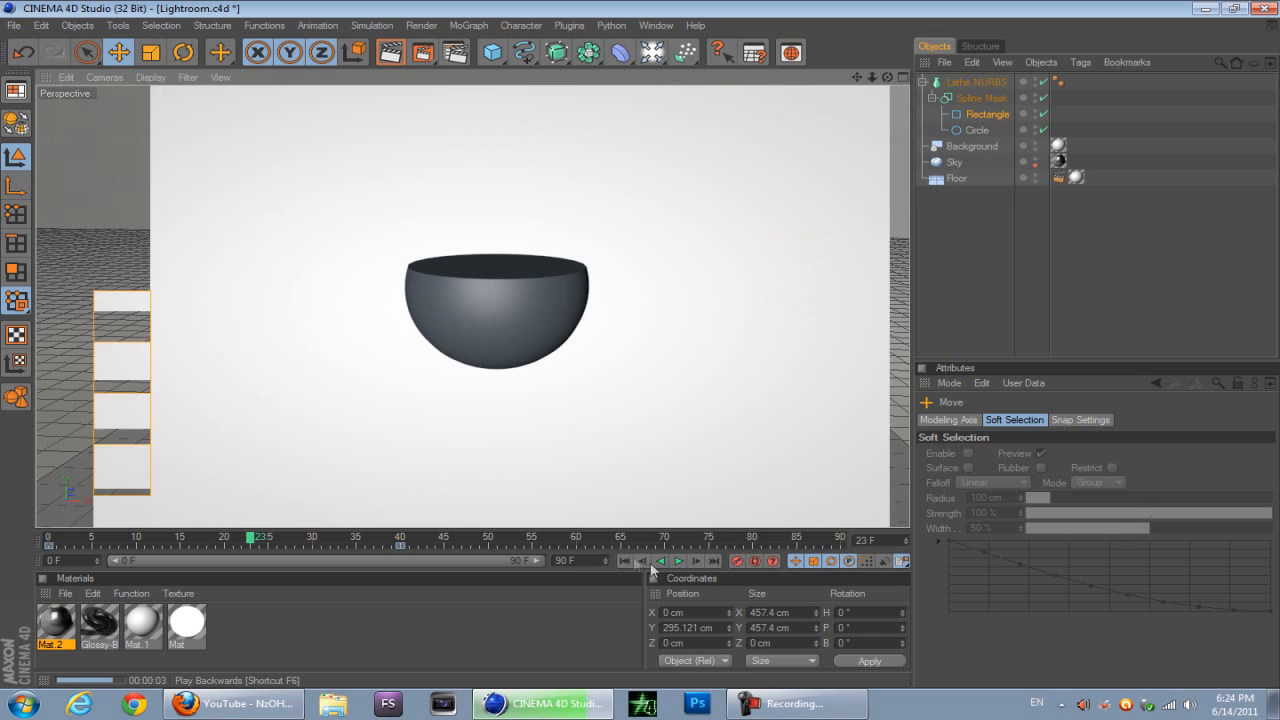
pyautogui.click(678, 561)
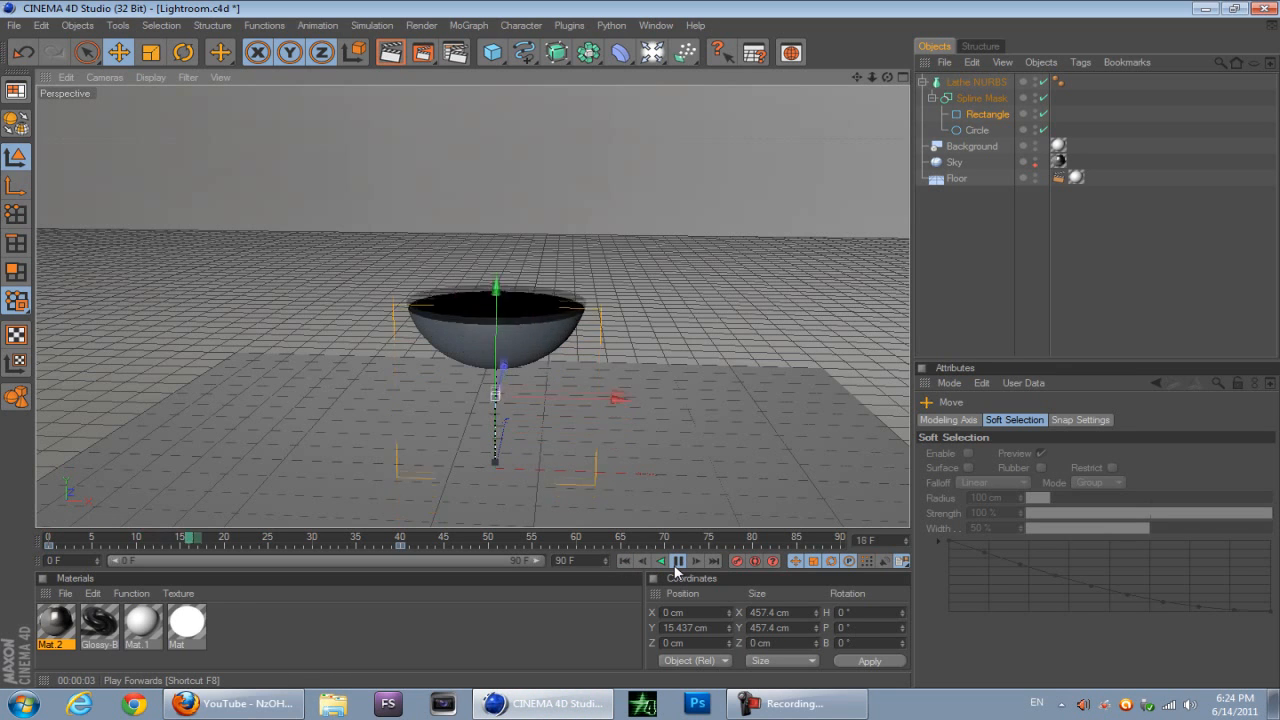
pyautogui.click(677, 561)
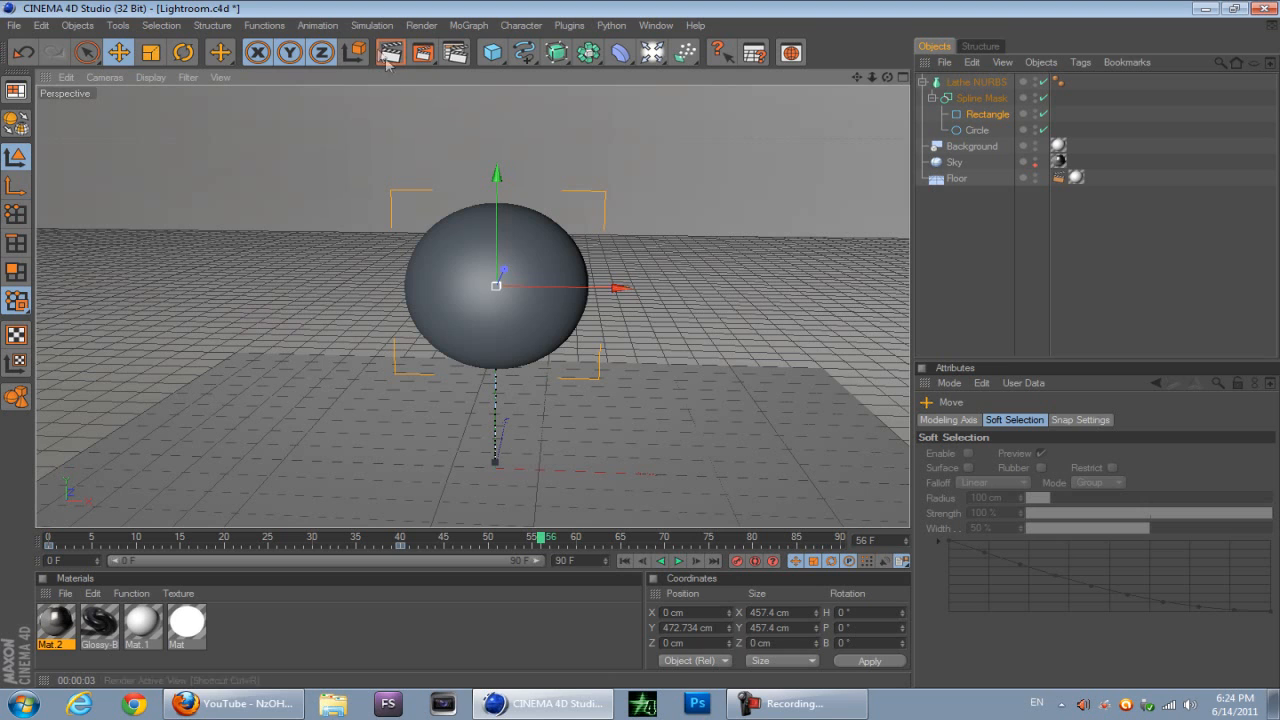
pyautogui.click(389, 52)
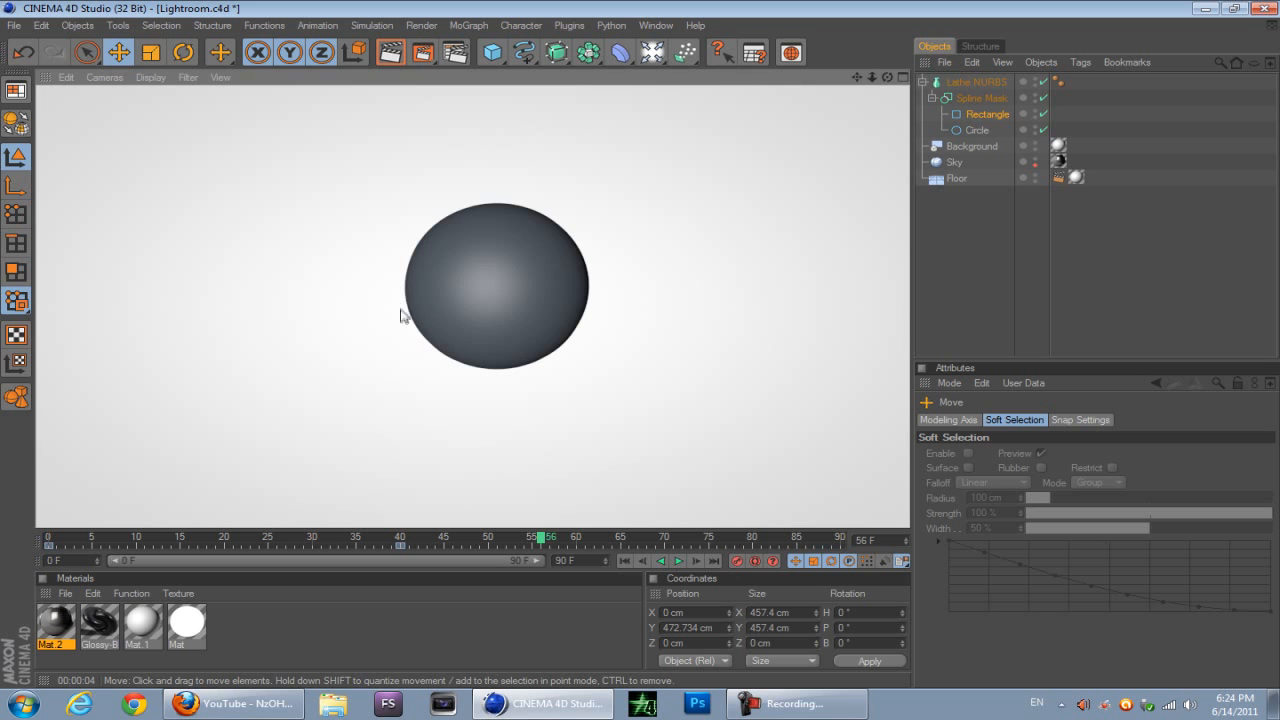
pyautogui.click(225, 700)
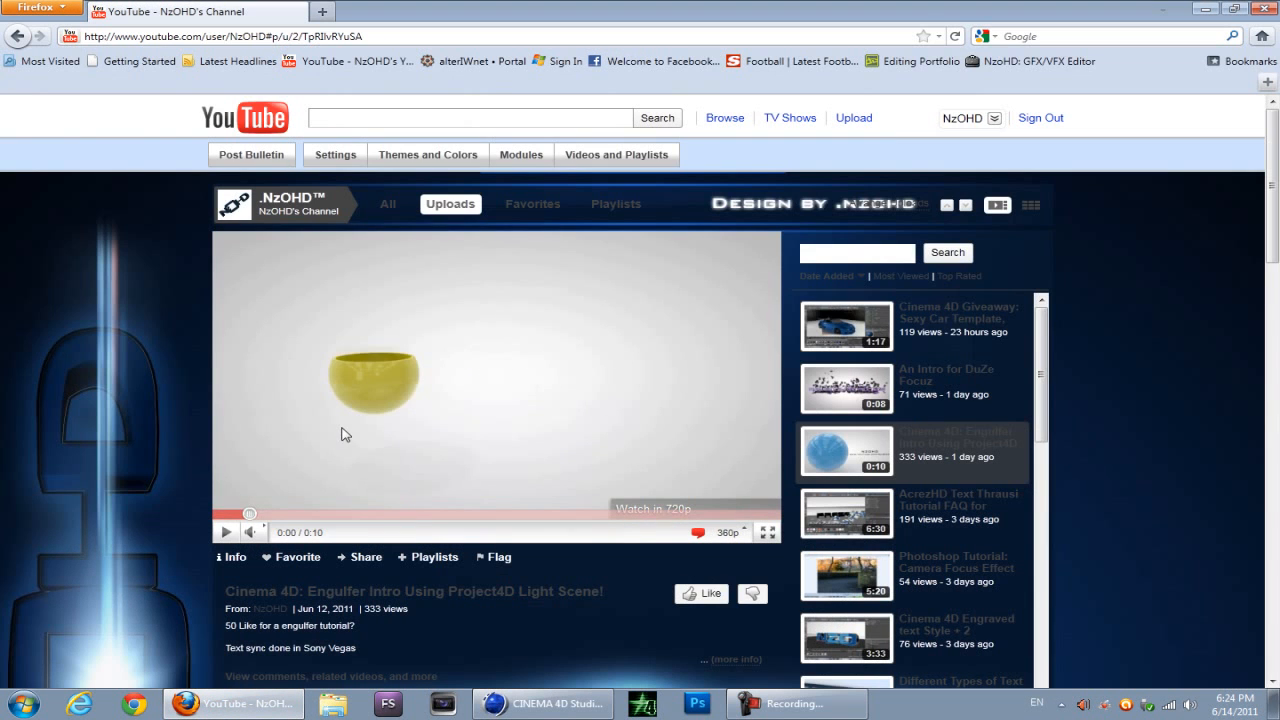
pyautogui.click(227, 532)
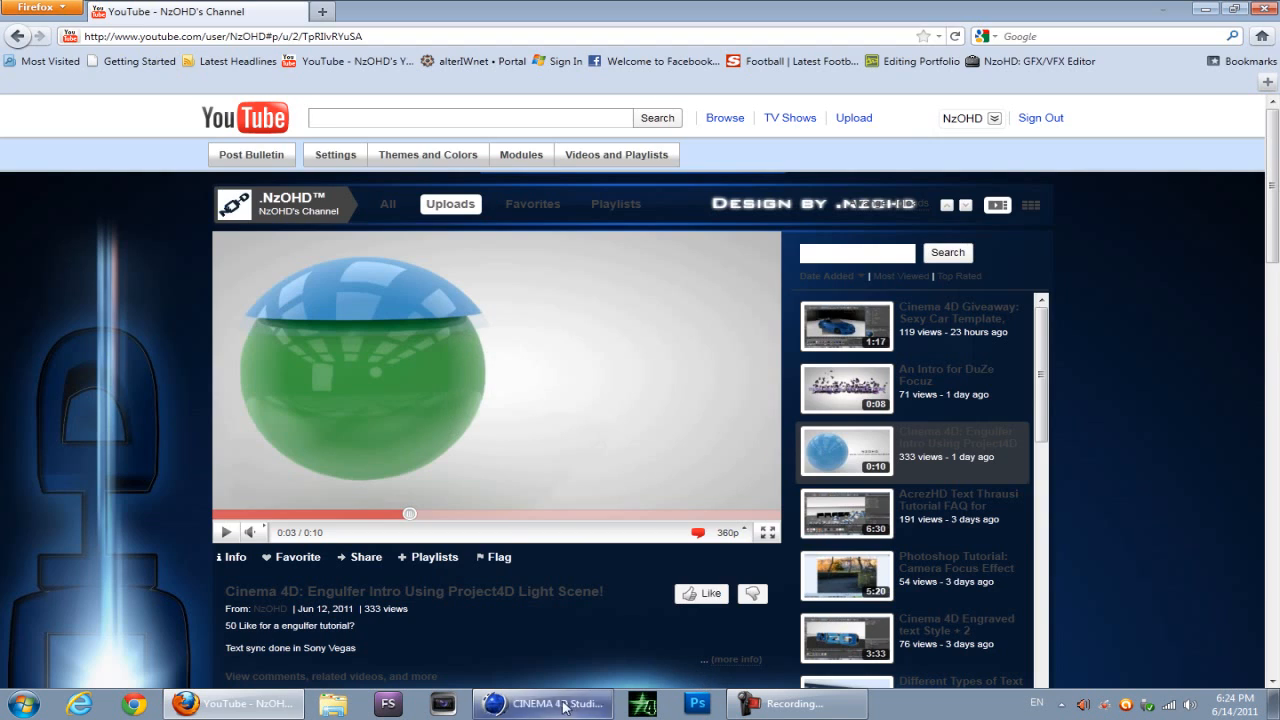
# Step: Select the Lathe NURBS and raise its Subdivision to 70
pyautogui.click(543, 703)
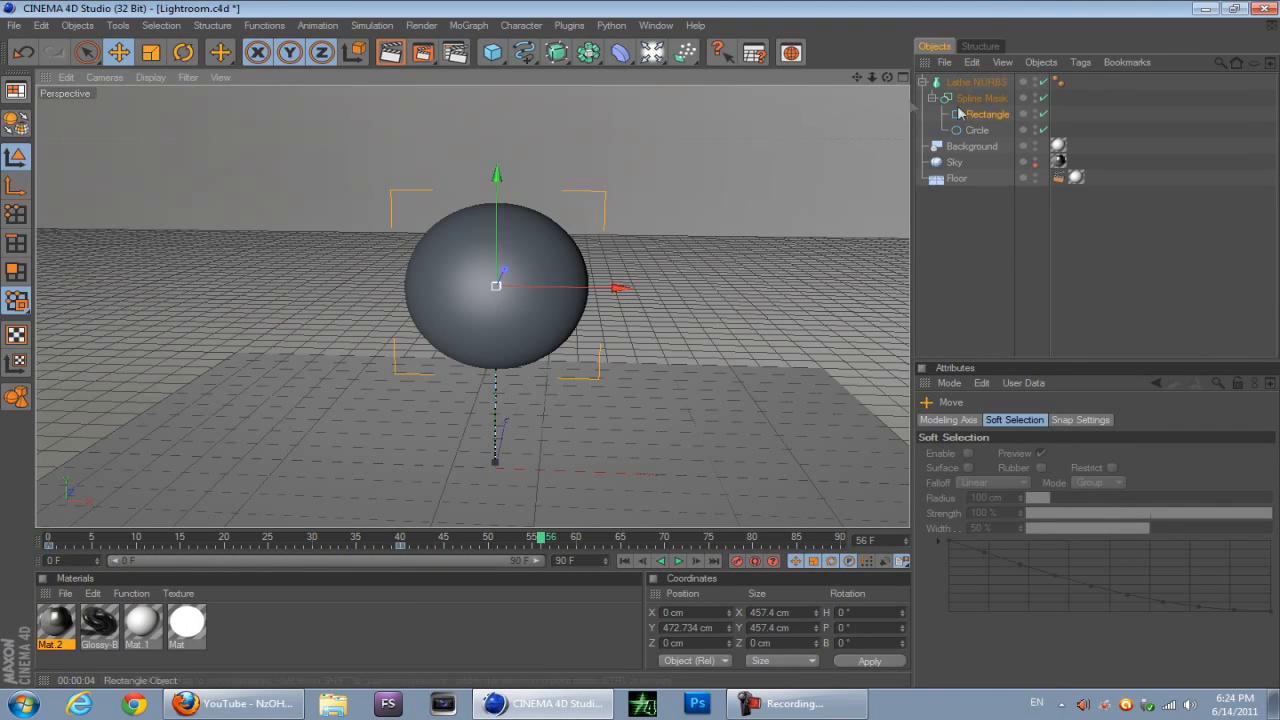
pyautogui.click(967, 82)
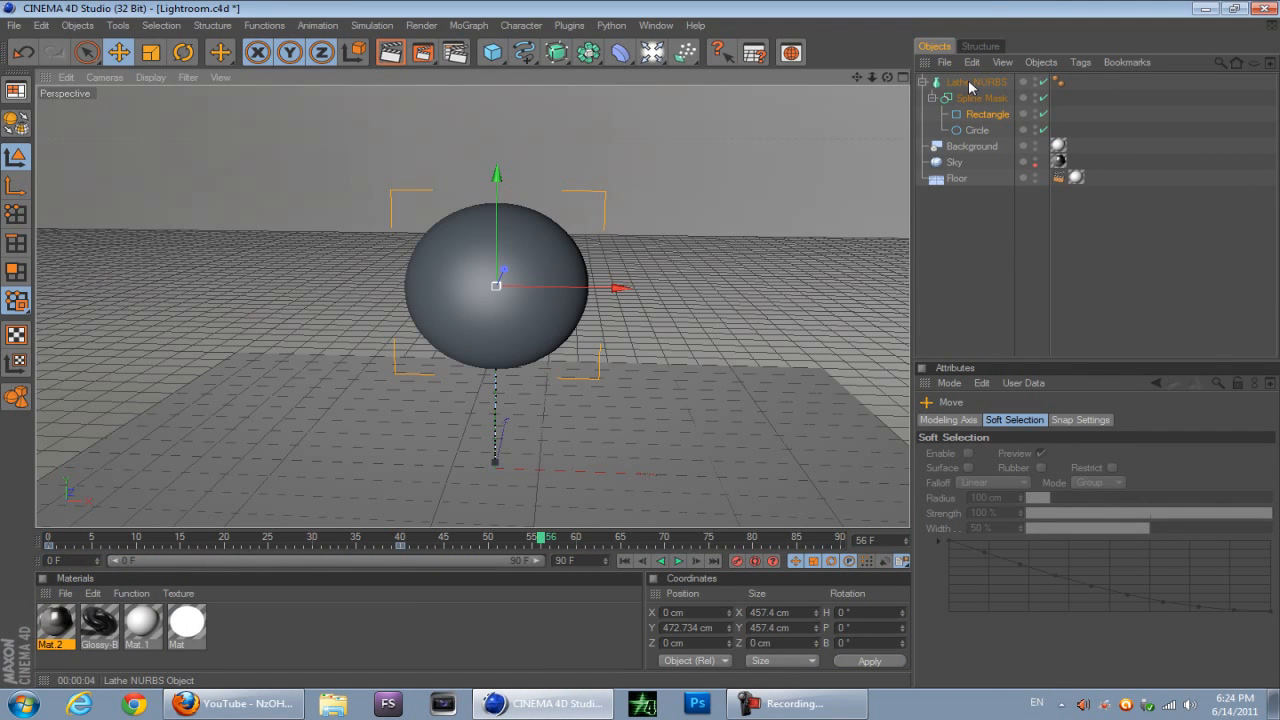
pyautogui.click(955, 81)
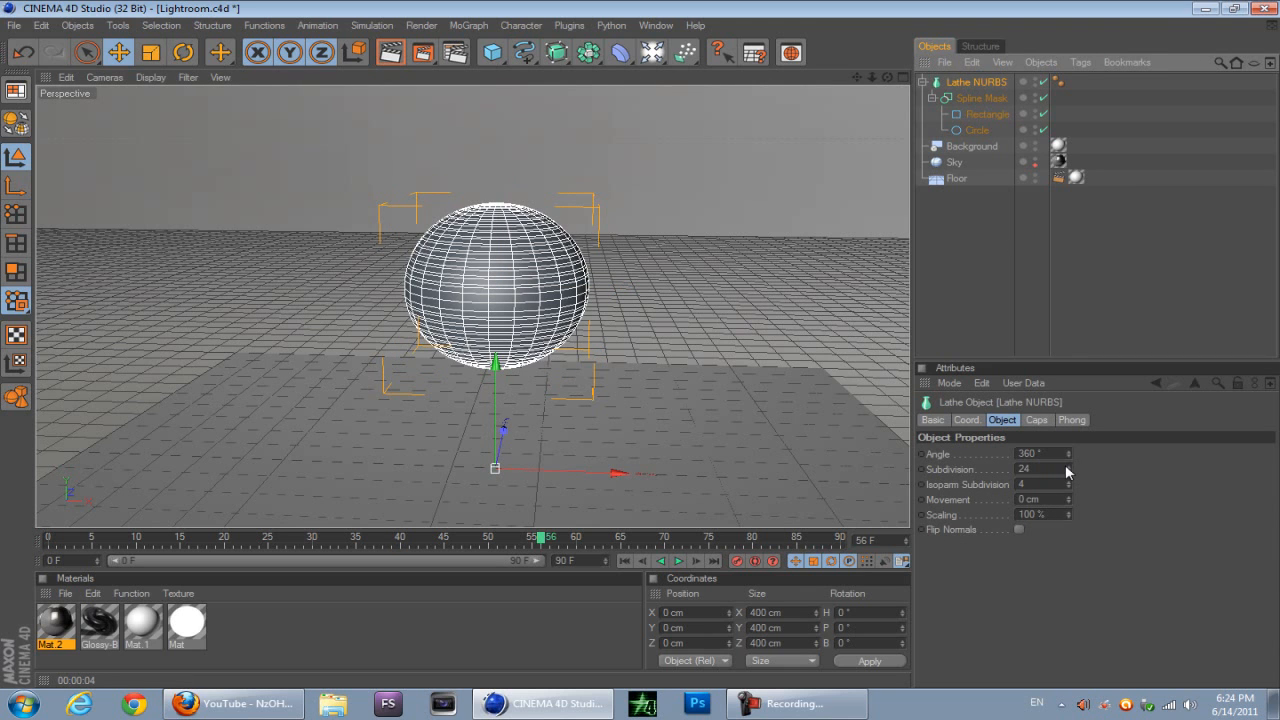
pyautogui.moveTo(1068, 469); pyautogui.dragTo(1068, 440)
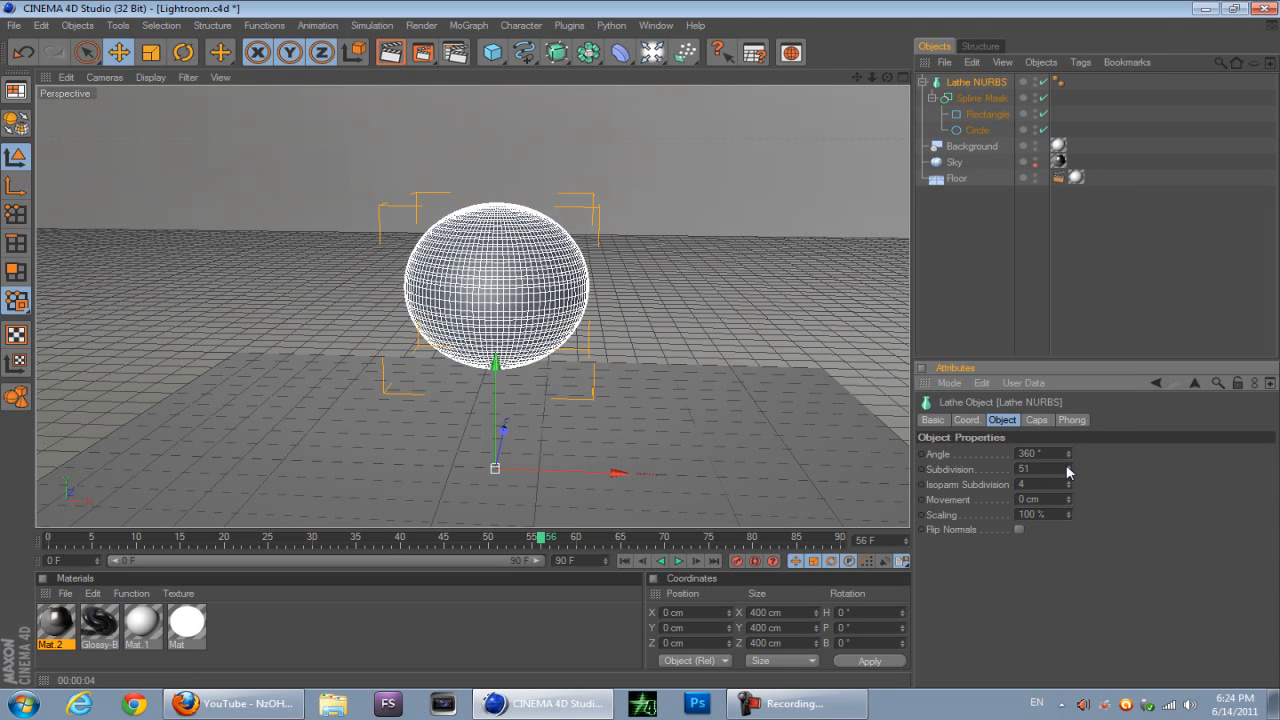
pyautogui.moveTo(1068, 471); pyautogui.dragTo(1068, 460)
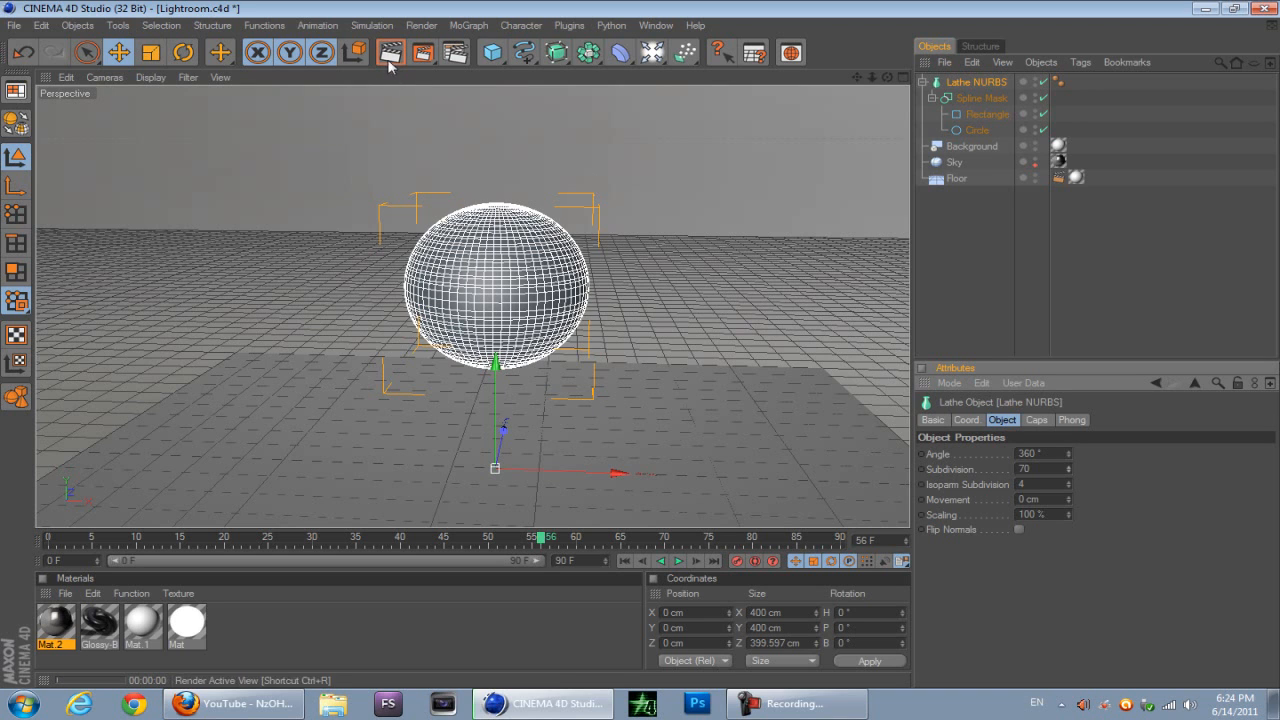
# Step: Render the smoothed sphere, select the Rectangle, and visit the browser before returning
pyautogui.click(386, 52)
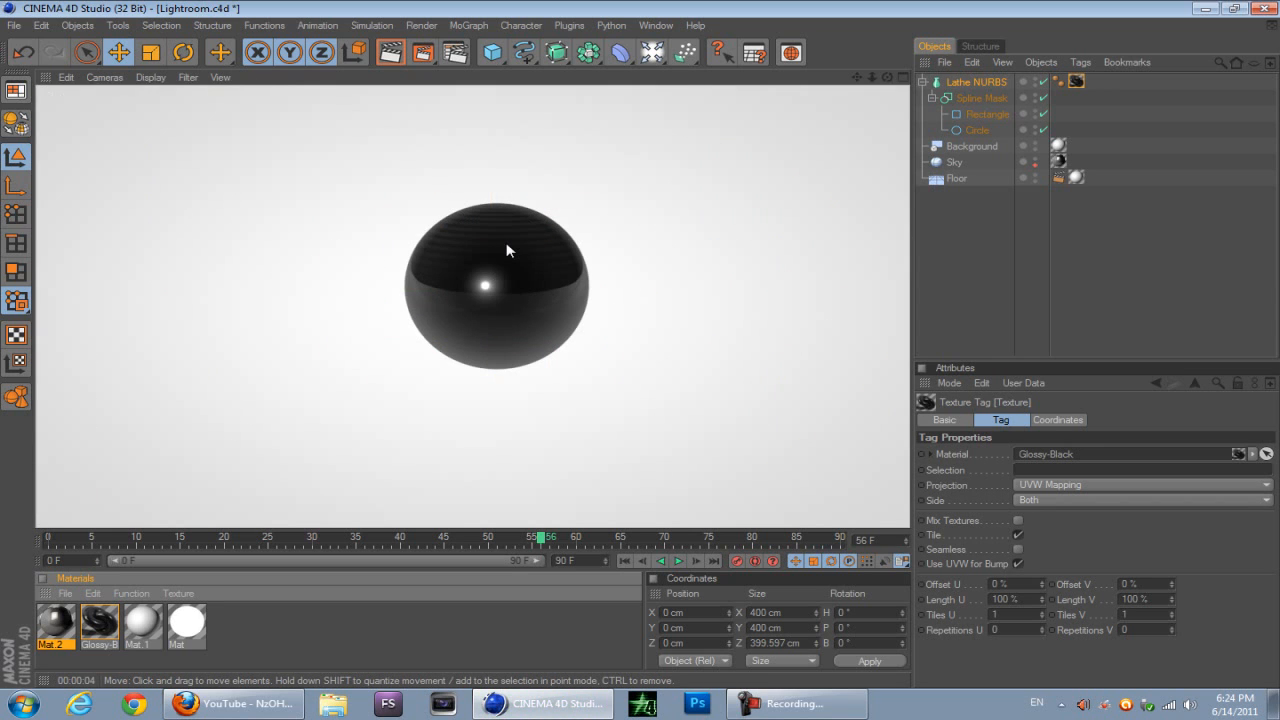
pyautogui.click(977, 114)
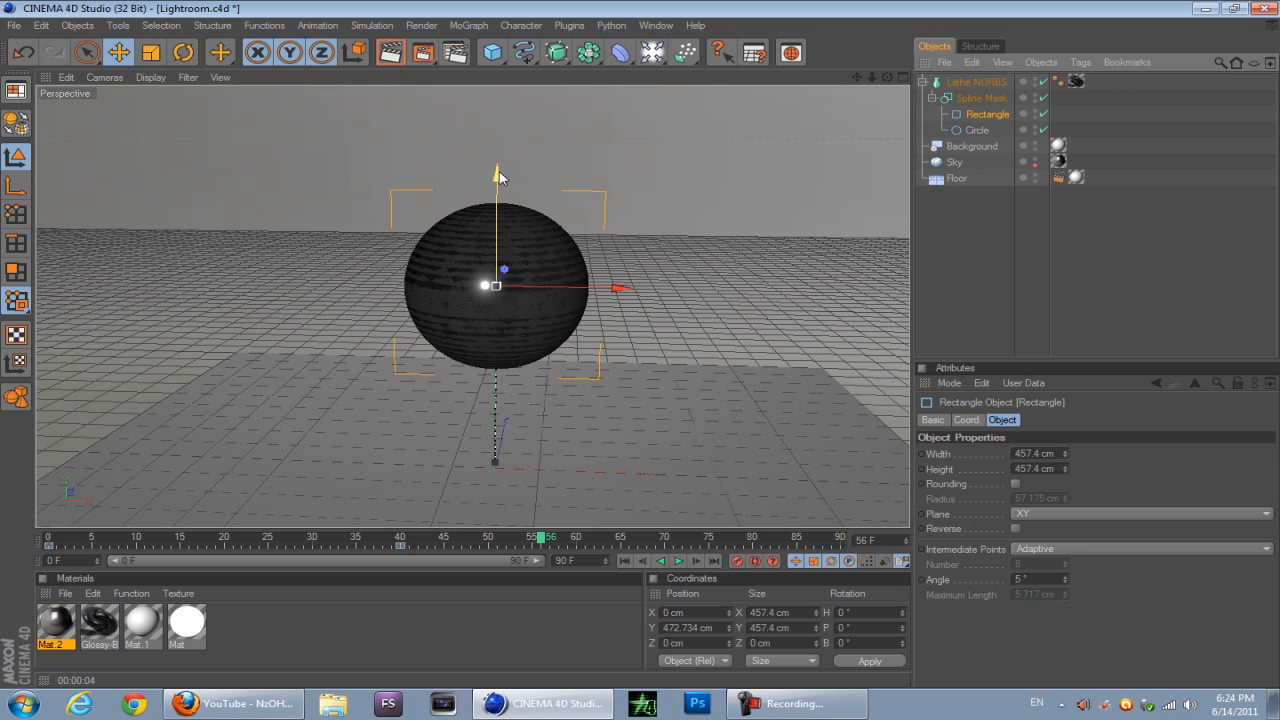
pyautogui.click(240, 698)
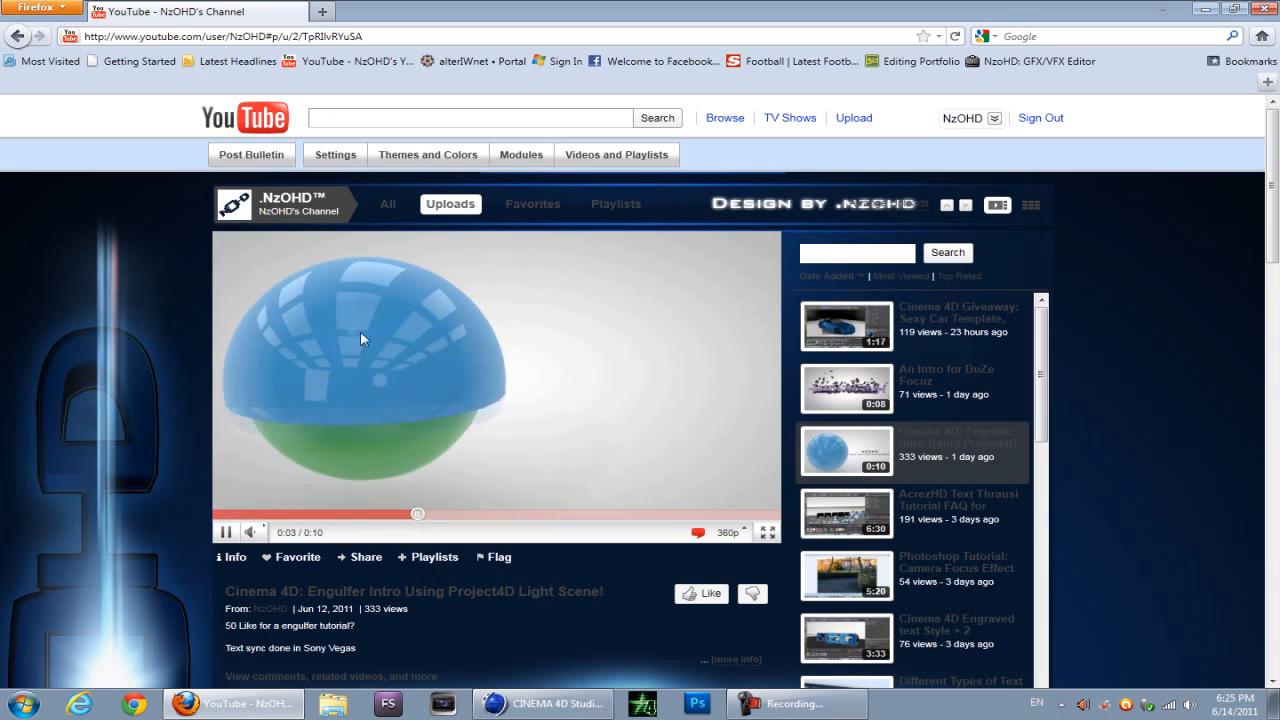
pyautogui.click(538, 704)
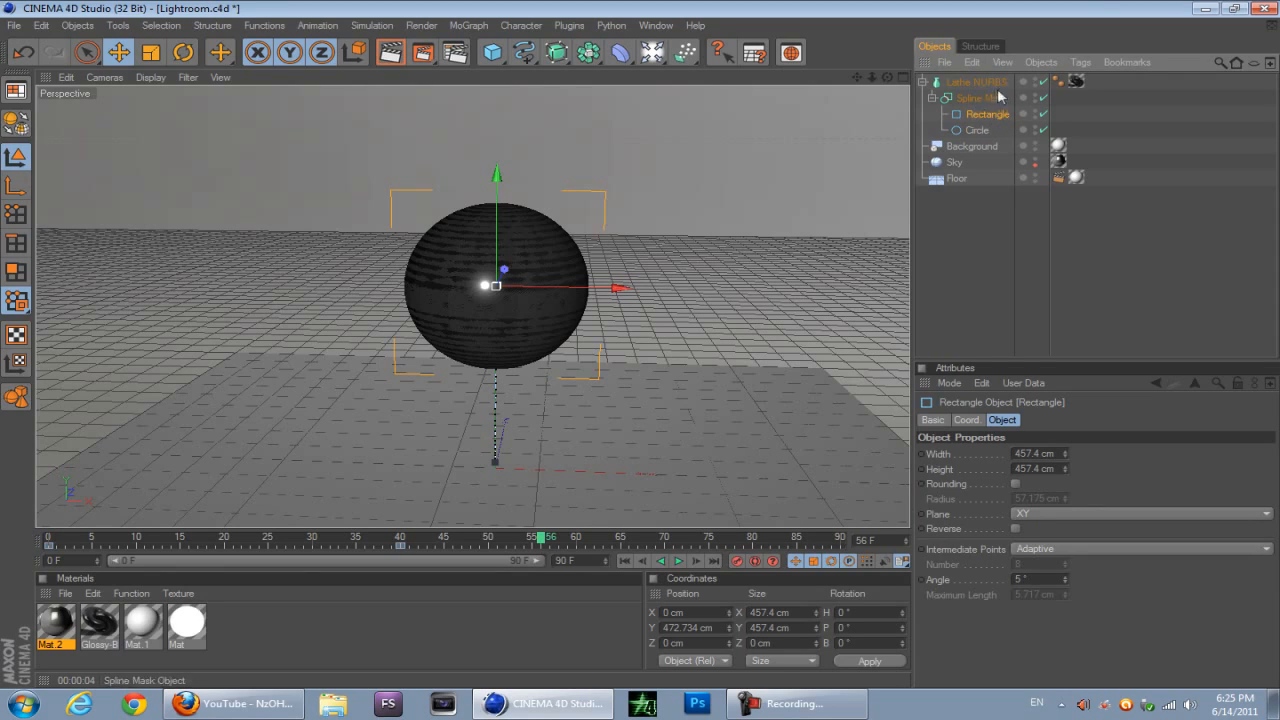
# Step: Turn the Circle profile into a ring with a 190 cm inner radius for a thin-walled shell
pyautogui.click(976, 130)
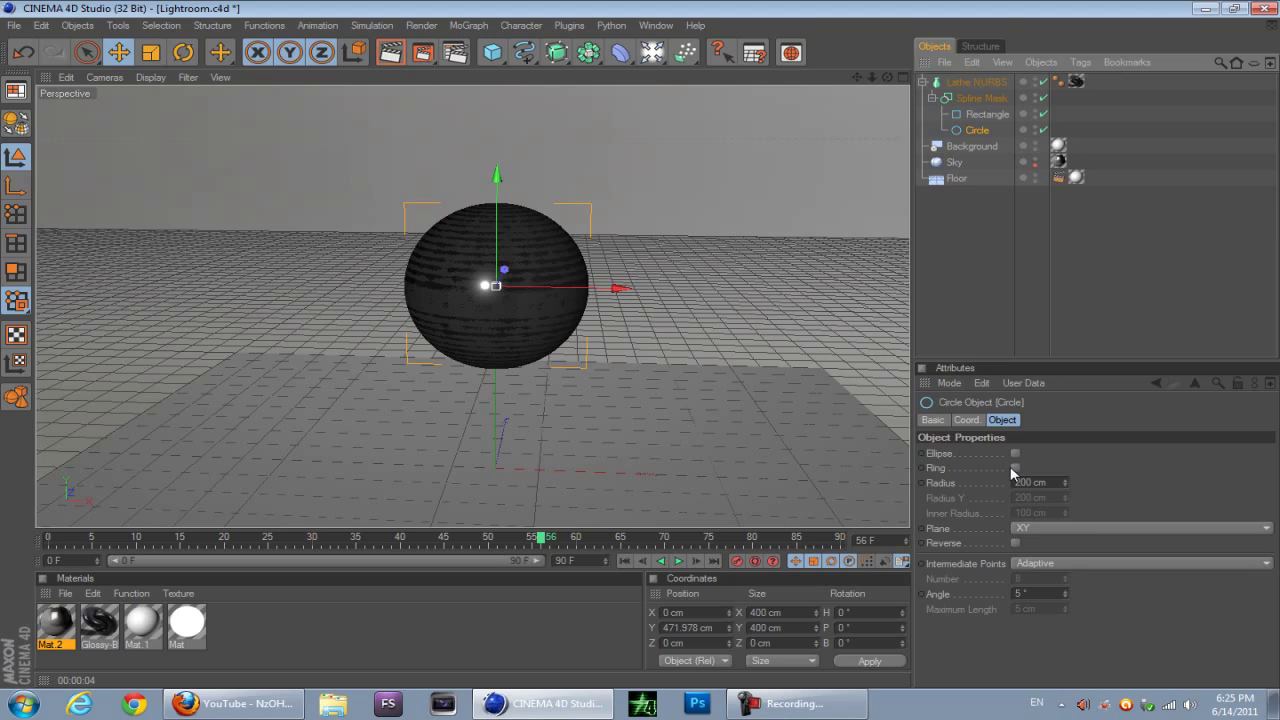
pyautogui.click(1015, 468)
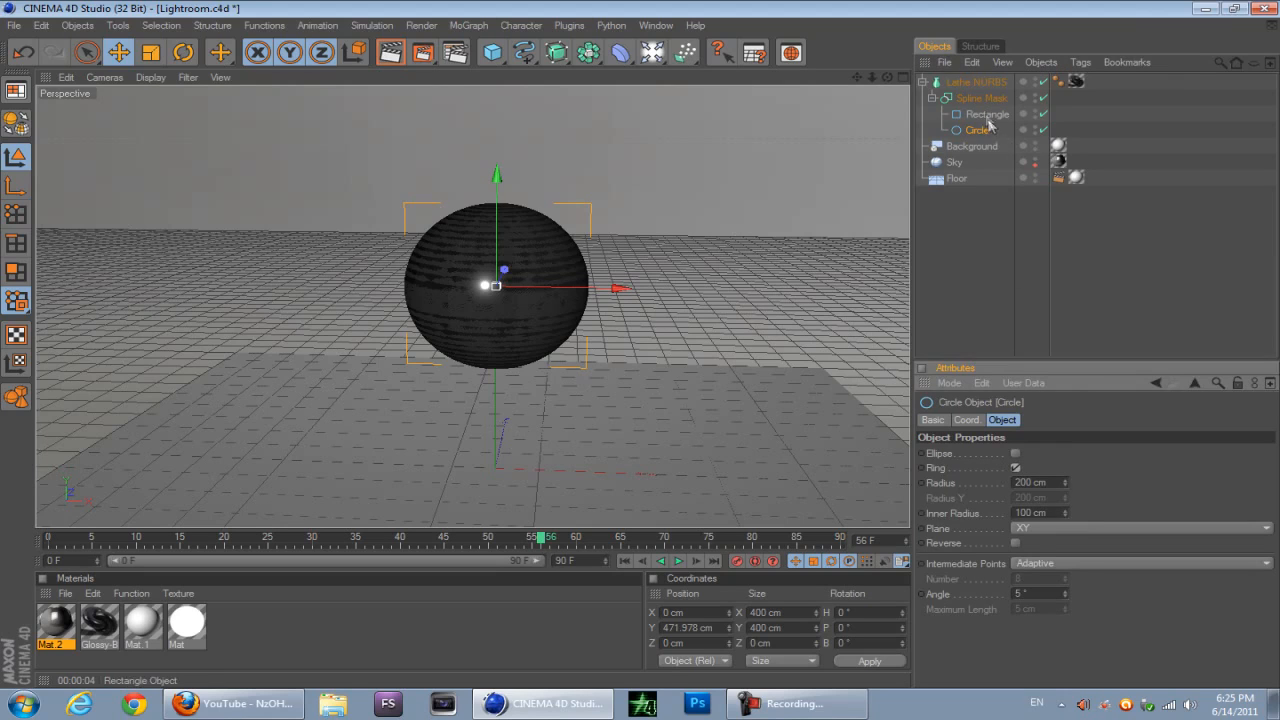
pyautogui.click(983, 113)
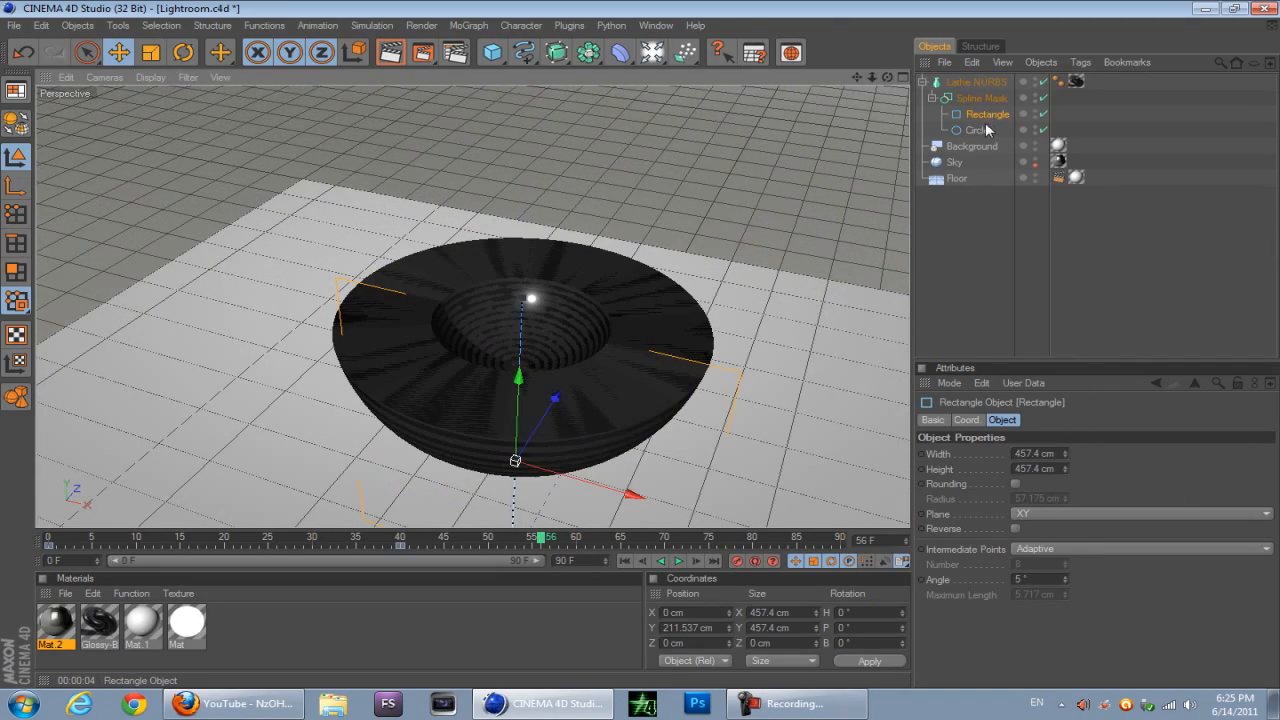
pyautogui.click(976, 130)
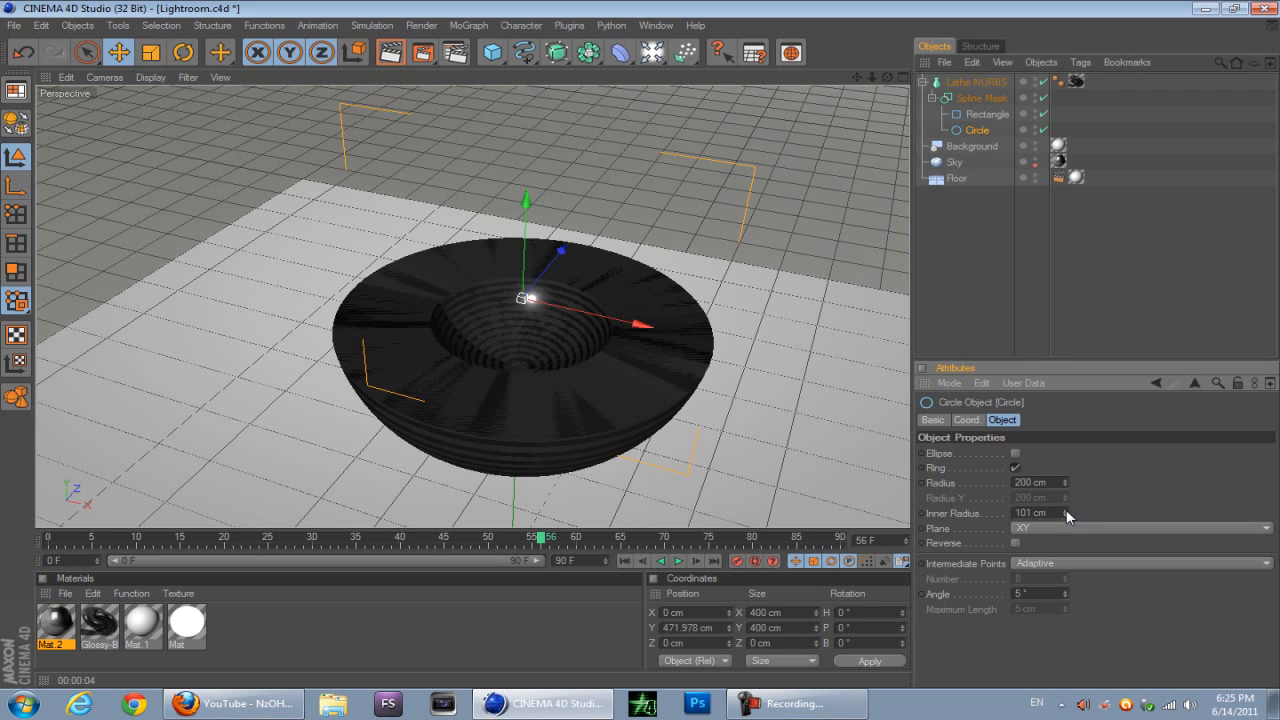
pyautogui.moveTo(1065, 513); pyautogui.dragTo(1068, 513)
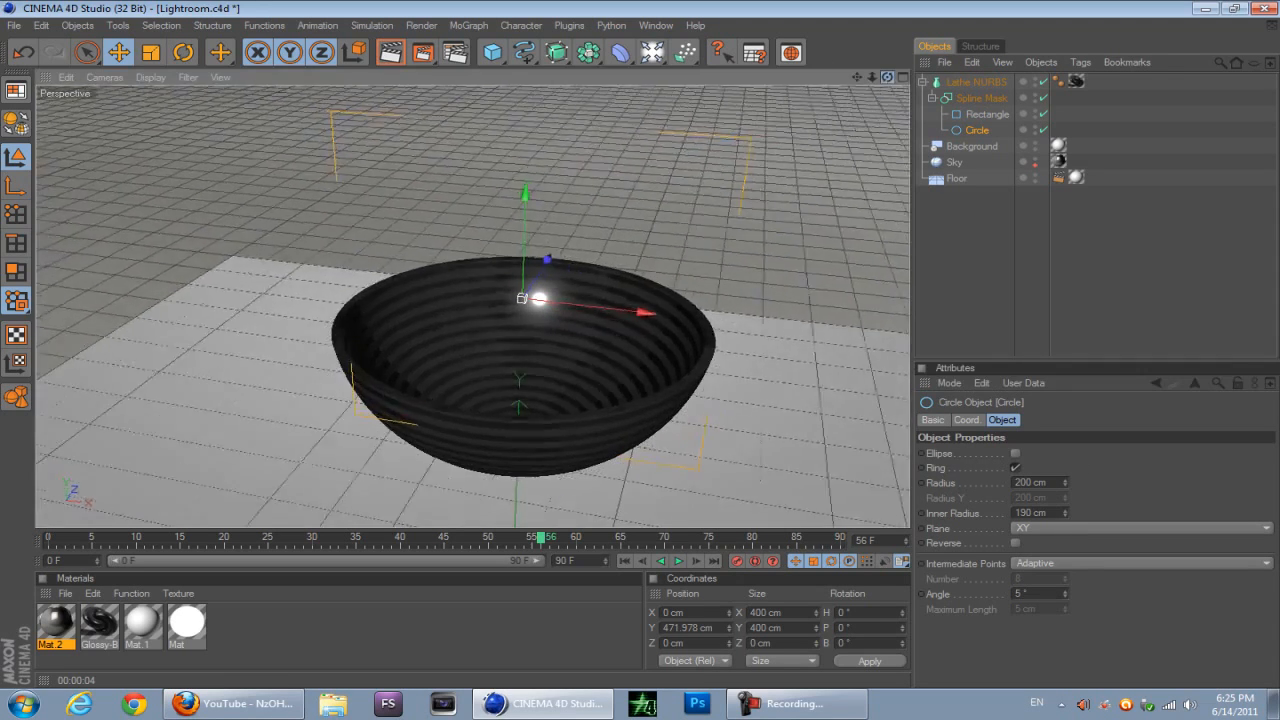
# Step: Preview the Rectangle mask growing the shell, then rewind the timeline to frame 0
pyautogui.click(989, 114)
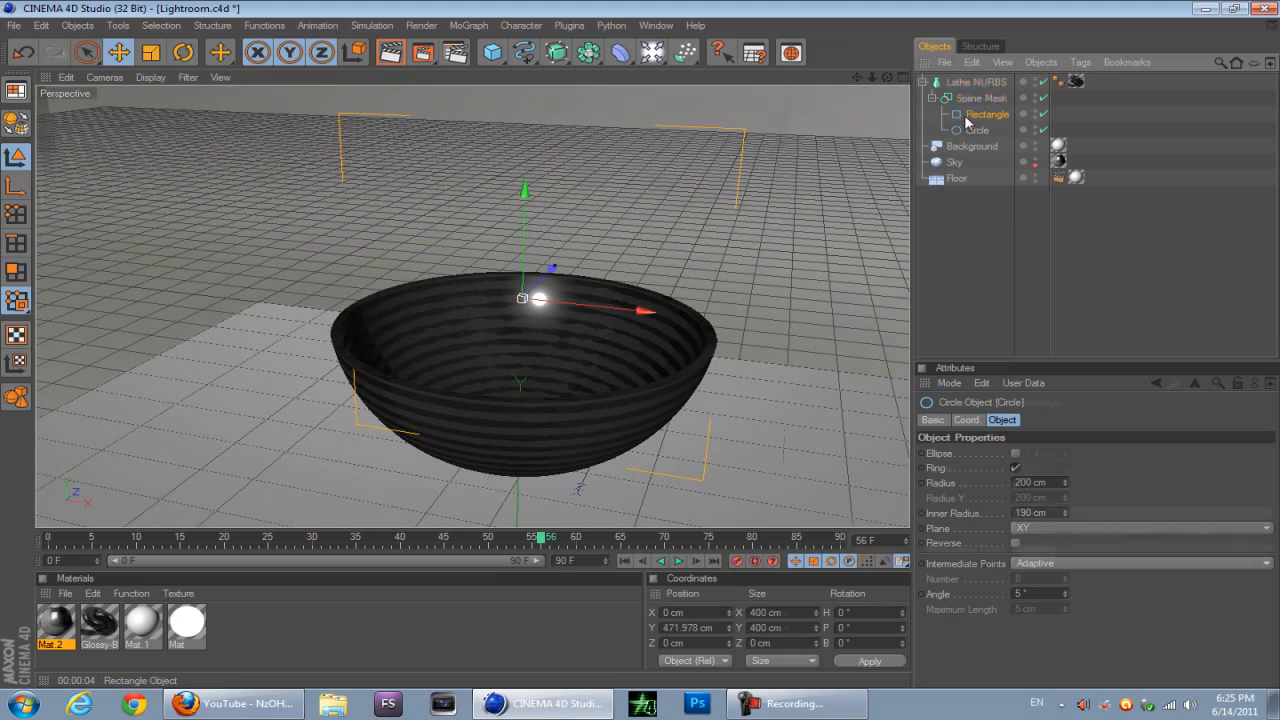
pyautogui.click(985, 113)
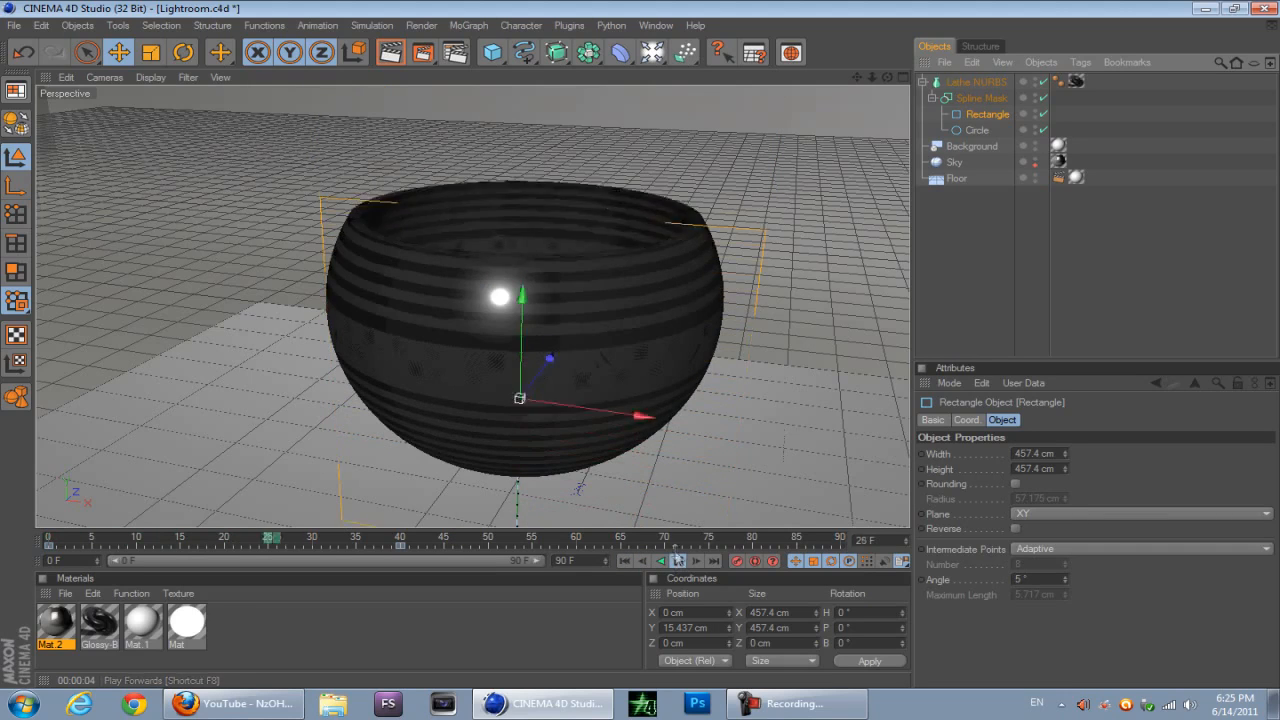
pyautogui.click(663, 560)
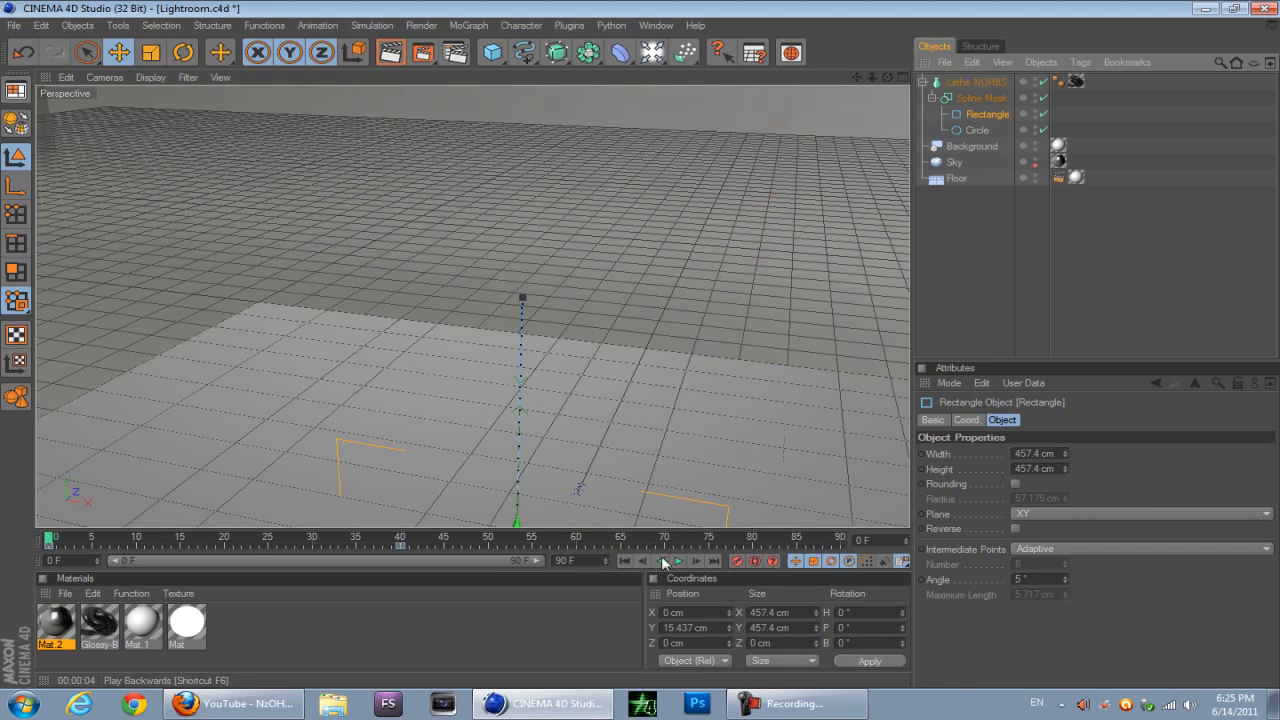
pyautogui.click(966, 81)
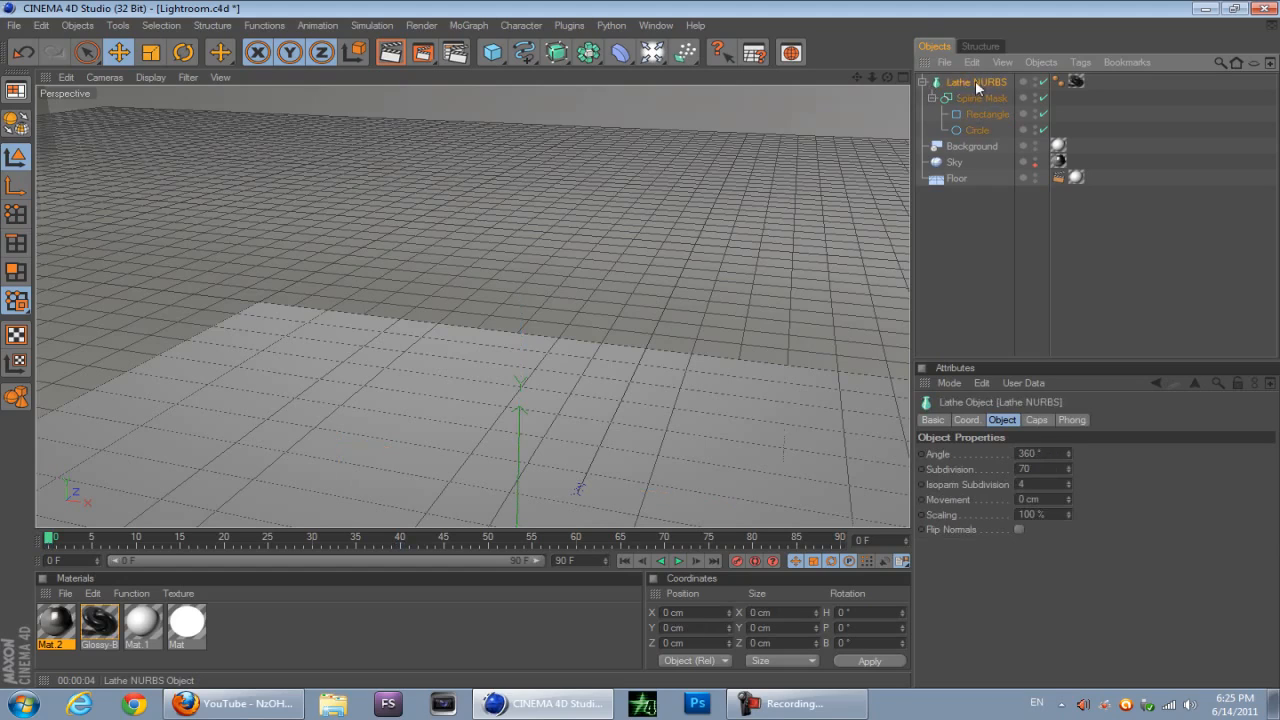
# Step: Collapse Lathe NURBS and copy-paste it to create Lathe NURBS.1
pyautogui.click(927, 80)
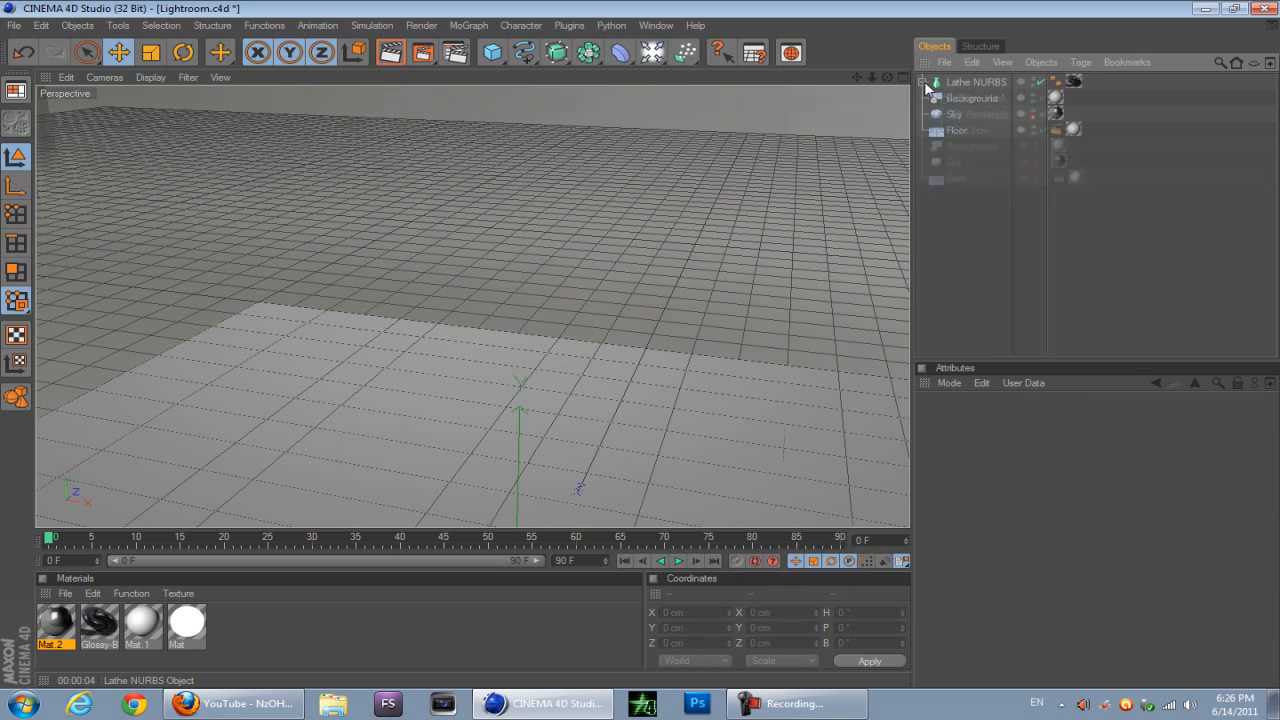
pyautogui.click(973, 62)
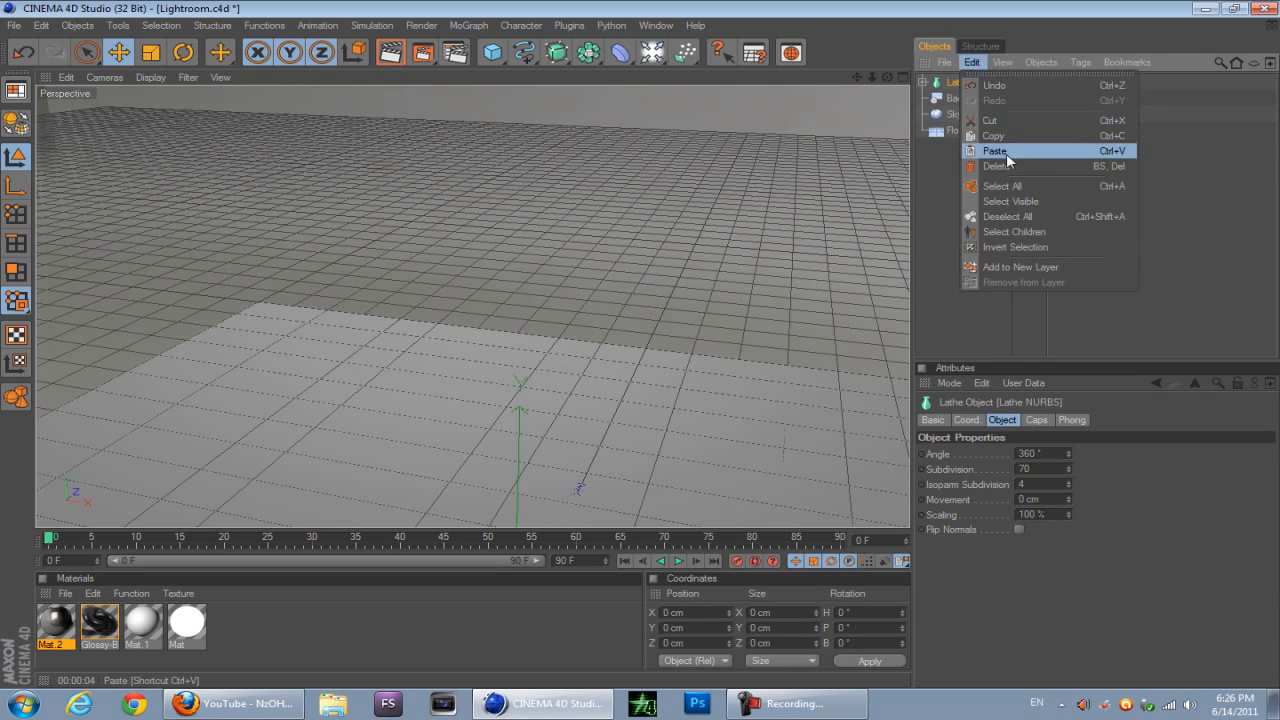
pyautogui.click(994, 151)
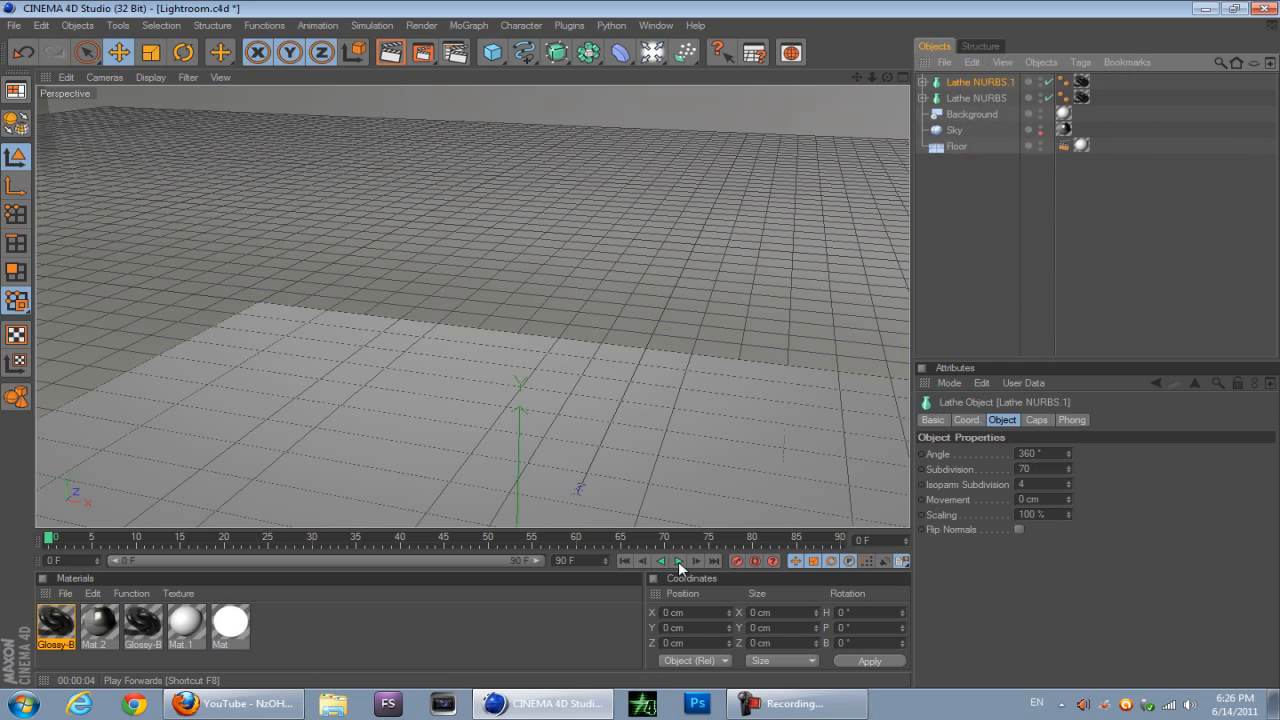
# Step: Scale the Lathe NURBS.1 copy down and move it inside the original shell
pyautogui.click(680, 561)
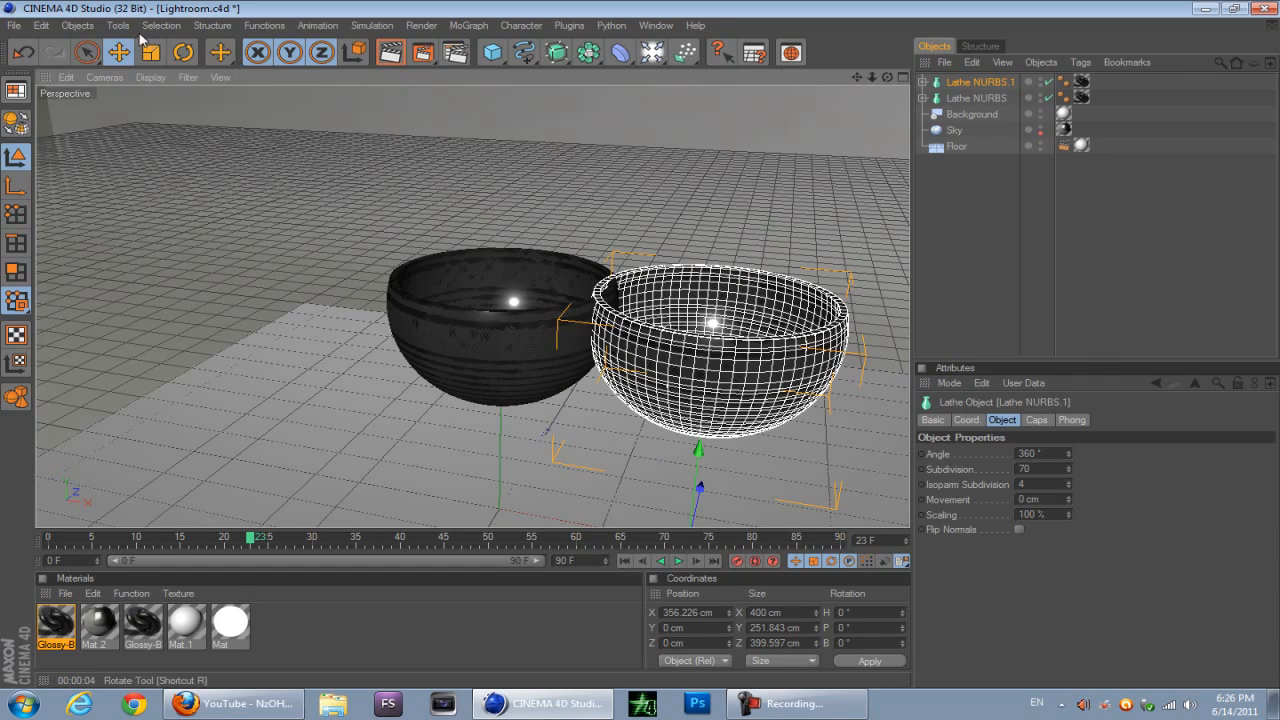
pyautogui.click(150, 52)
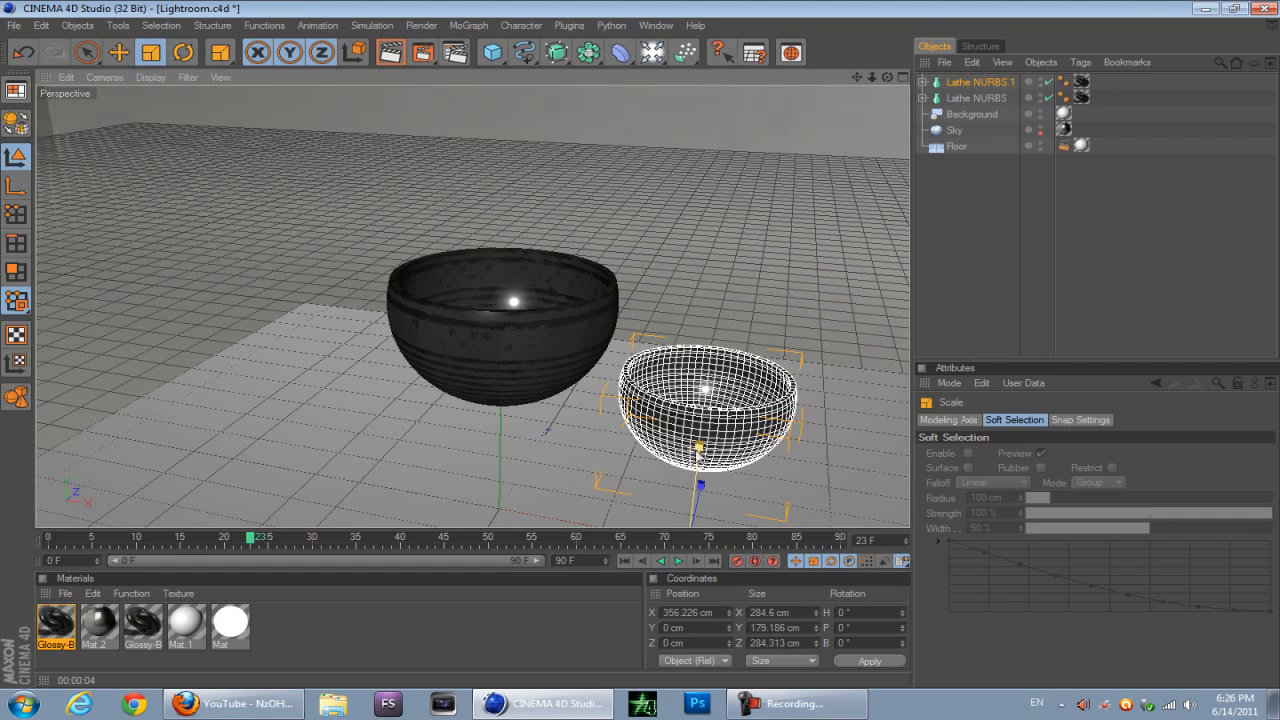
pyautogui.click(117, 52)
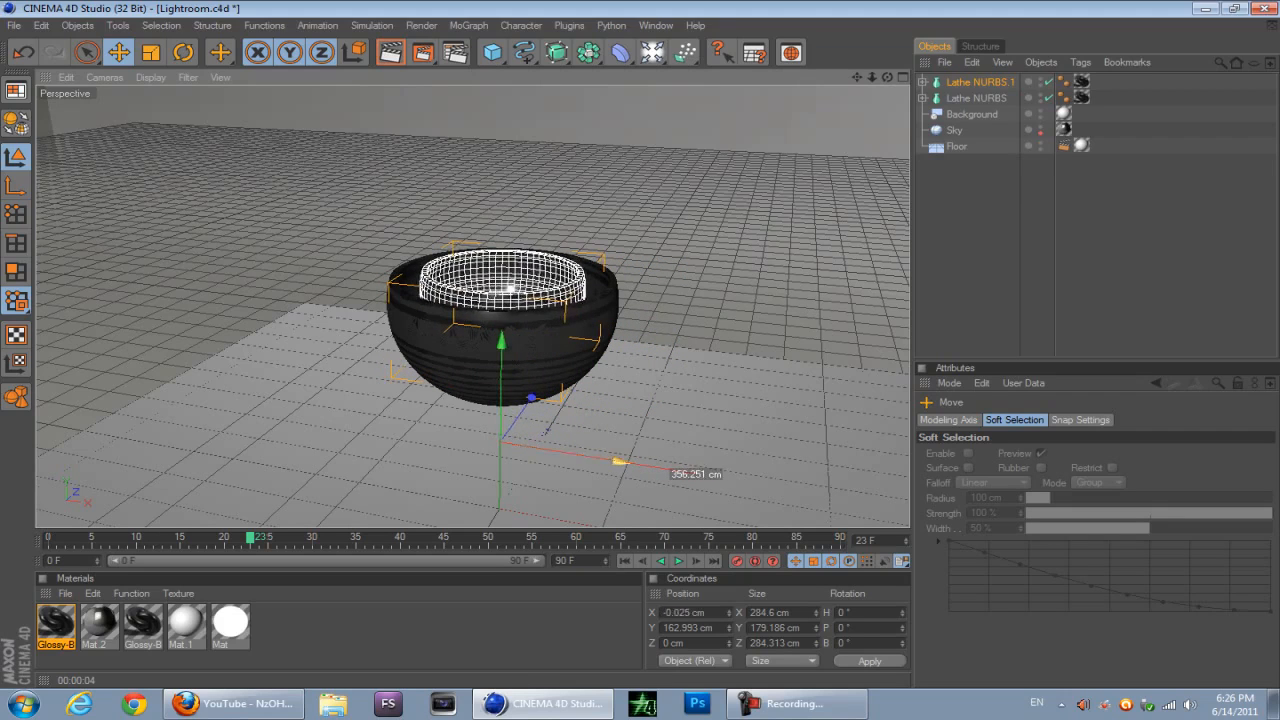
# Step: Keyframe Lathe NURBS.1's Rectangle mask hidden at frame 0 and closed at frame 30
pyautogui.click(965, 82)
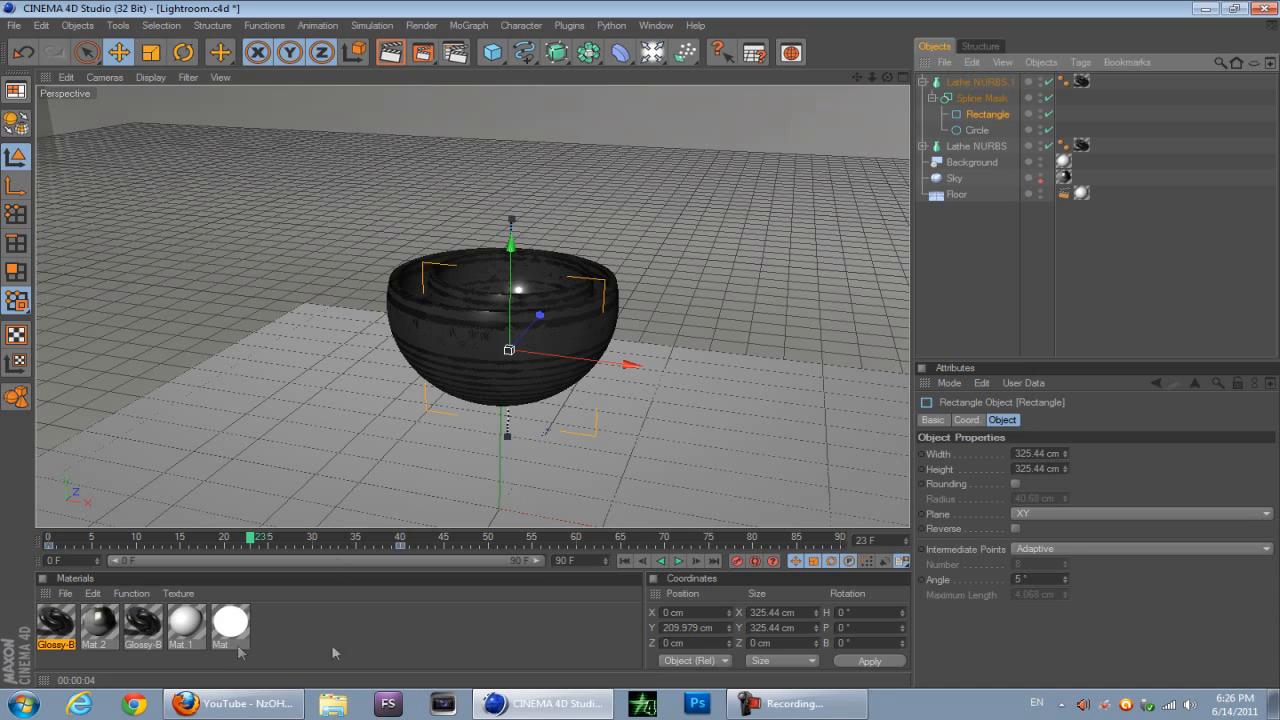
pyautogui.moveTo(350, 543)
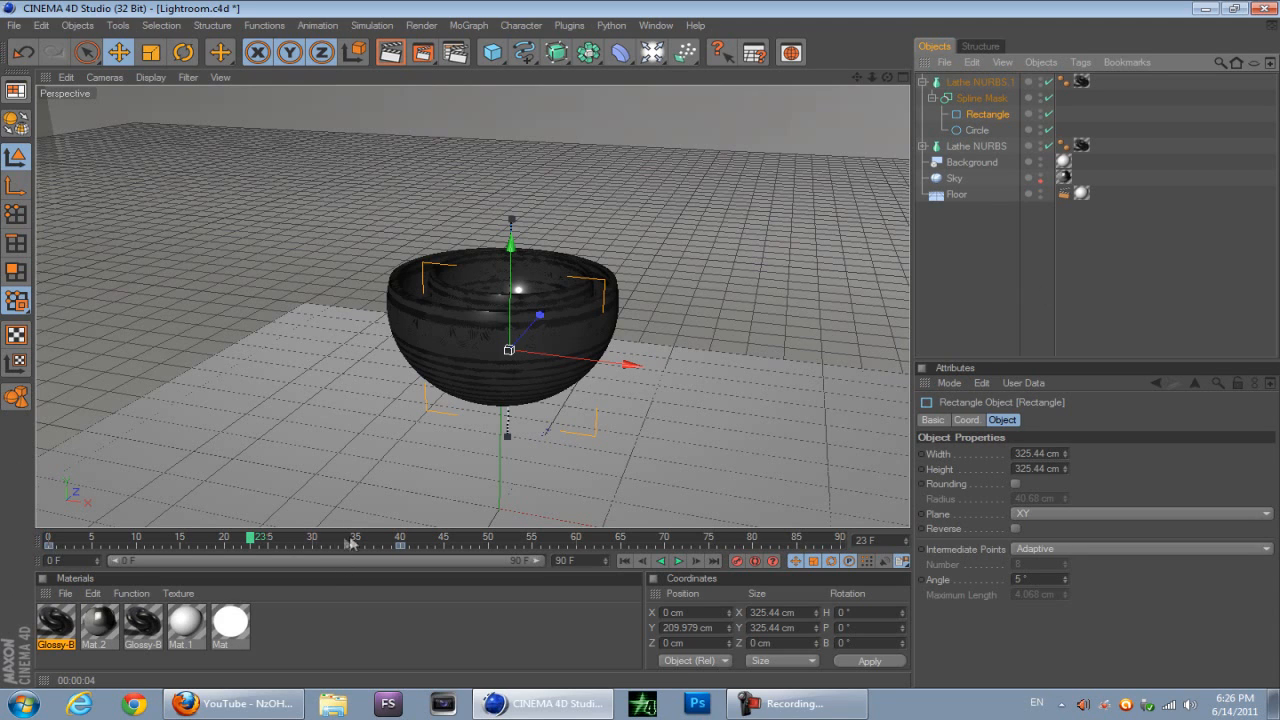
pyautogui.moveTo(398, 549)
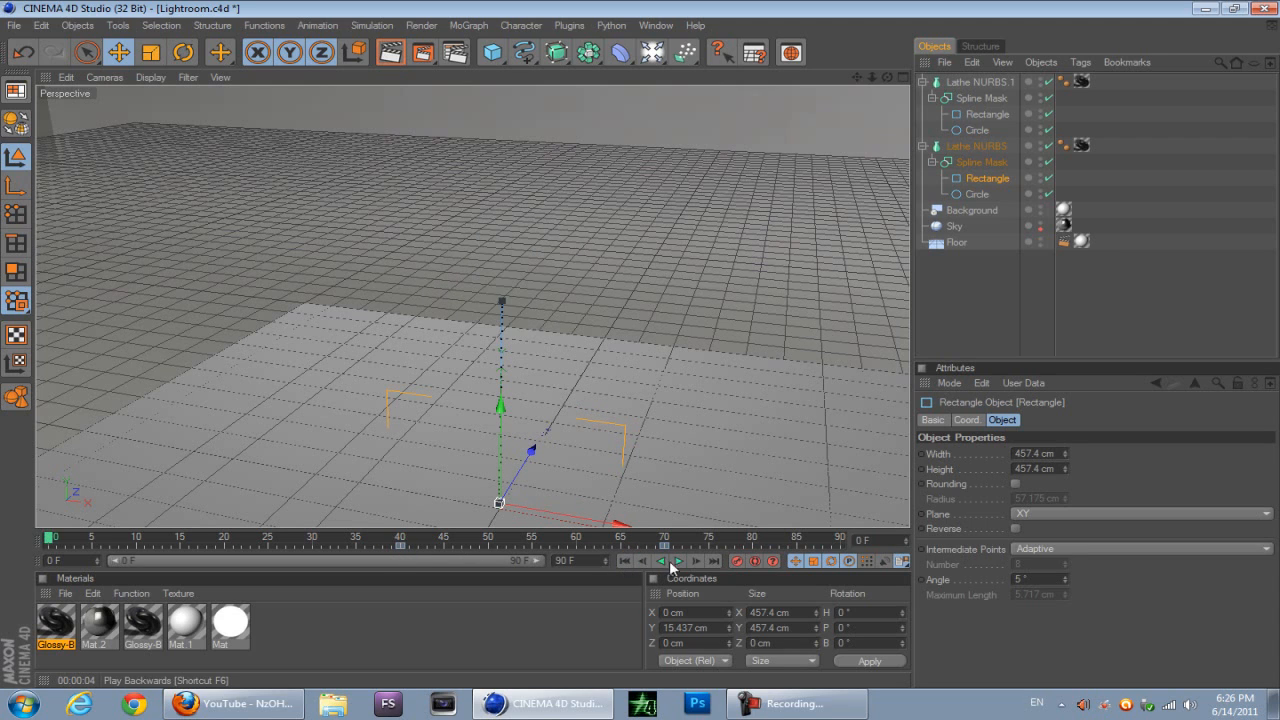
pyautogui.click(680, 561)
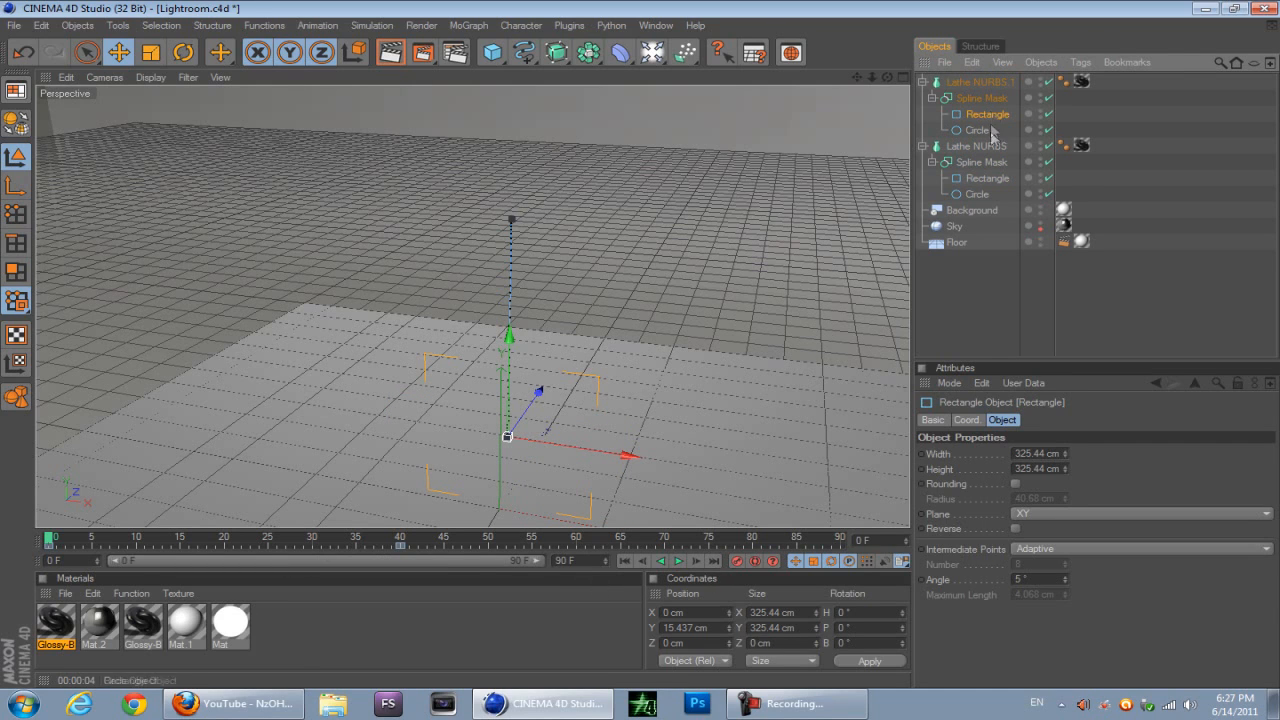
pyautogui.moveTo(678, 560)
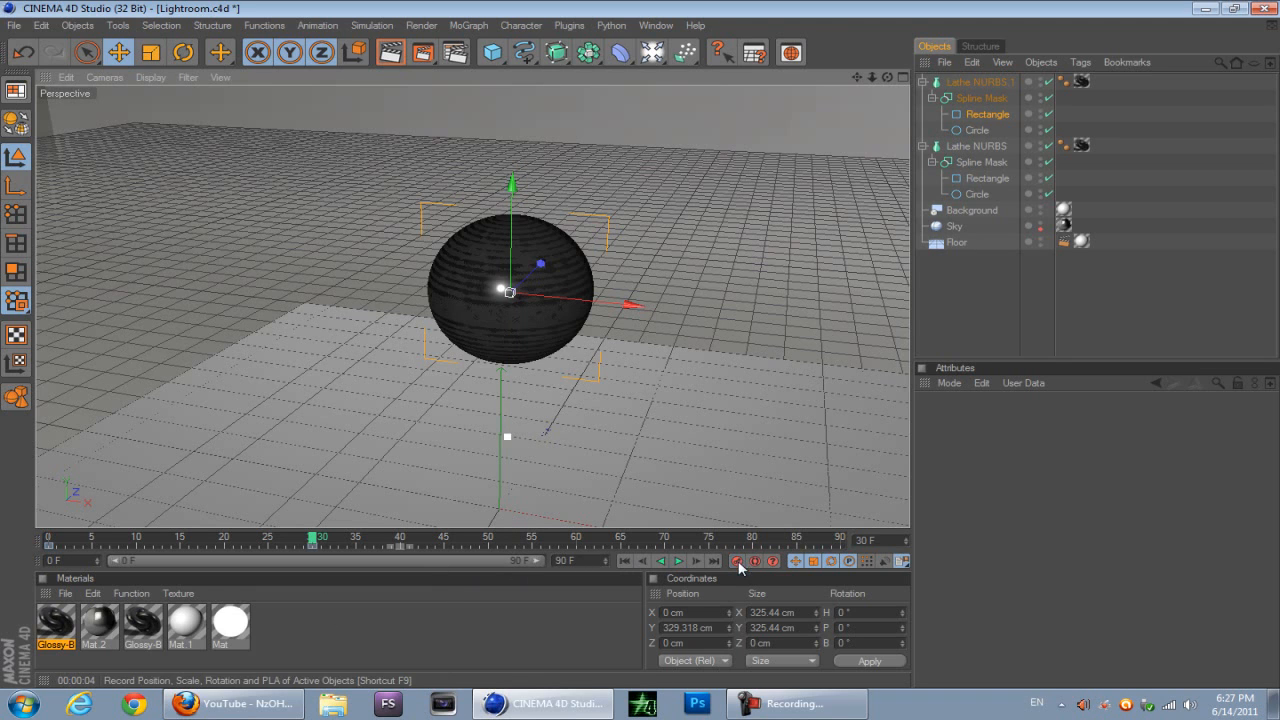
# Step: Record the inner mask's closed keyframe, play both shells, and inspect them in four viewports
pyautogui.click(679, 561)
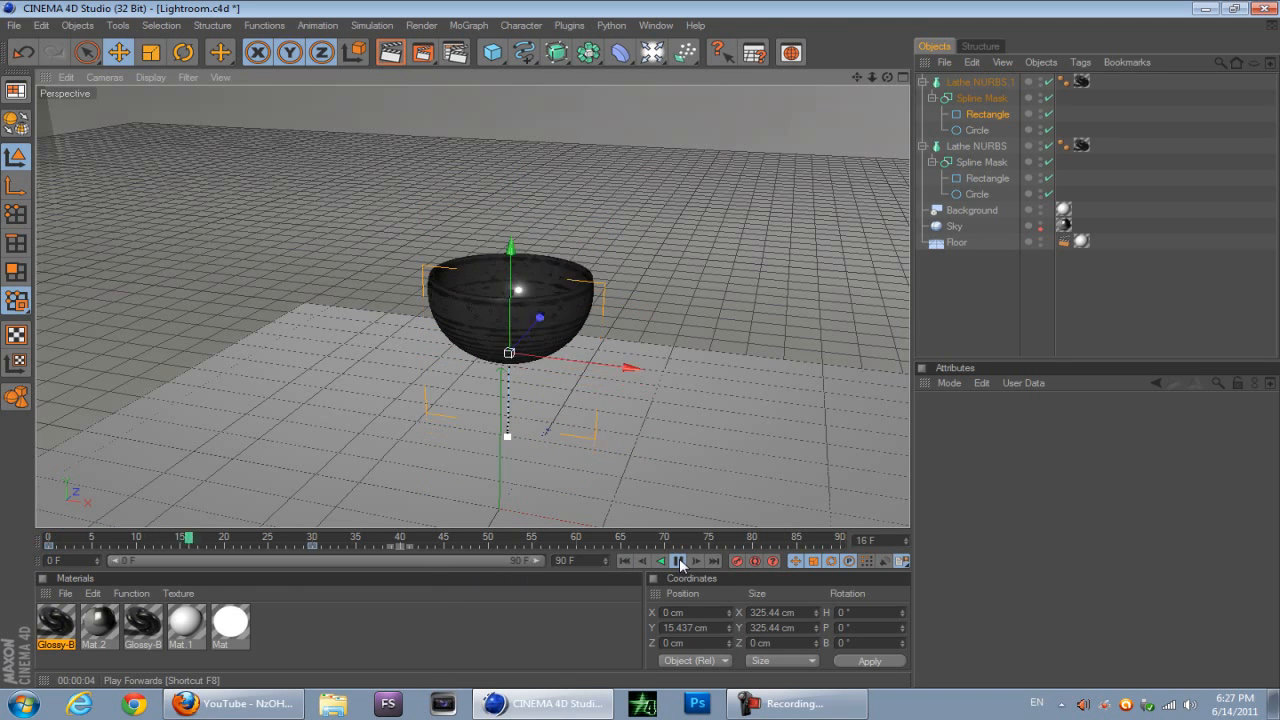
pyautogui.click(679, 561)
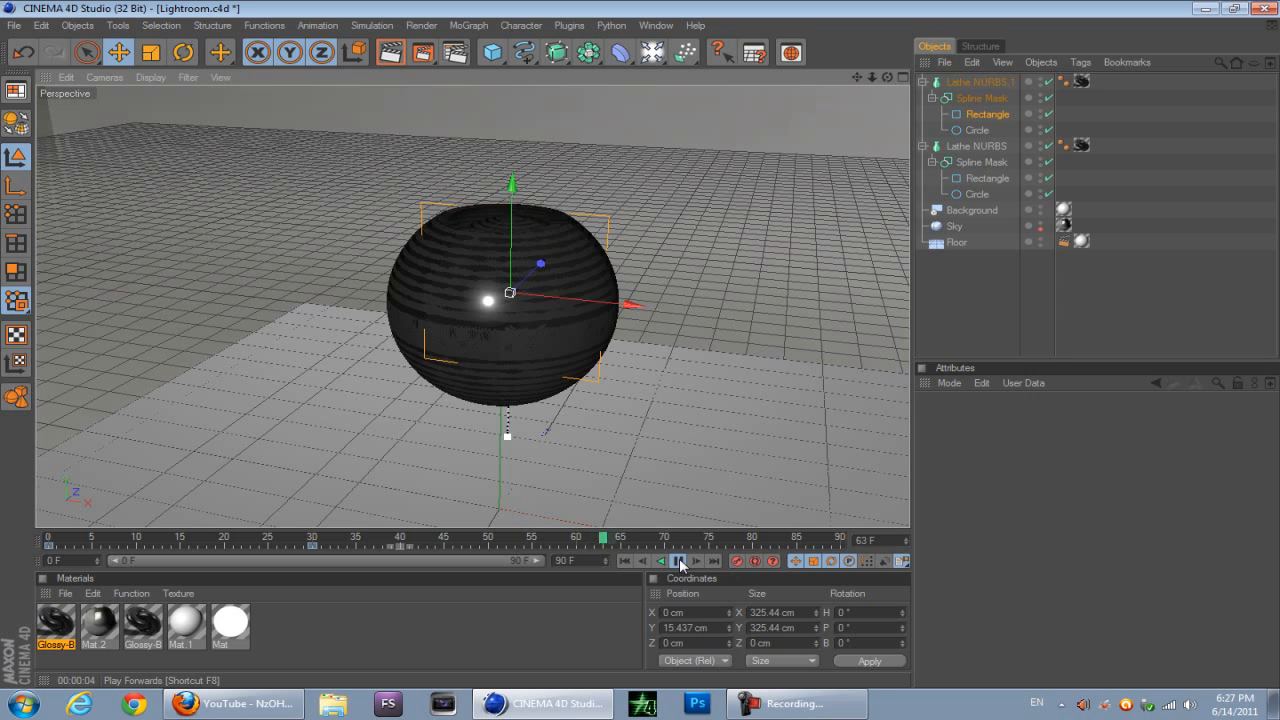
pyautogui.click(678, 561)
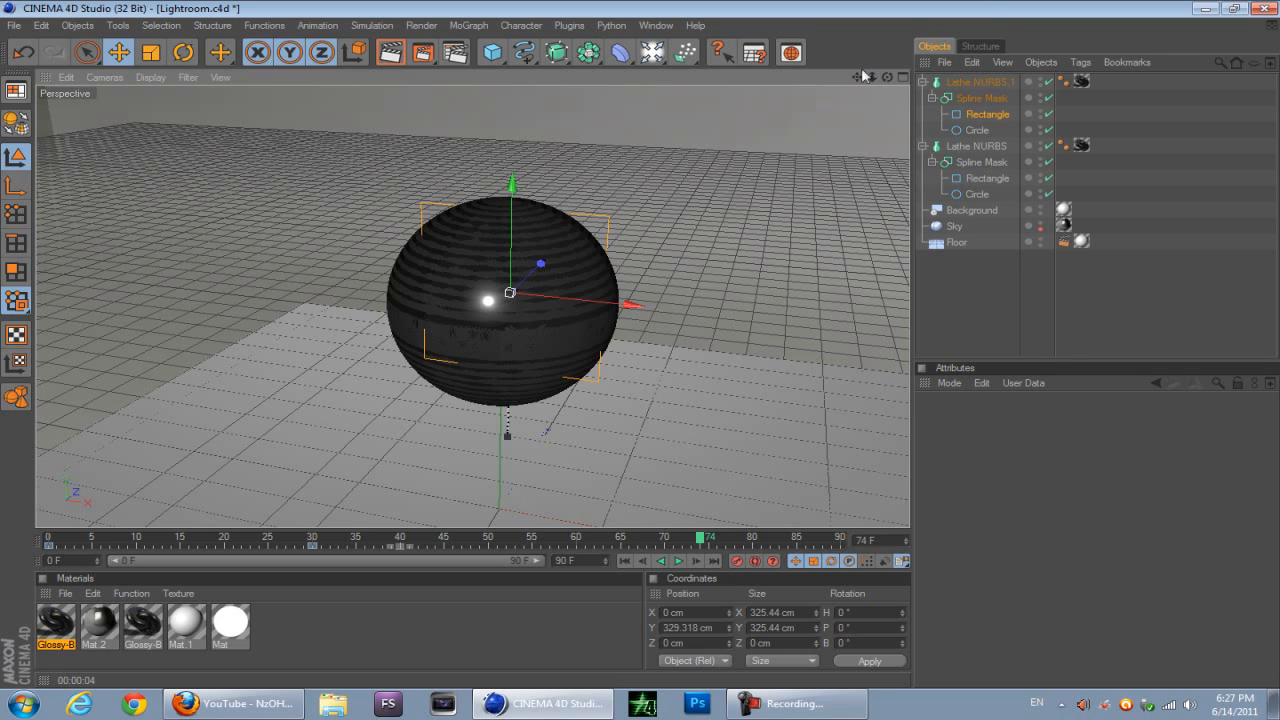
pyautogui.click(851, 76)
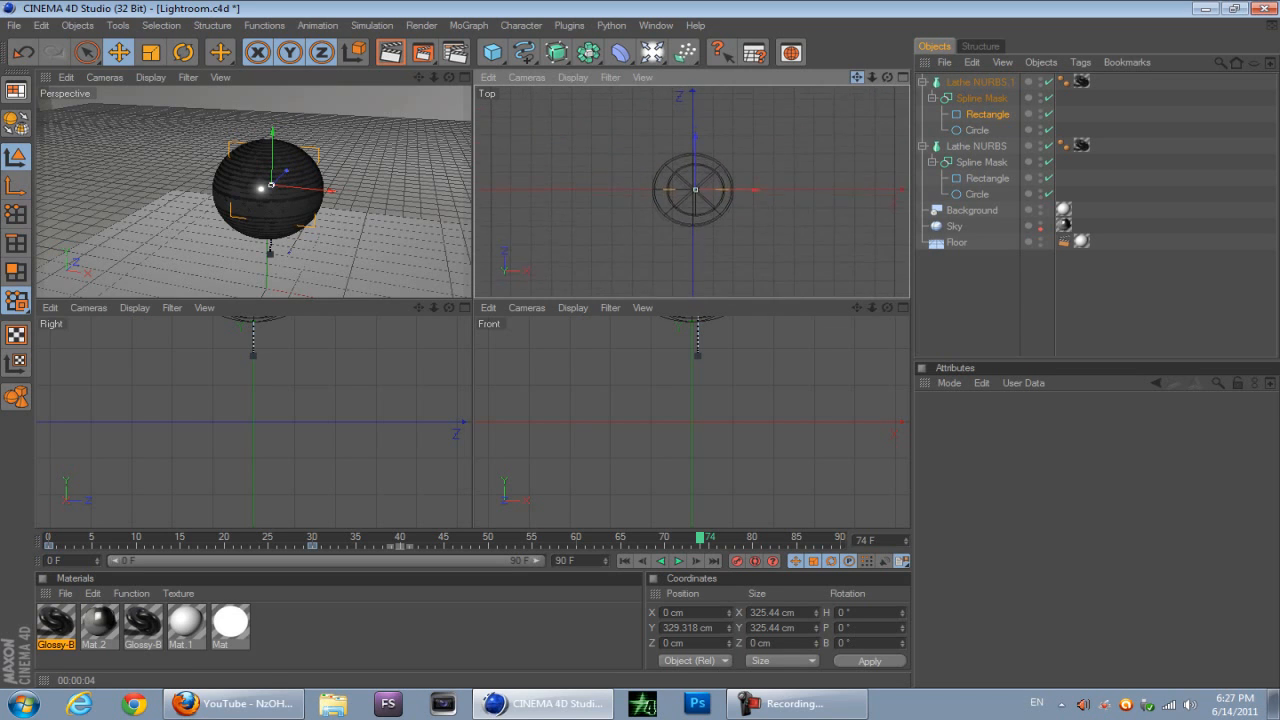
pyautogui.click(973, 81)
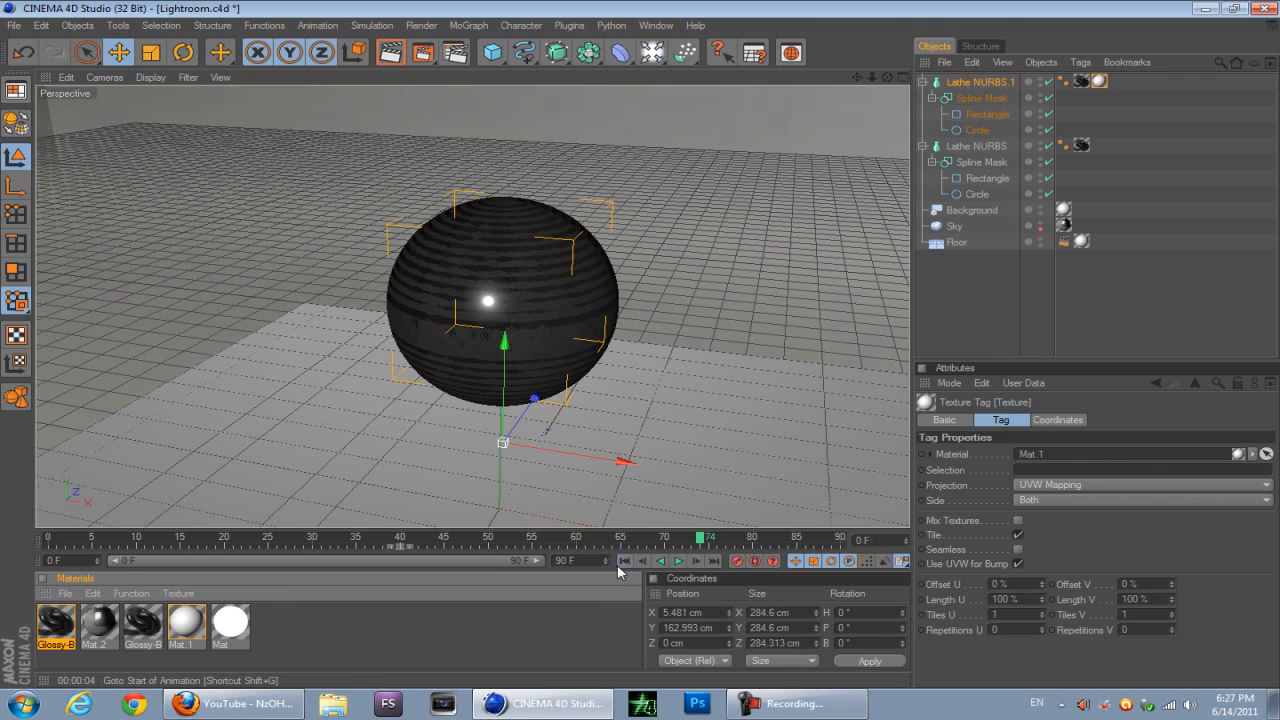
# Step: Play from the start, stop at frame 74 with the sphere closed, and render the view
pyautogui.click(679, 561)
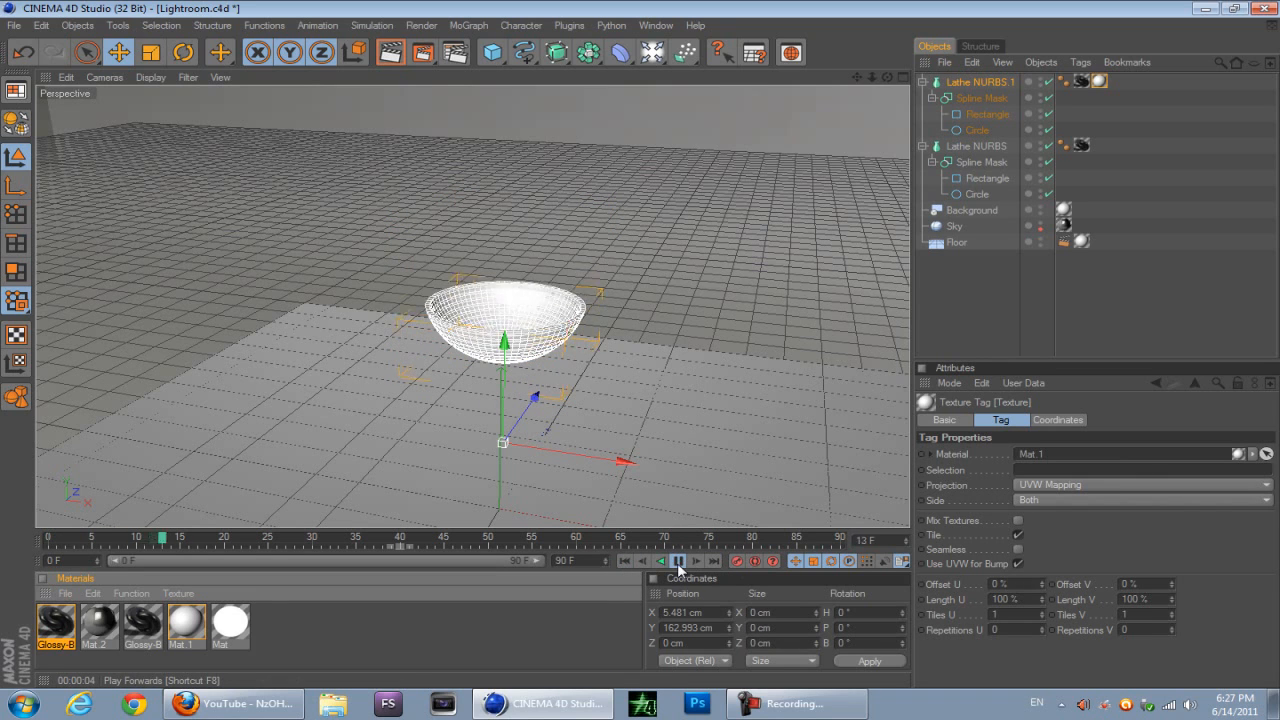
pyautogui.click(678, 560)
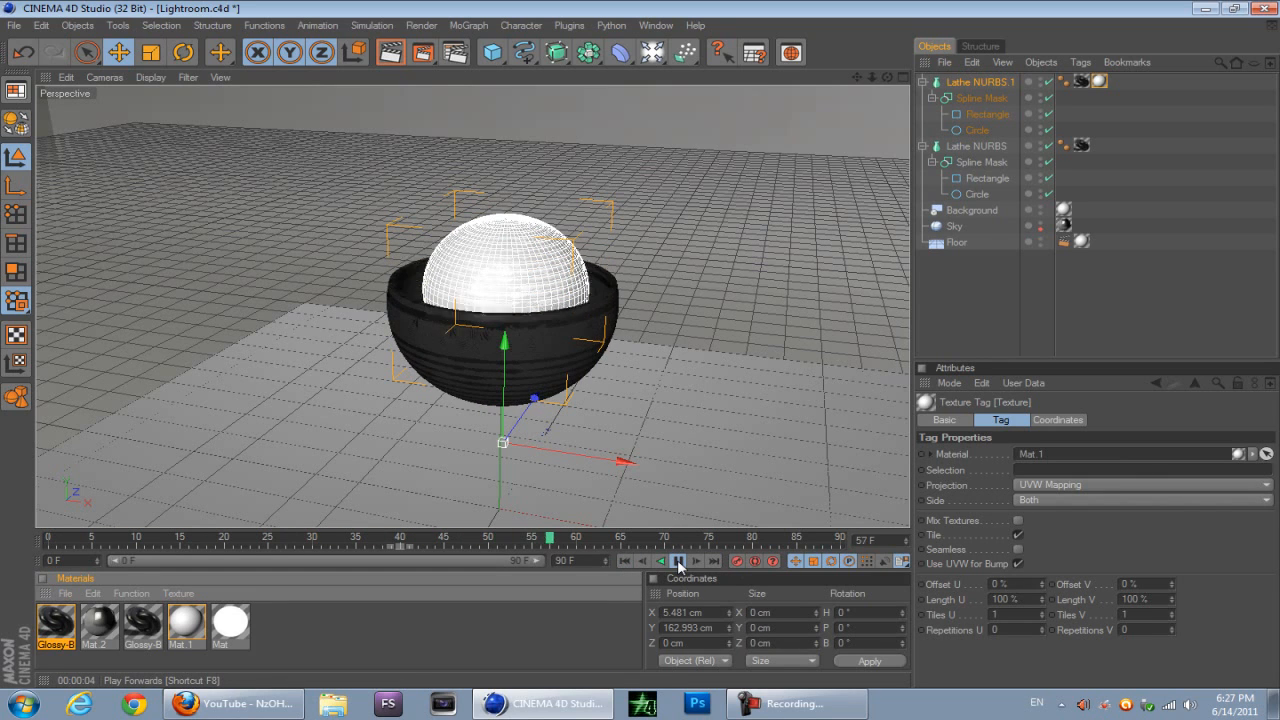
pyautogui.click(387, 52)
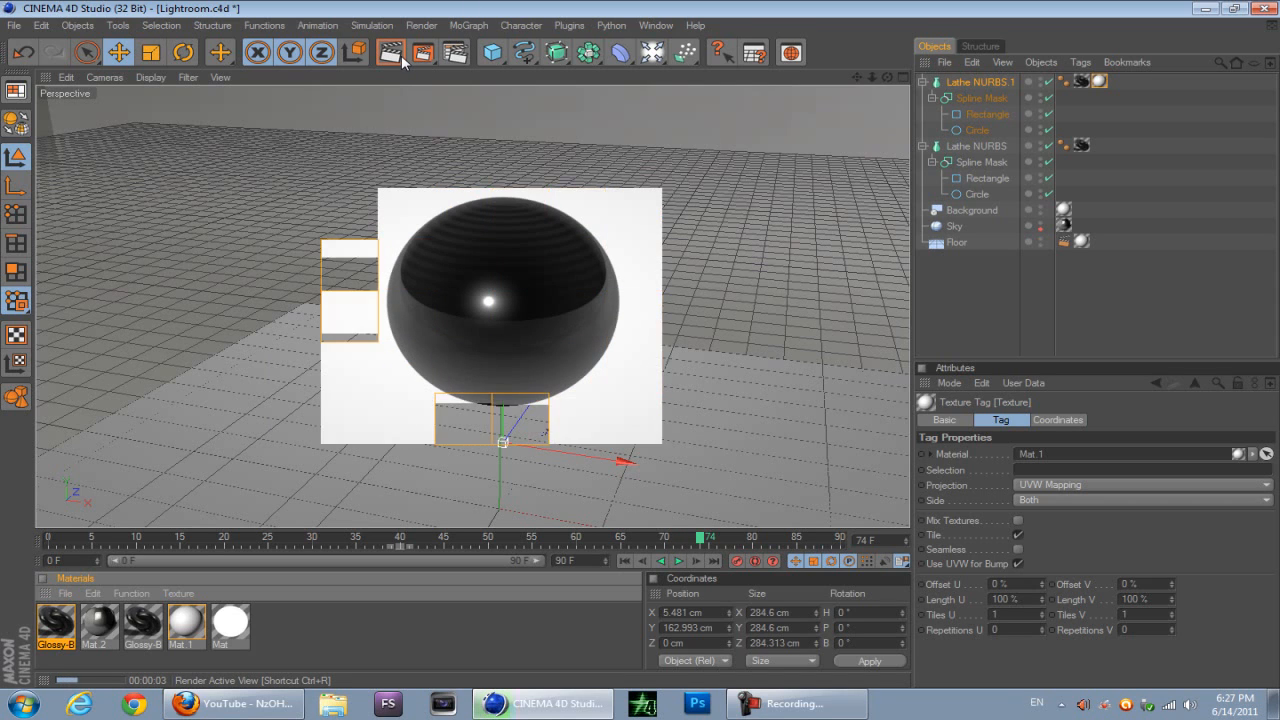
pyautogui.click(387, 52)
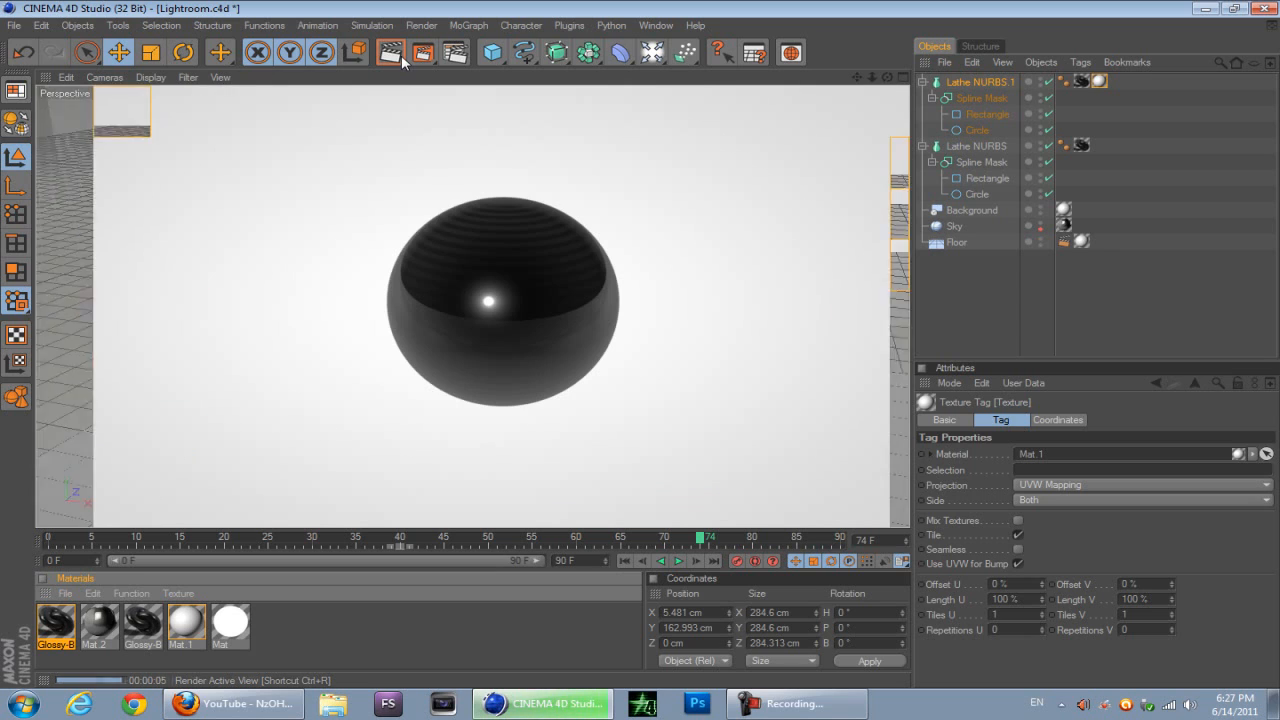